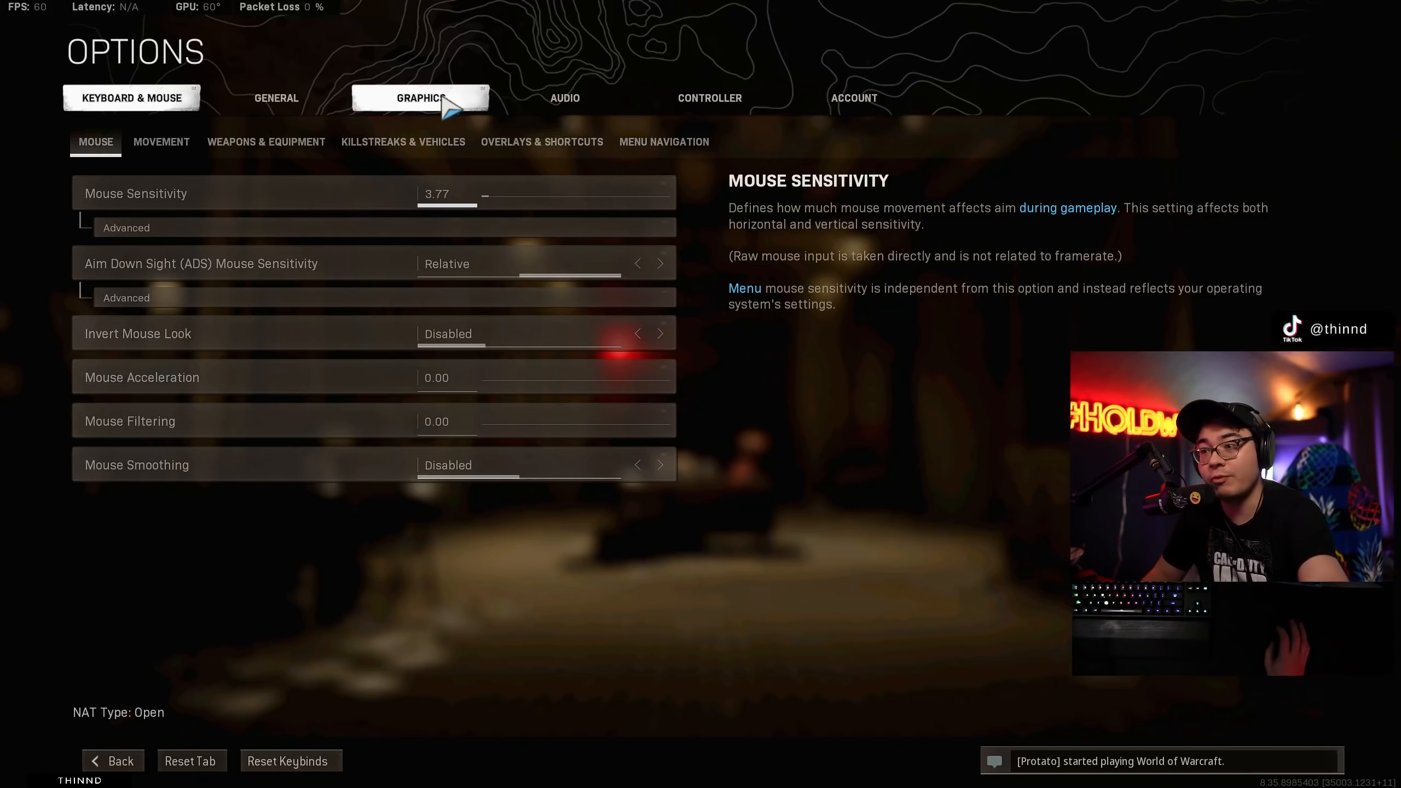
Show the graphics options with display resolution 2560x1440 and custom framerate limits 144 gameplay, 60 menu.
{"action": "left_click", "coordinate": [420, 98]}
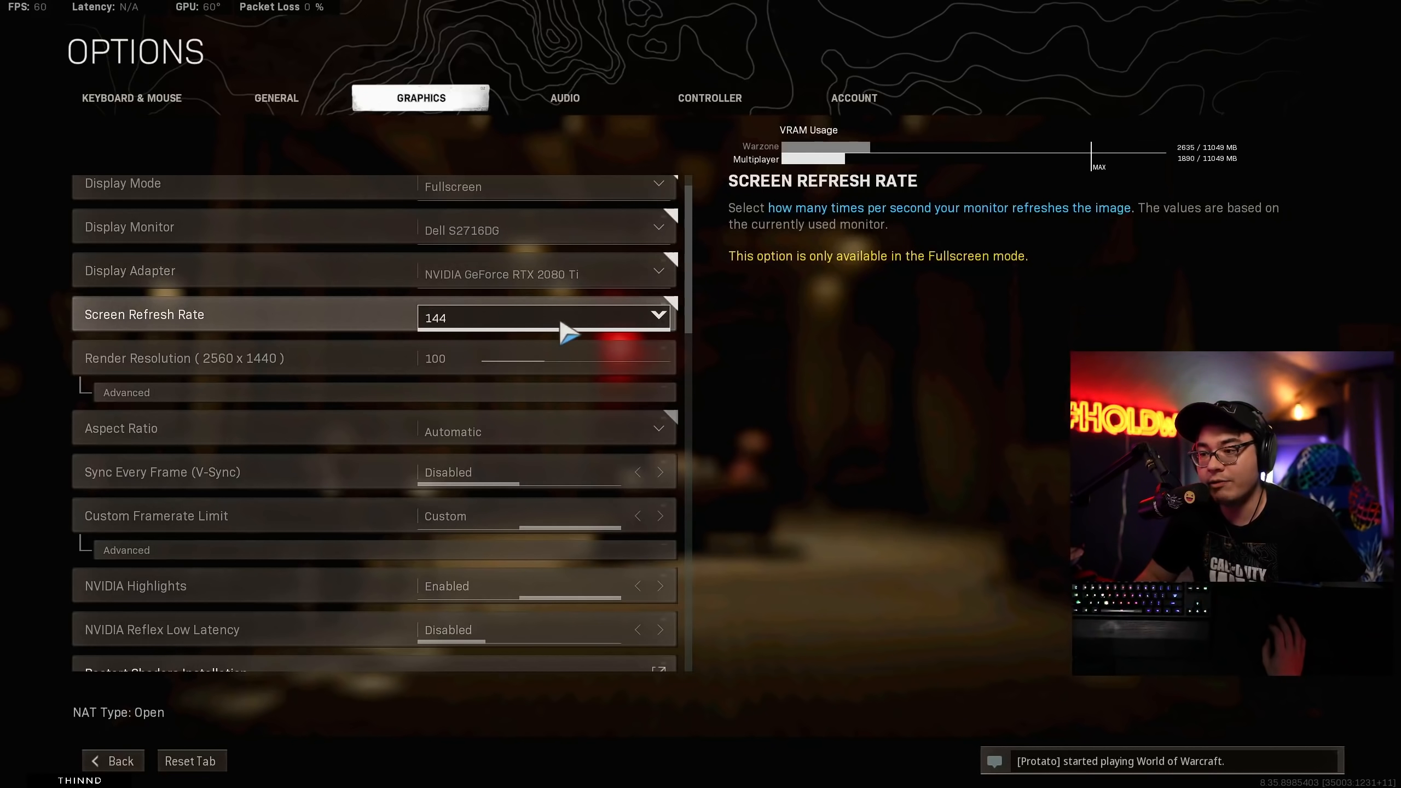
{"action": "left_click", "coordinate": [124, 392]}
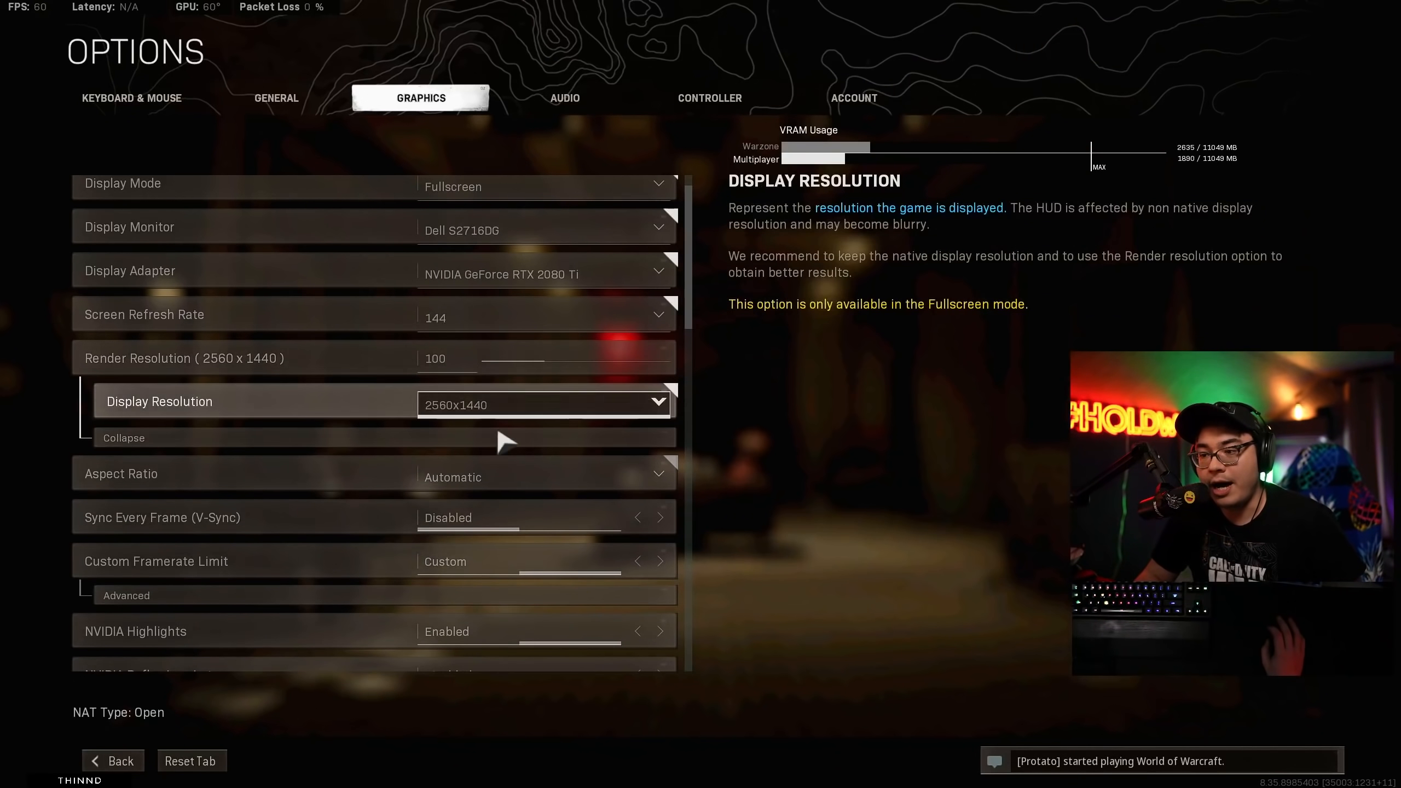
{"action": "scroll", "scroll_direction": "down", "scroll_amount": 3}
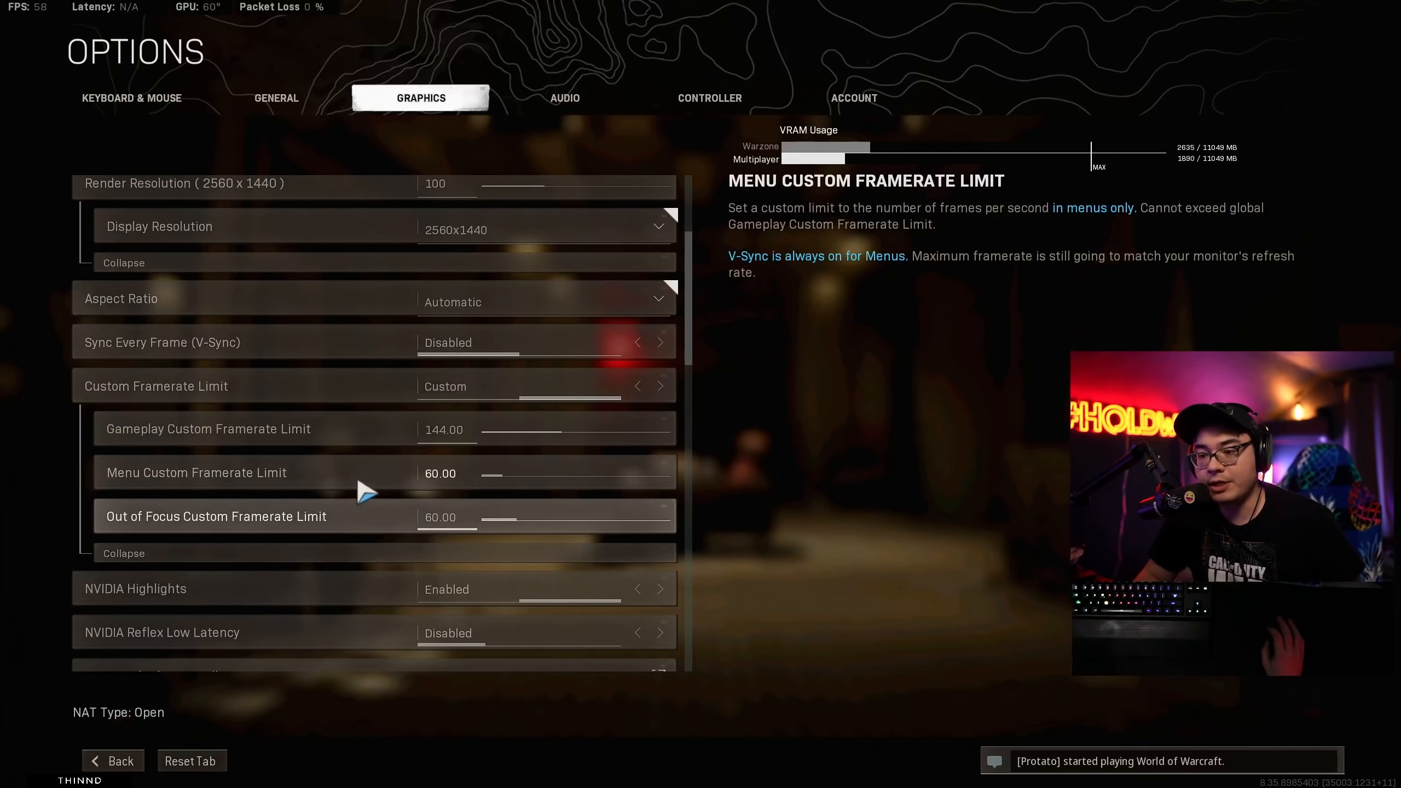
{"action": "mouse_move", "coordinate": [406, 541]}
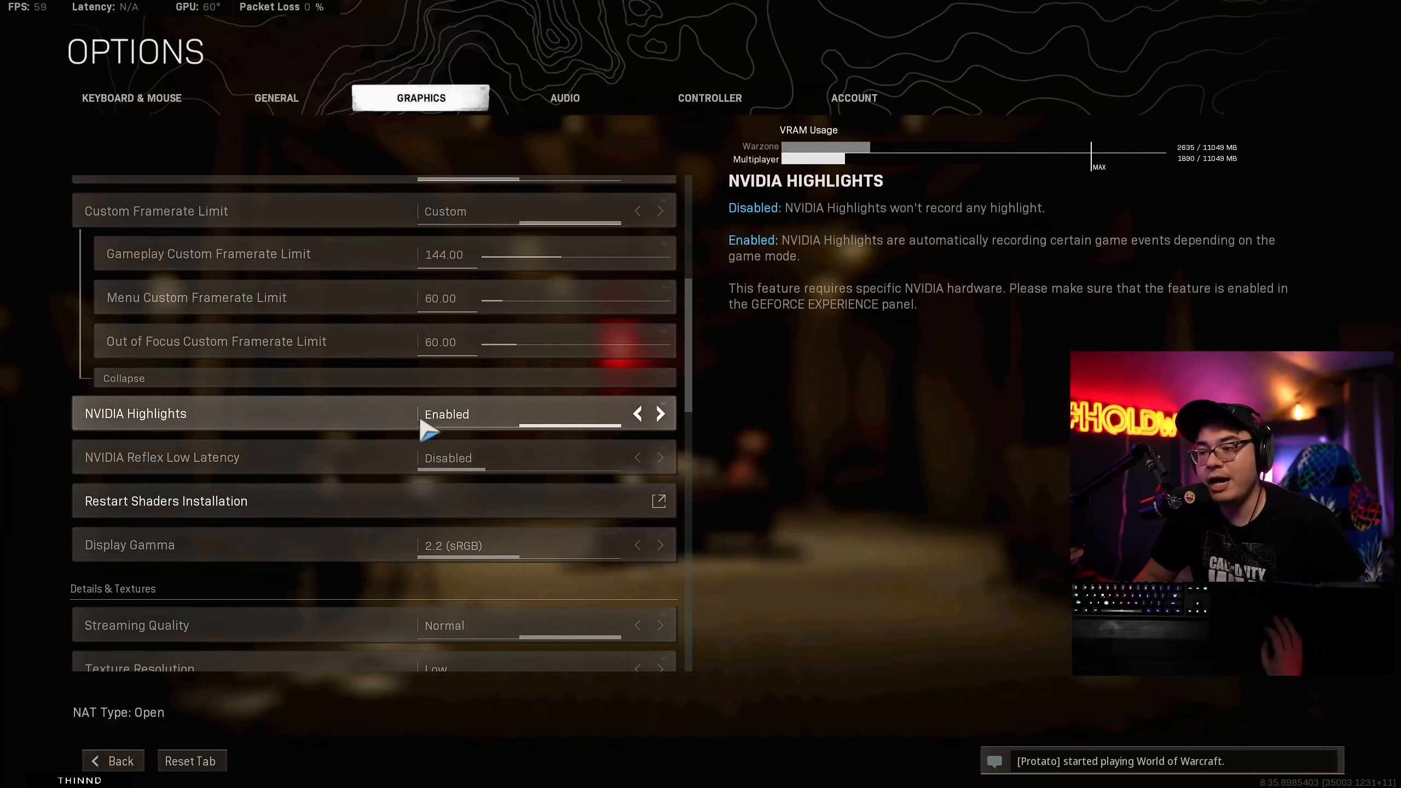
{"action": "mouse_move", "coordinate": [487, 425]}
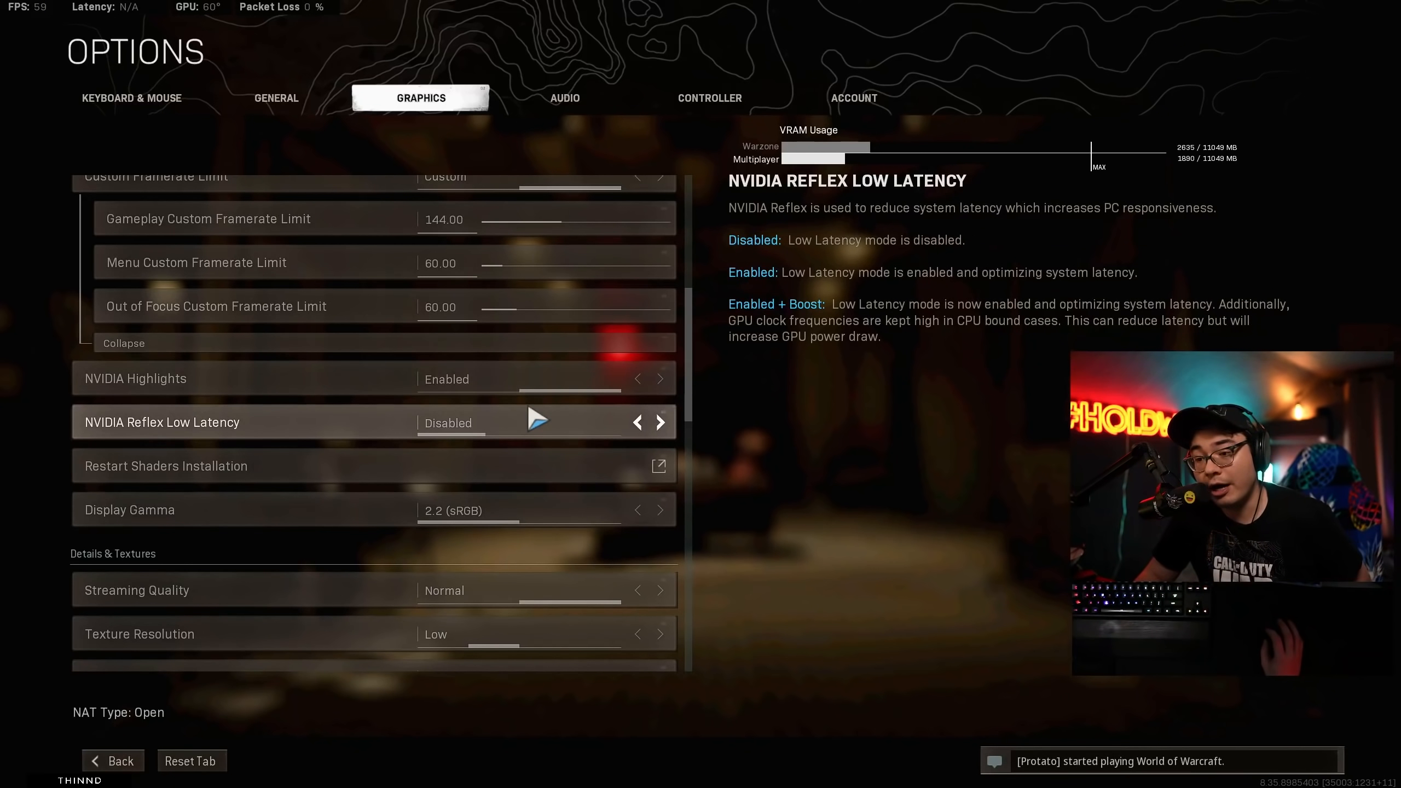
{"action": "mouse_move", "coordinate": [577, 438]}
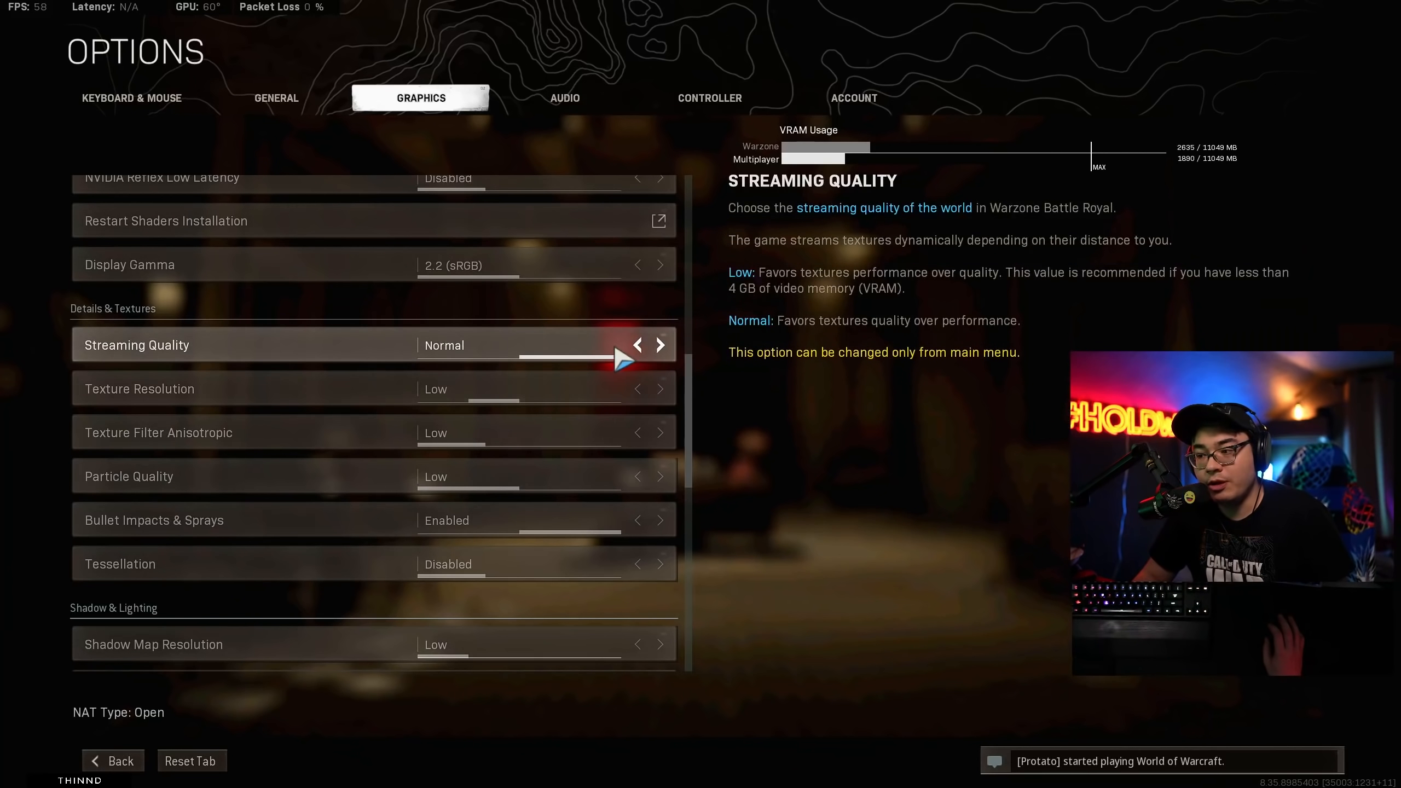
{"action": "mouse_move", "coordinate": [596, 415]}
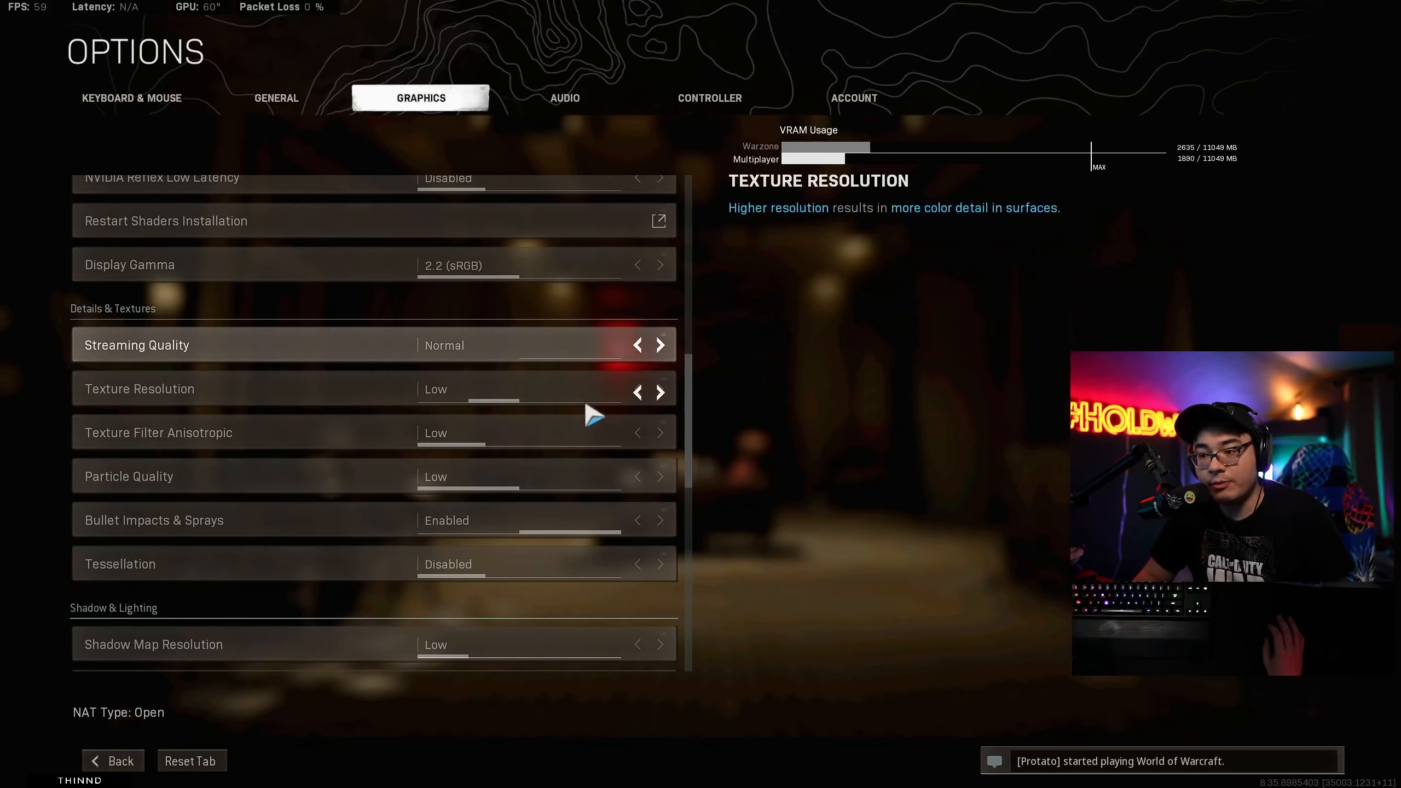
{"action": "mouse_move", "coordinate": [591, 388]}
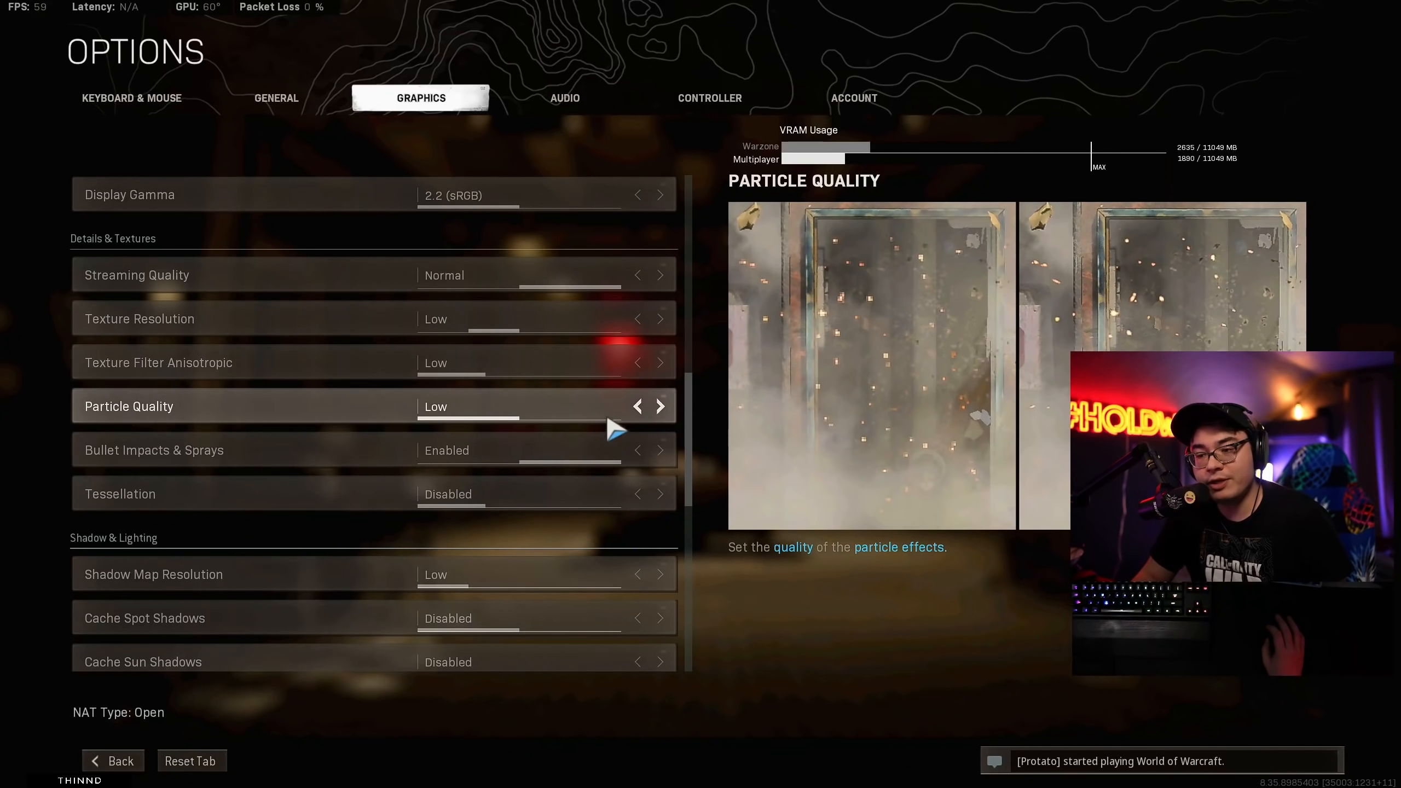
{"action": "scroll", "scroll_direction": "down", "scroll_amount": 3}
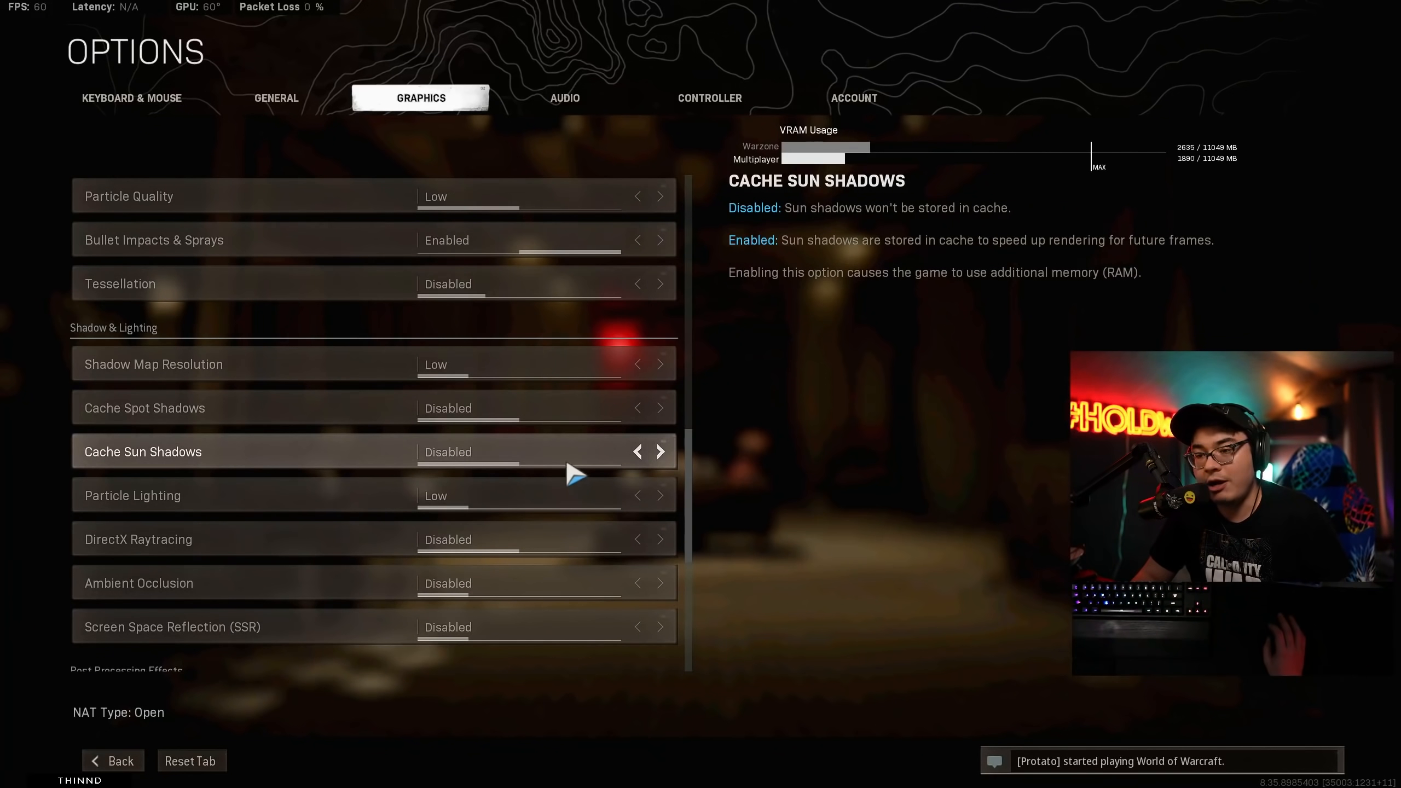
{"action": "scroll", "scroll_direction": "down", "scroll_amount": 3}
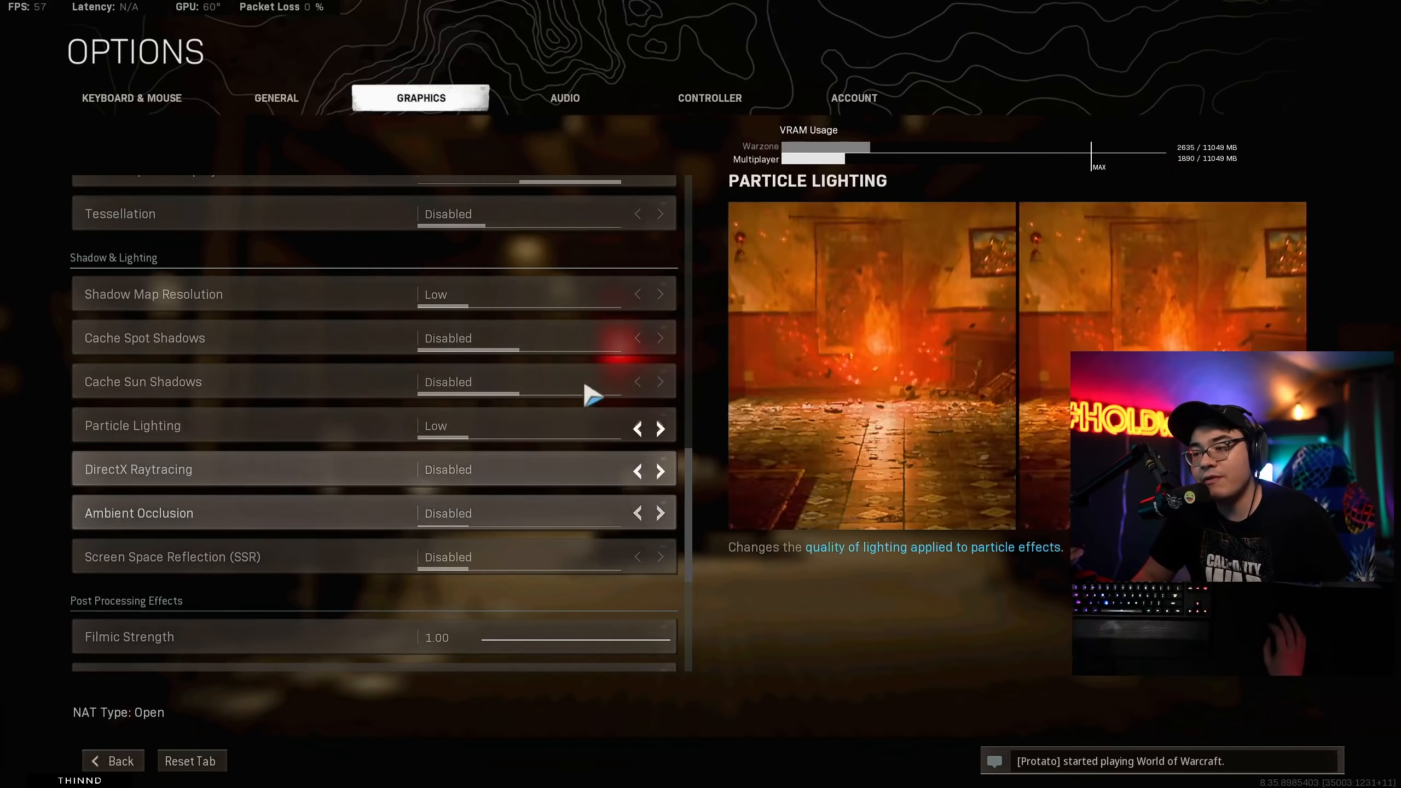
{"action": "scroll", "scroll_direction": "down", "scroll_amount": 3}
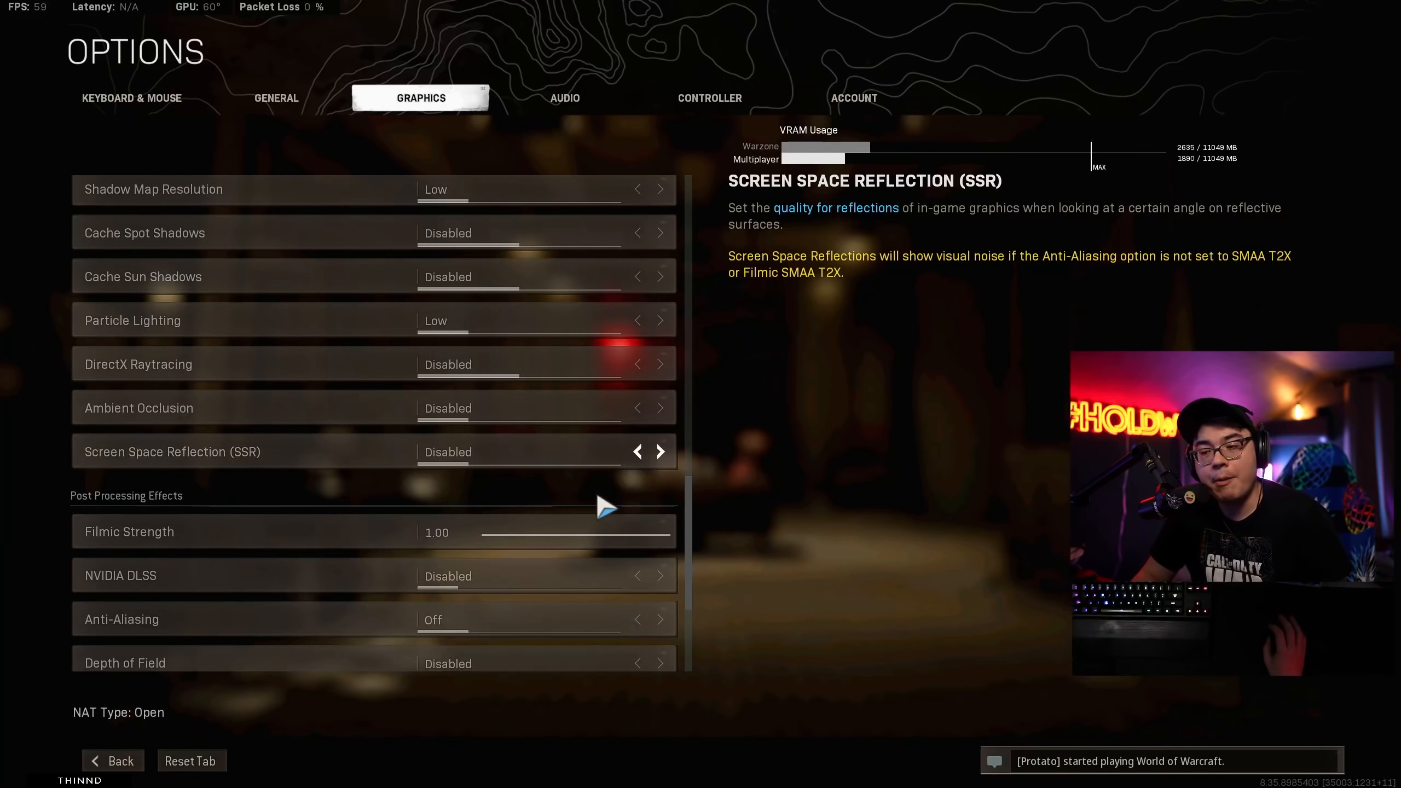
{"action": "mouse_move", "coordinate": [606, 474]}
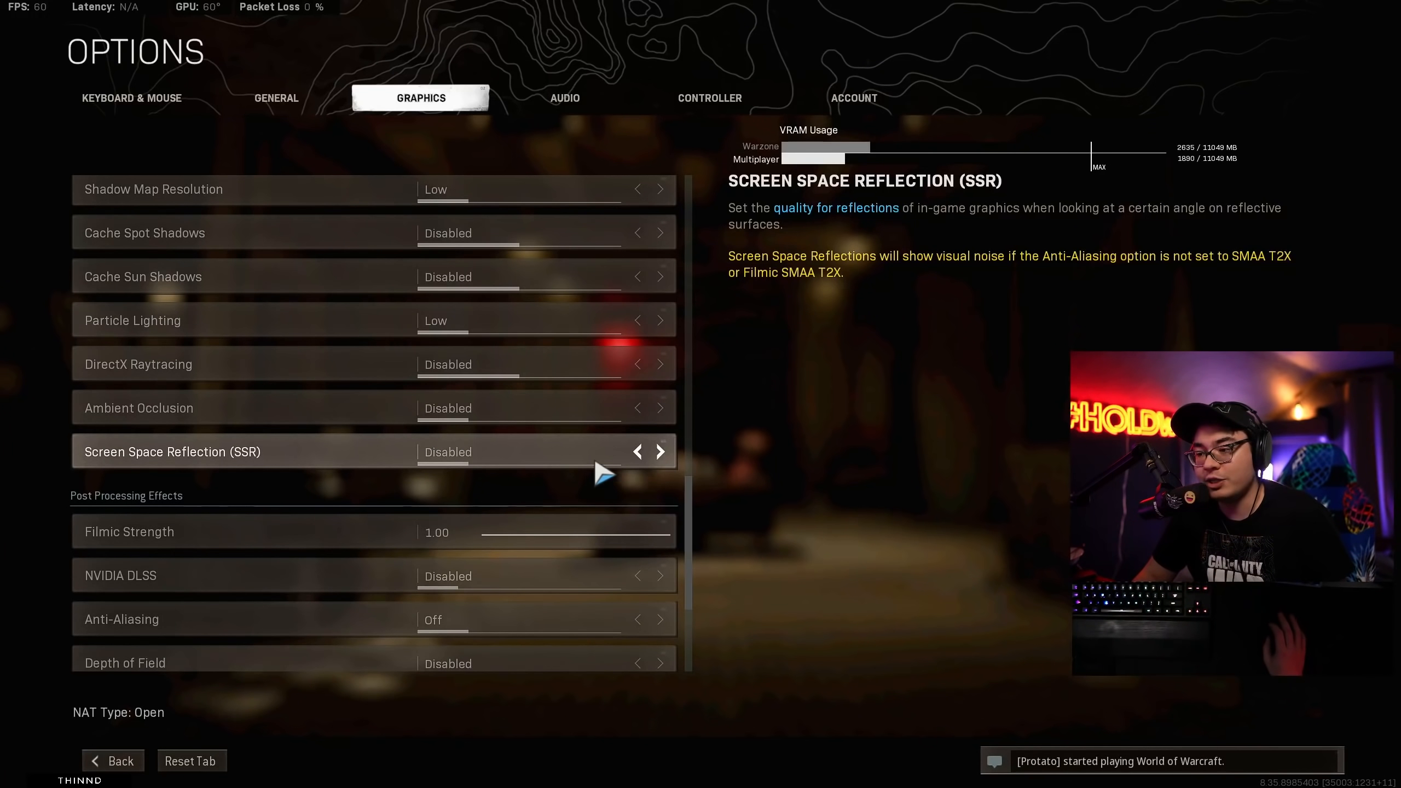
{"action": "scroll", "scroll_direction": "down", "scroll_amount": 3}
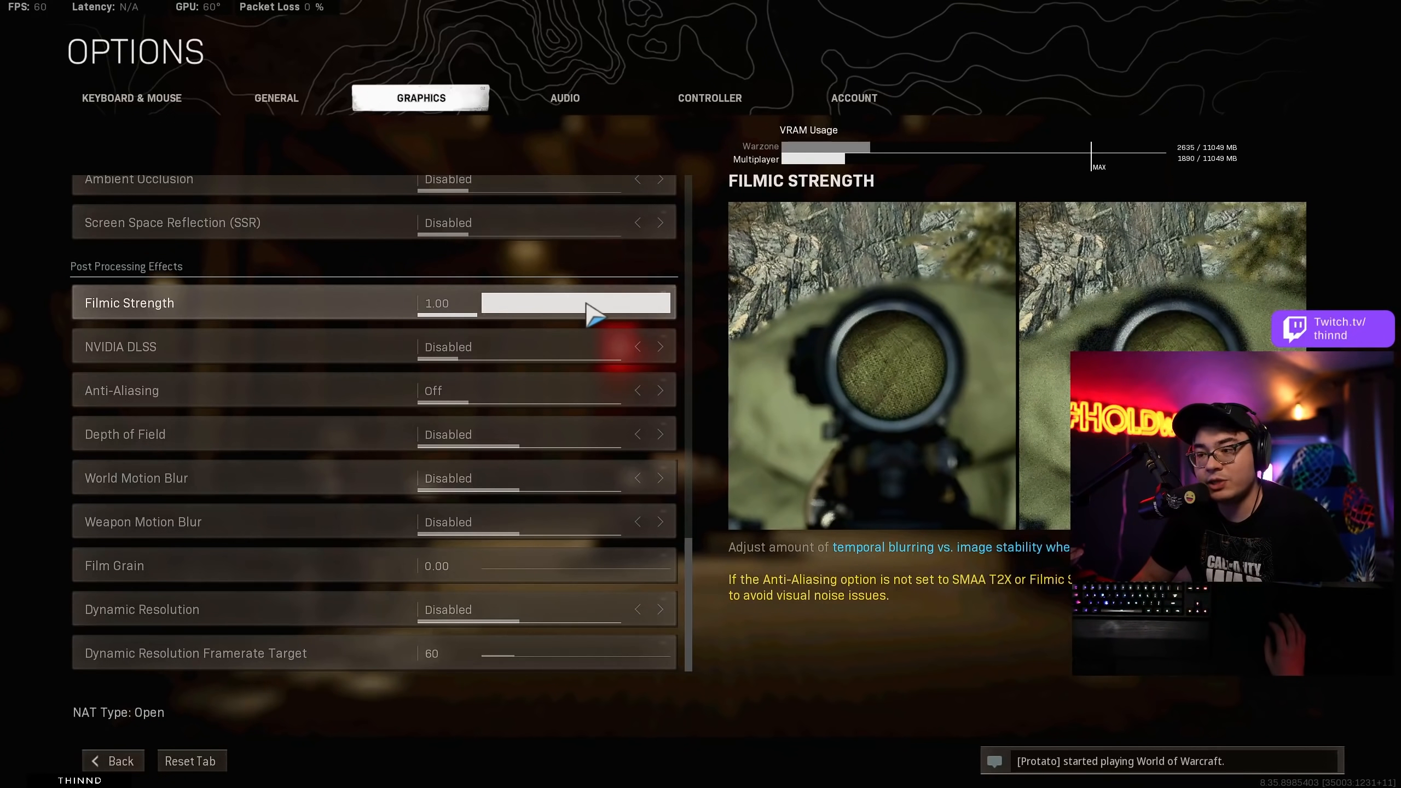
{"action": "mouse_move", "coordinate": [602, 335]}
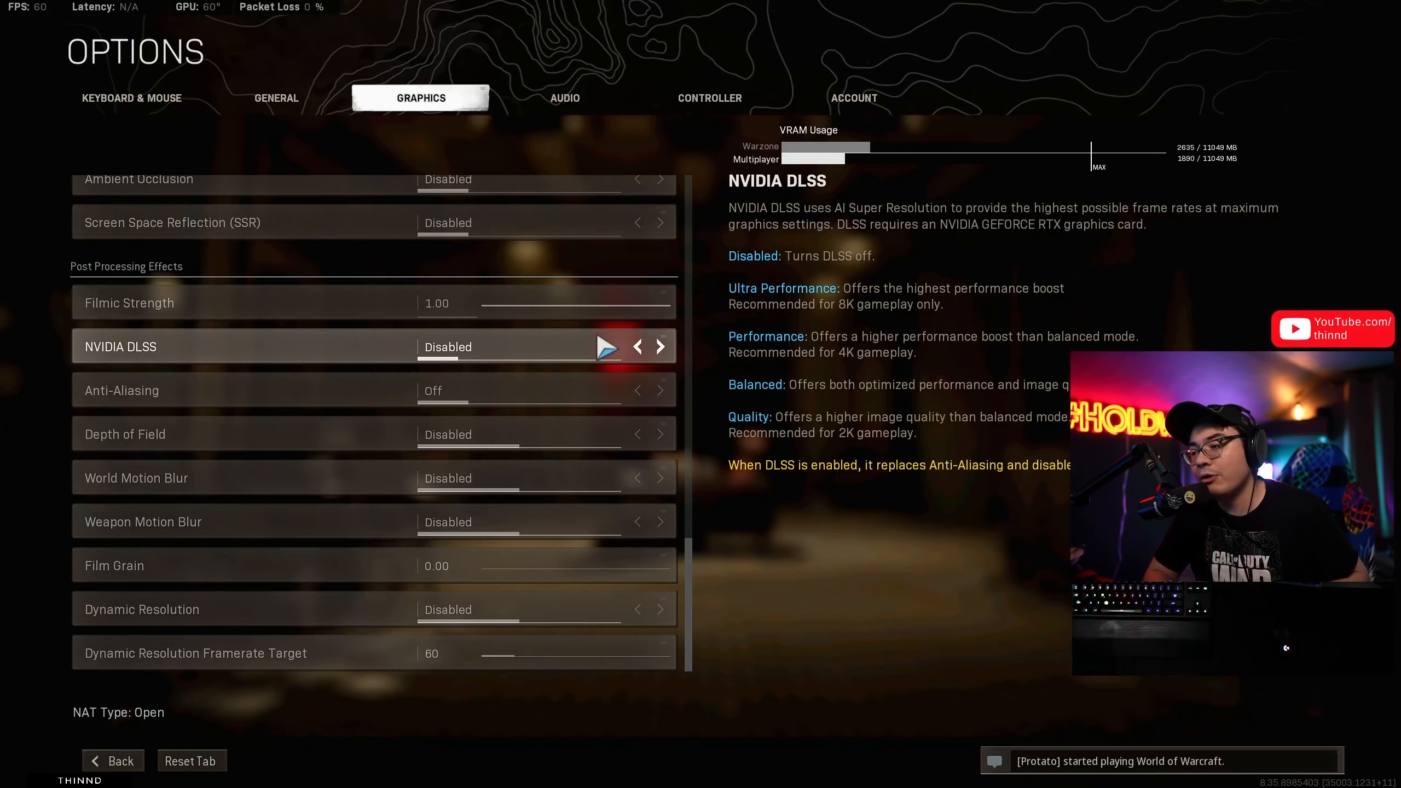
{"action": "mouse_move", "coordinate": [376, 390]}
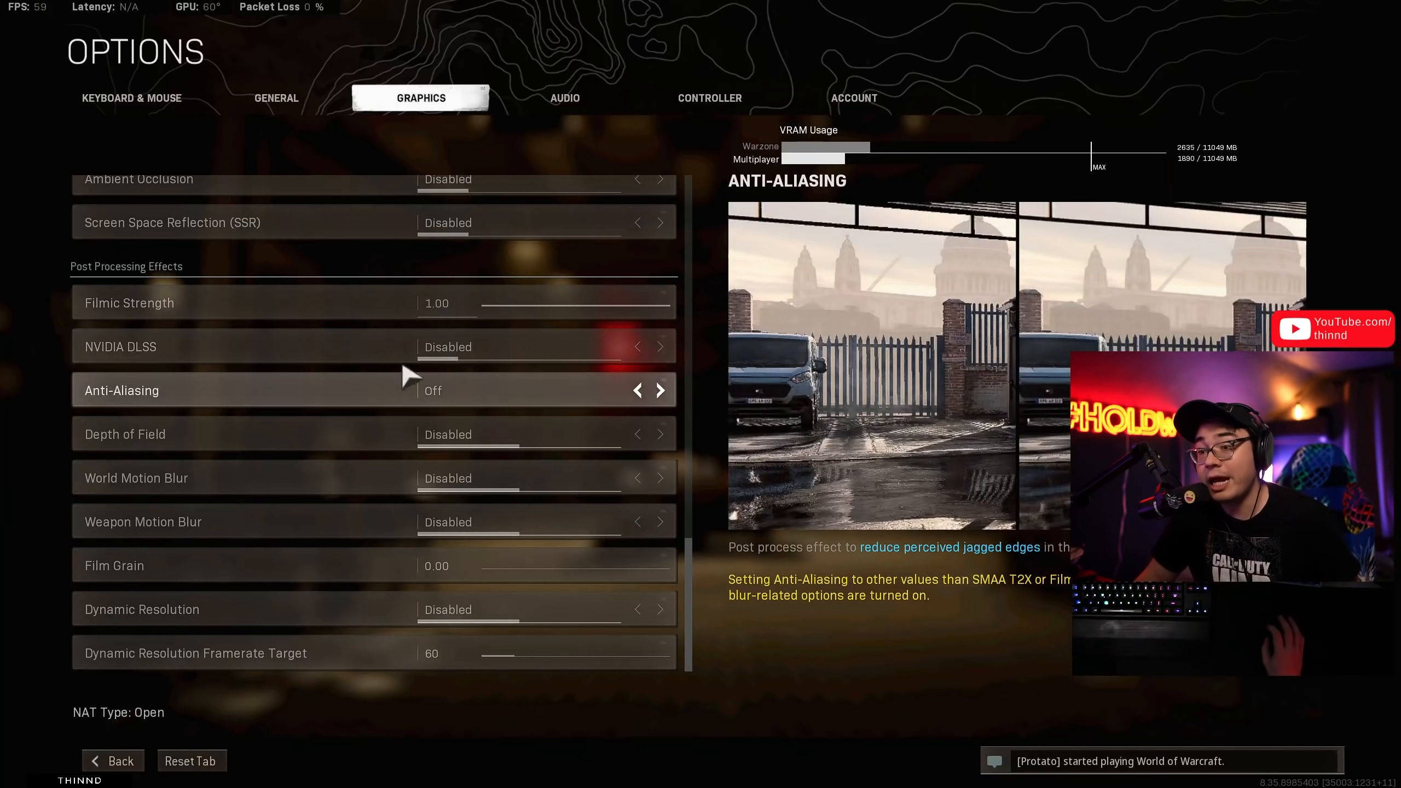
{"action": "mouse_move", "coordinate": [608, 347]}
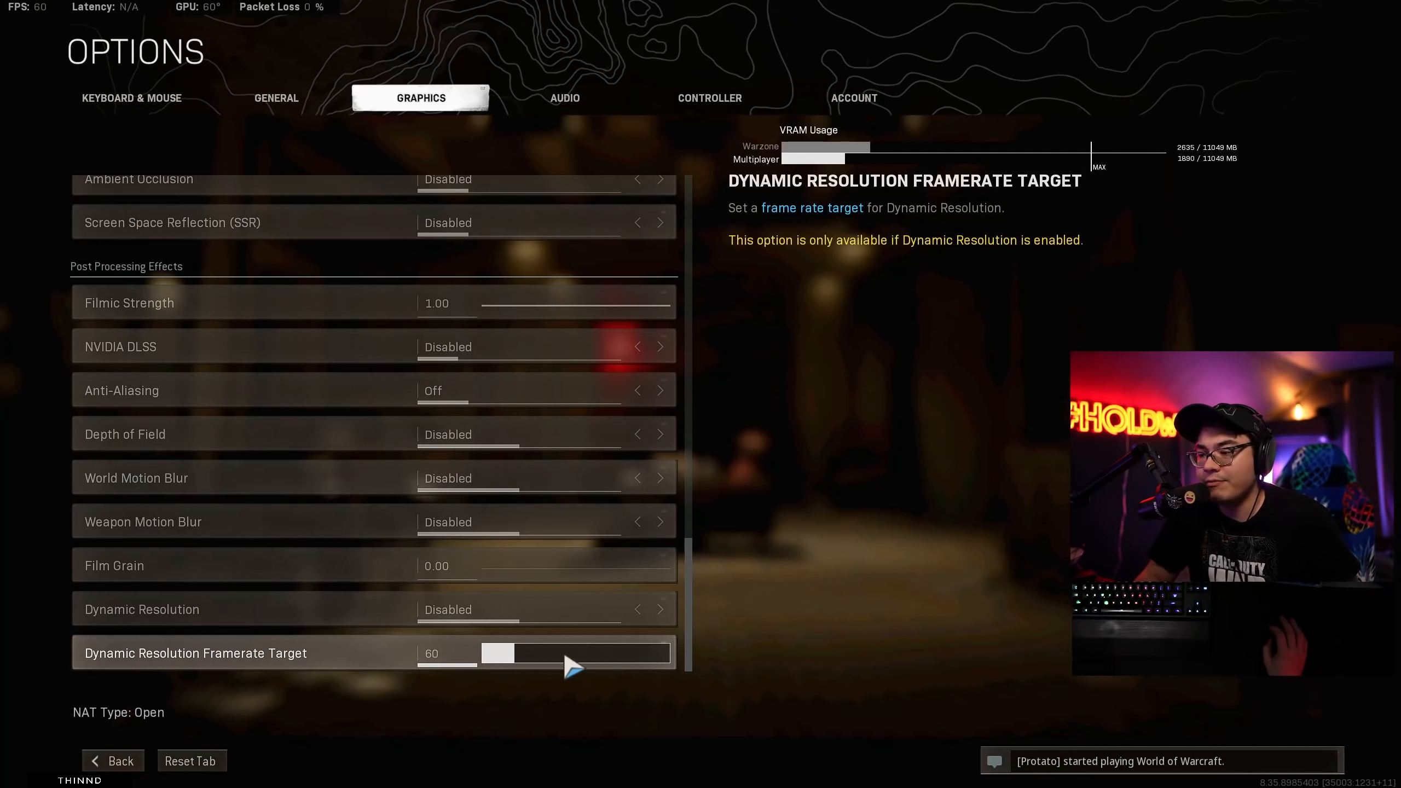
Show the advanced ADS sensitivity settings: zoom multipliers 1.00 and monitor distance coefficient 1.33.
{"action": "left_click", "coordinate": [130, 97]}
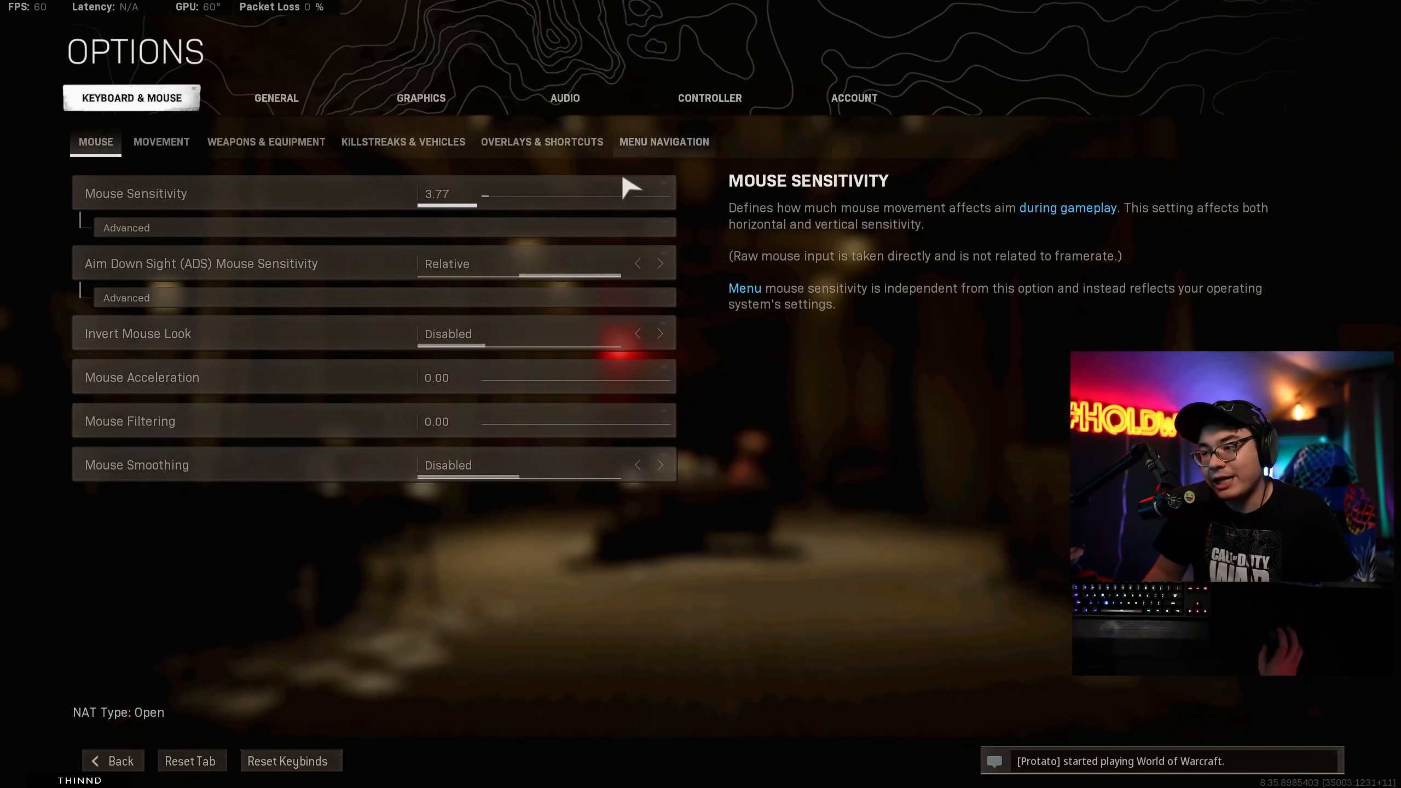
{"action": "mouse_move", "coordinate": [608, 166]}
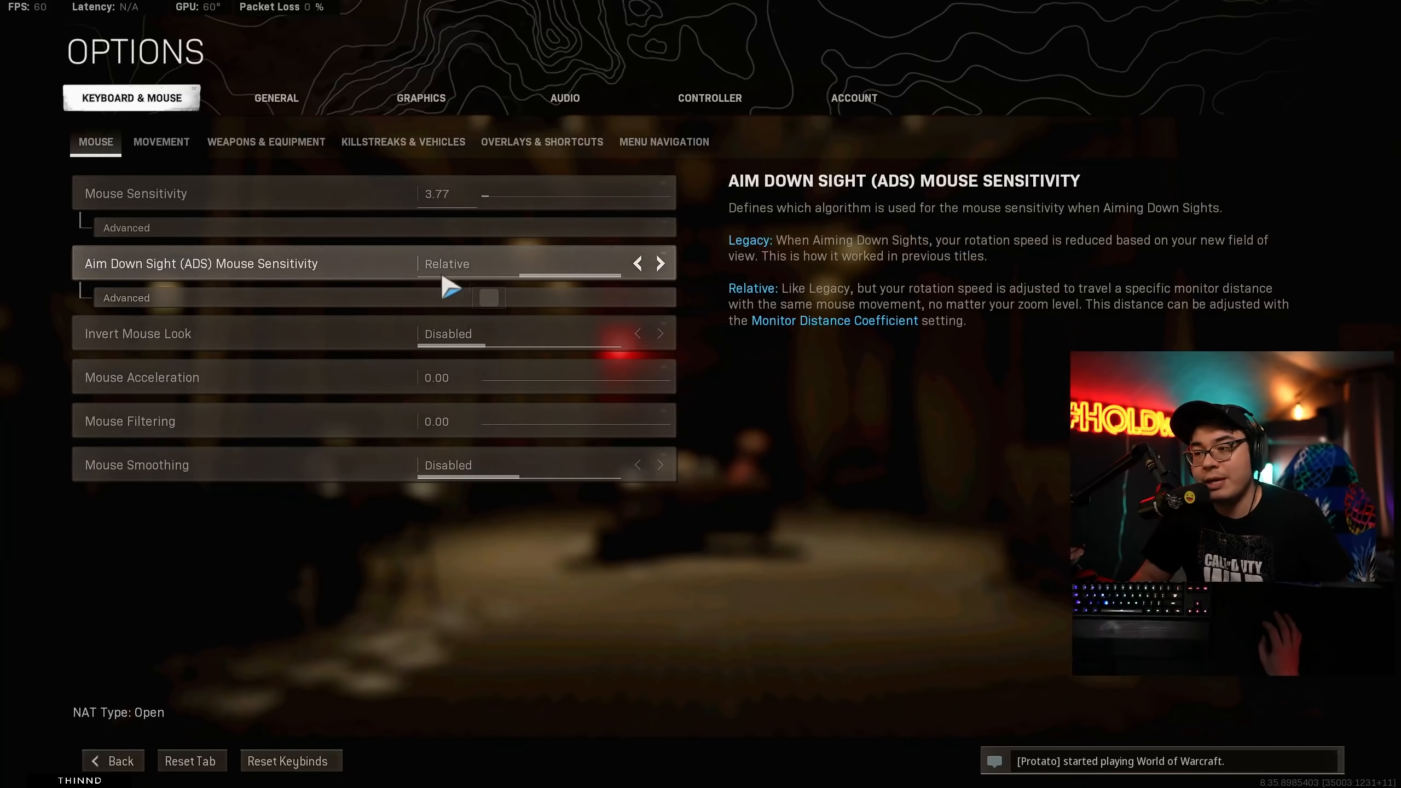
{"action": "left_click", "coordinate": [126, 298]}
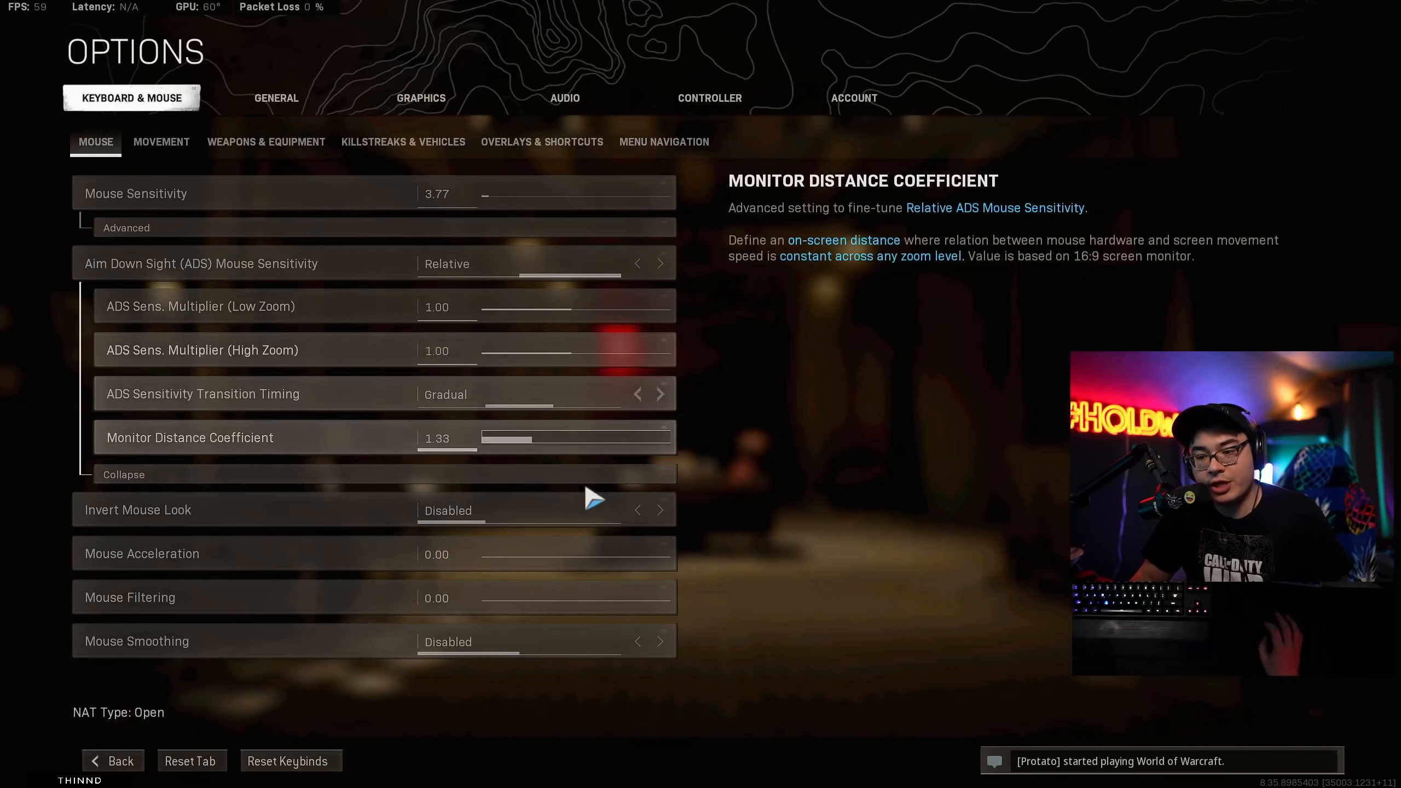
{"action": "mouse_move", "coordinate": [545, 510]}
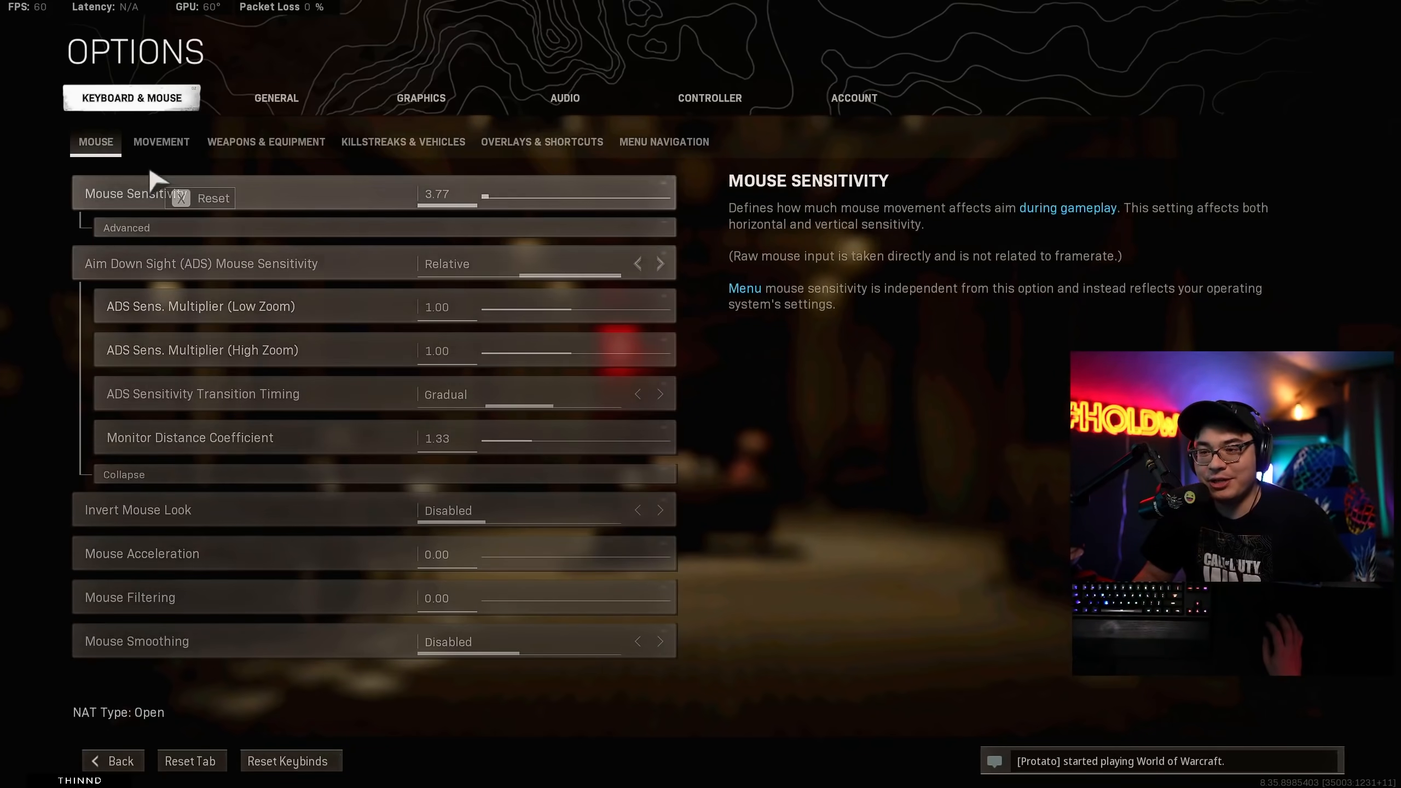
Review the movement keybinds with Center View's extra bindings expanded, then move to Weapons & Equipment.
{"action": "left_click", "coordinate": [160, 141]}
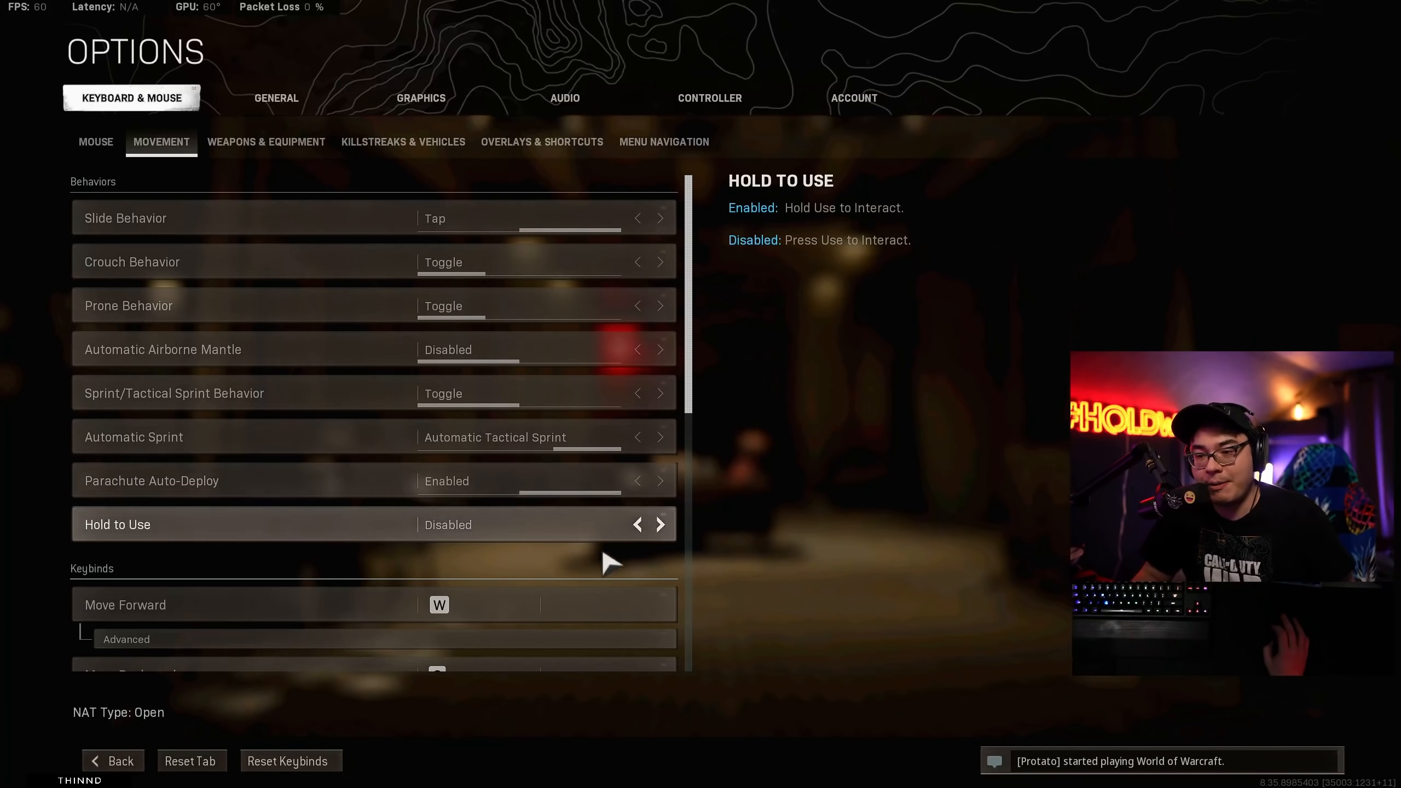
{"action": "mouse_move", "coordinate": [630, 393]}
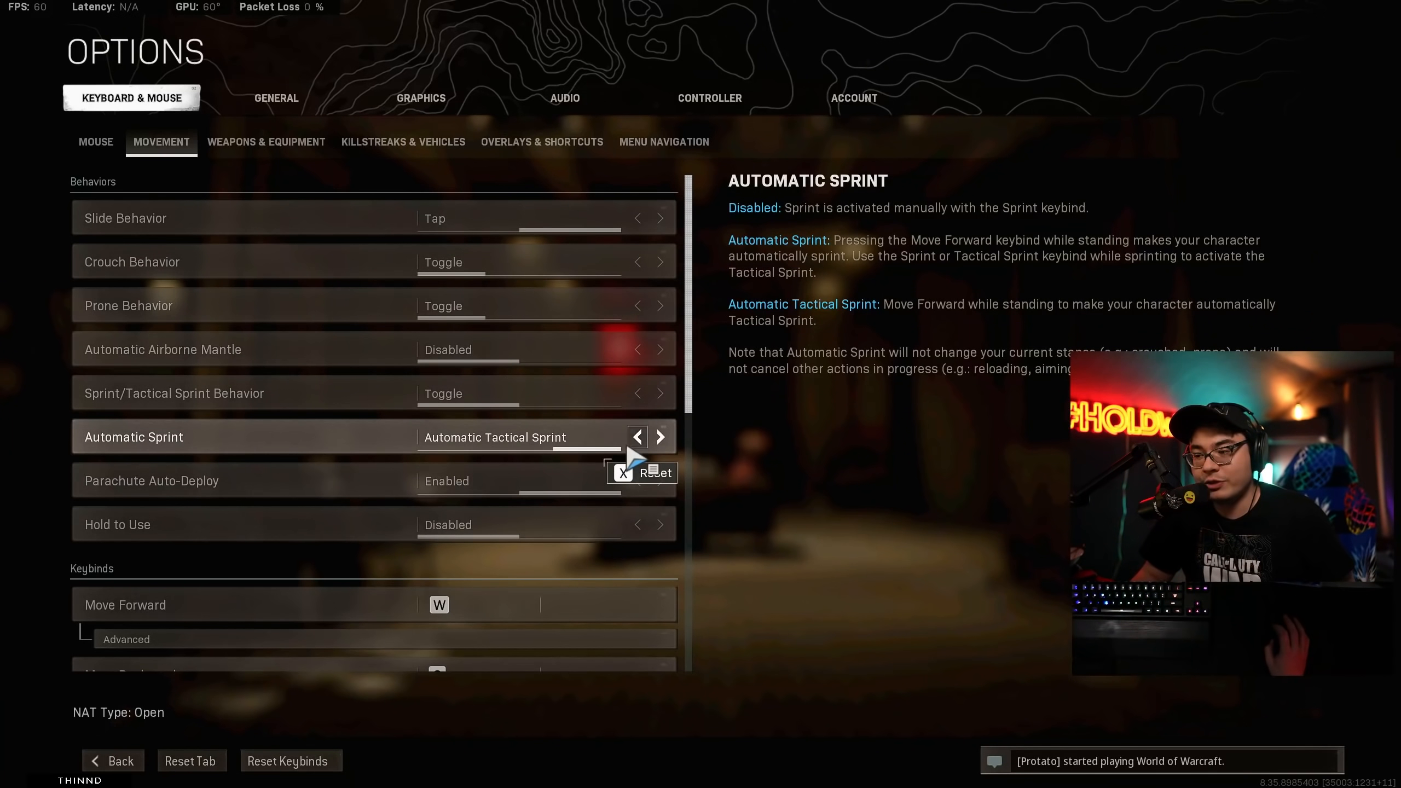
{"action": "left_click", "coordinate": [636, 437]}
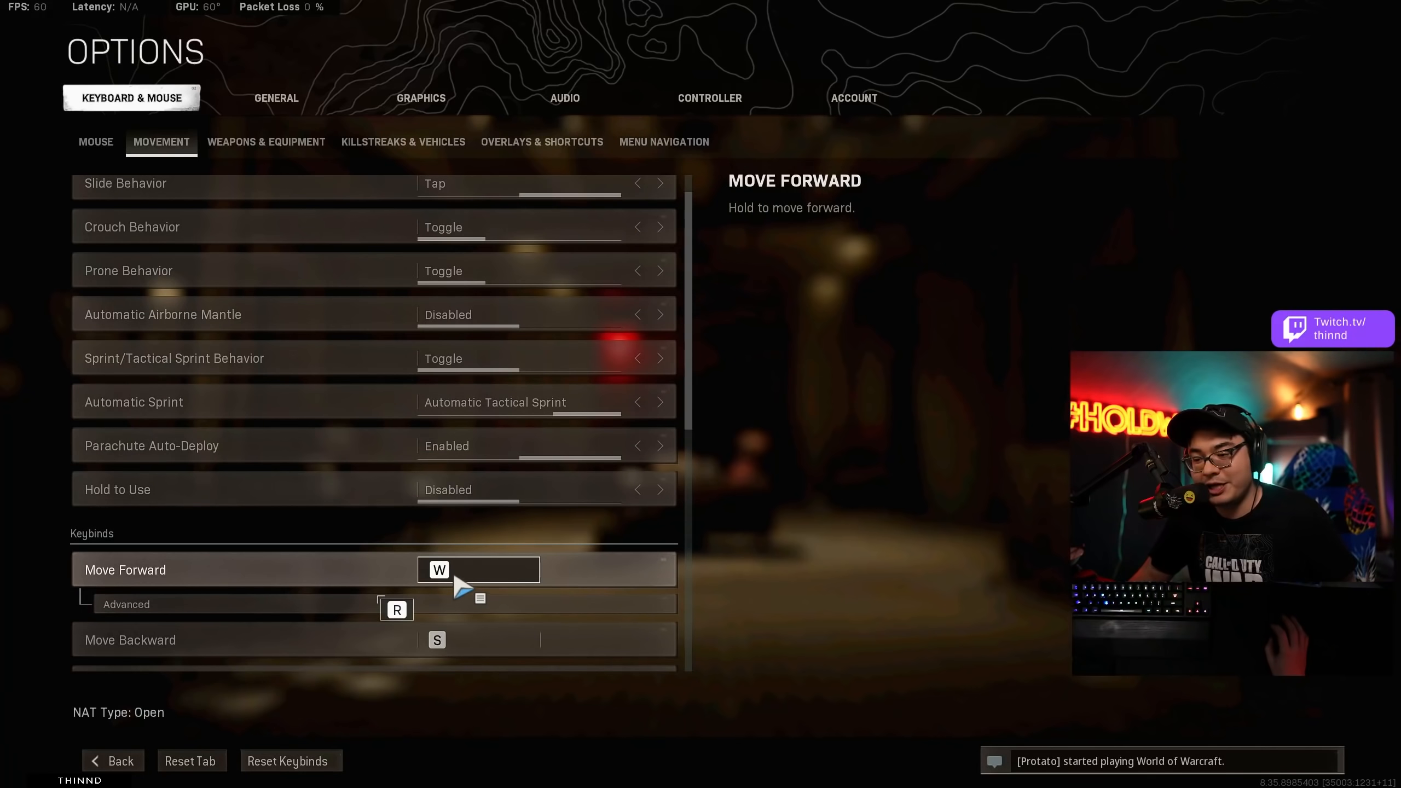
{"action": "scroll", "scroll_direction": "down", "scroll_amount": 3}
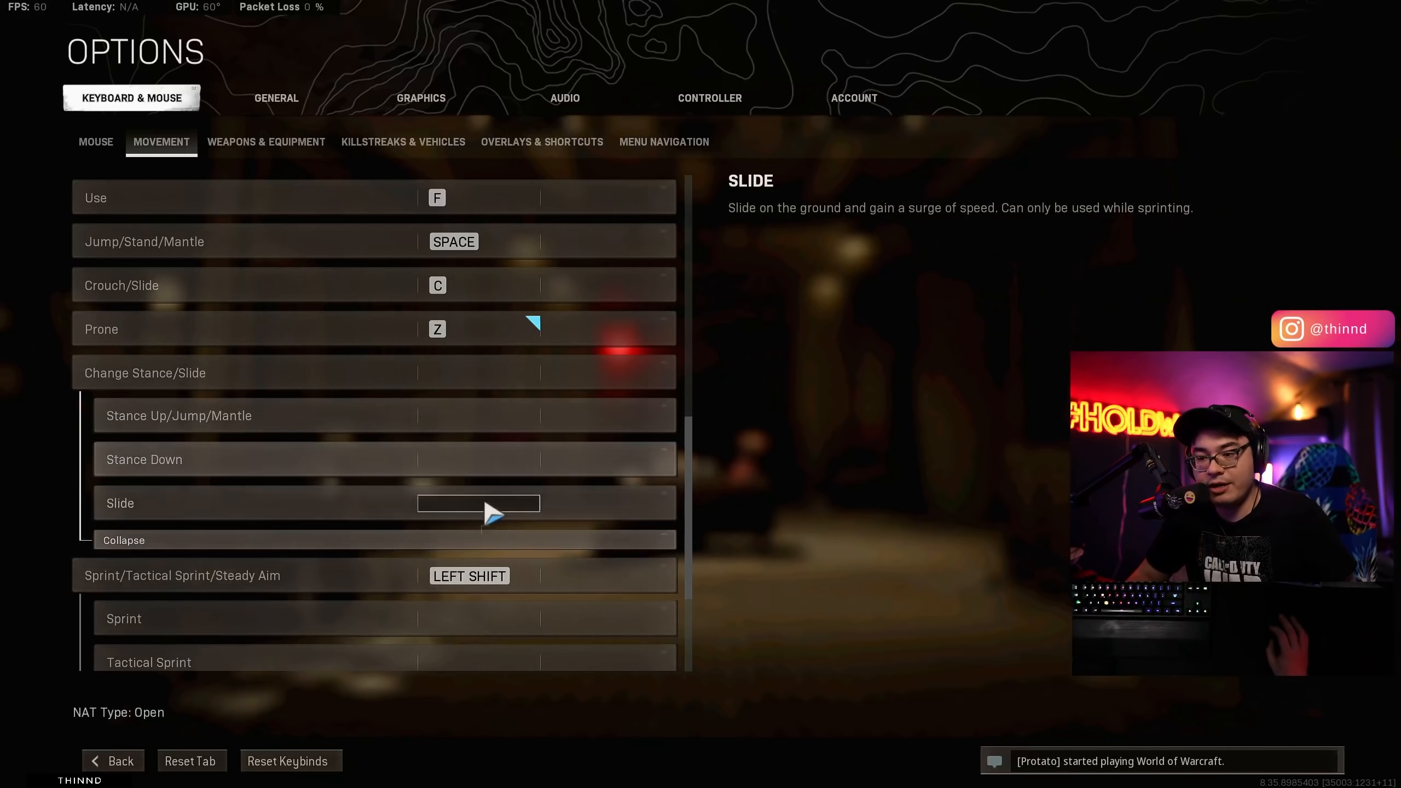
{"action": "scroll", "scroll_direction": "down", "scroll_amount": 3}
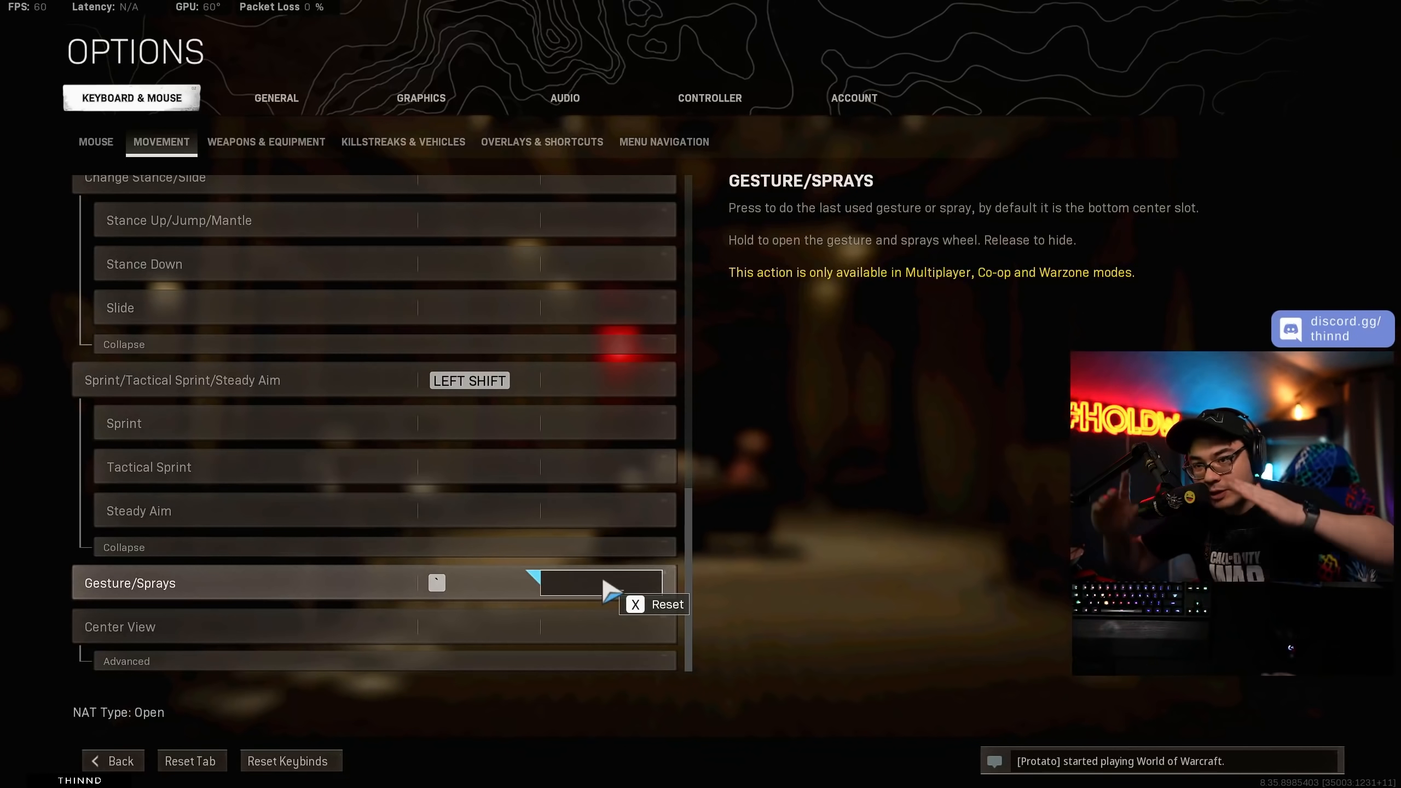
{"action": "left_click", "coordinate": [598, 582]}
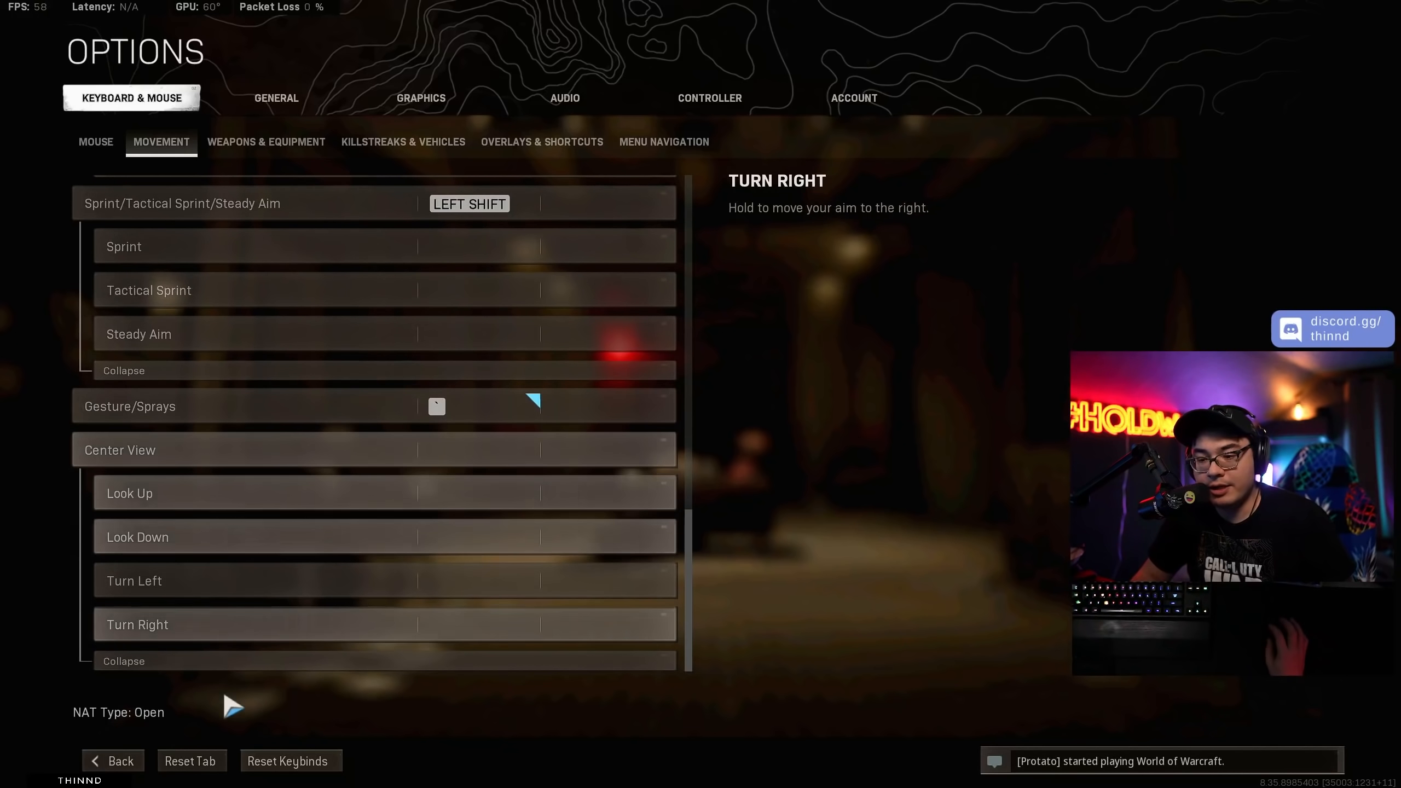
{"action": "left_click", "coordinate": [264, 141]}
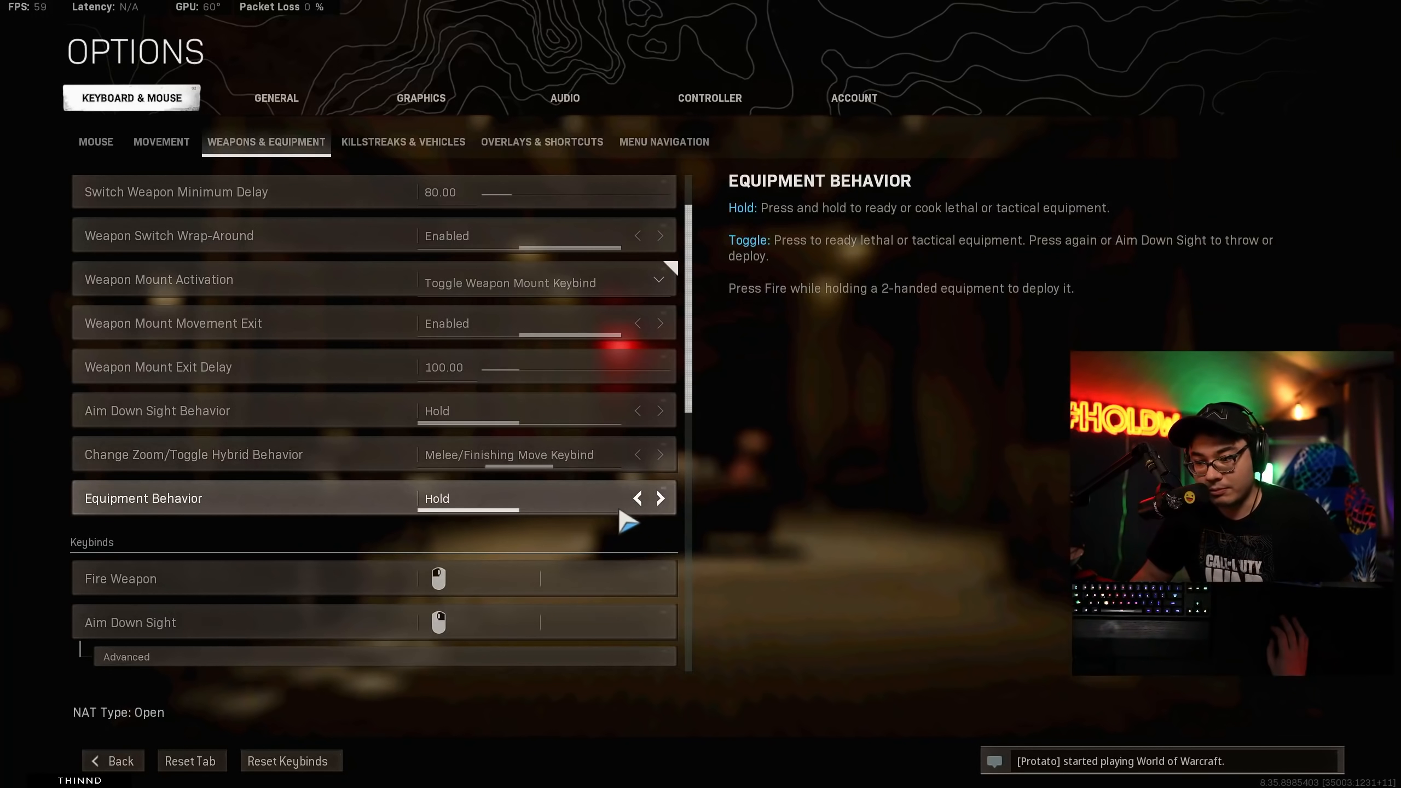
Review the weapons keybinds with Decrease Zoom on J and Loadout 1 on NUM 1, then show Killstreaks & Vehicles.
{"action": "scroll", "scroll_direction": "down", "scroll_amount": 3}
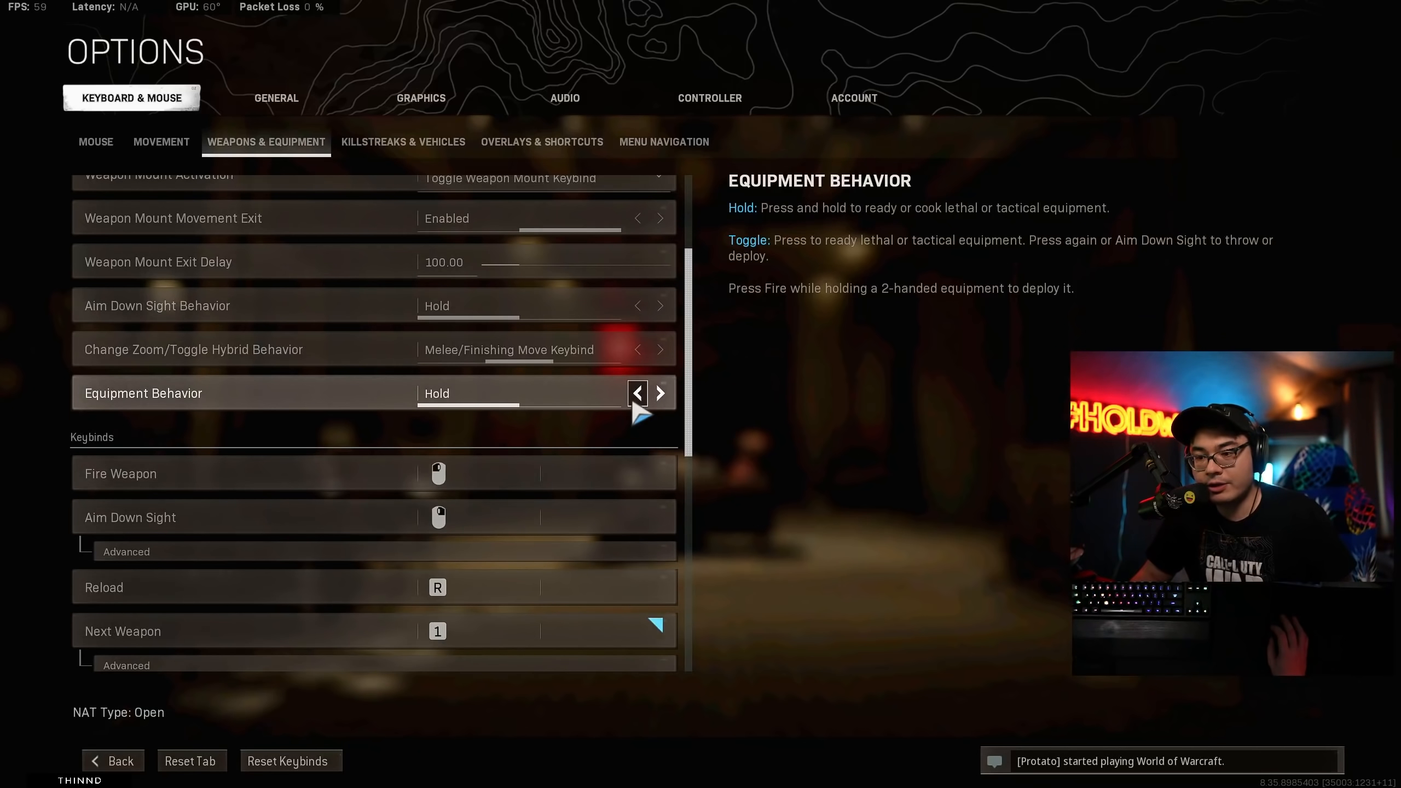
{"action": "scroll", "scroll_direction": "down", "scroll_amount": 3}
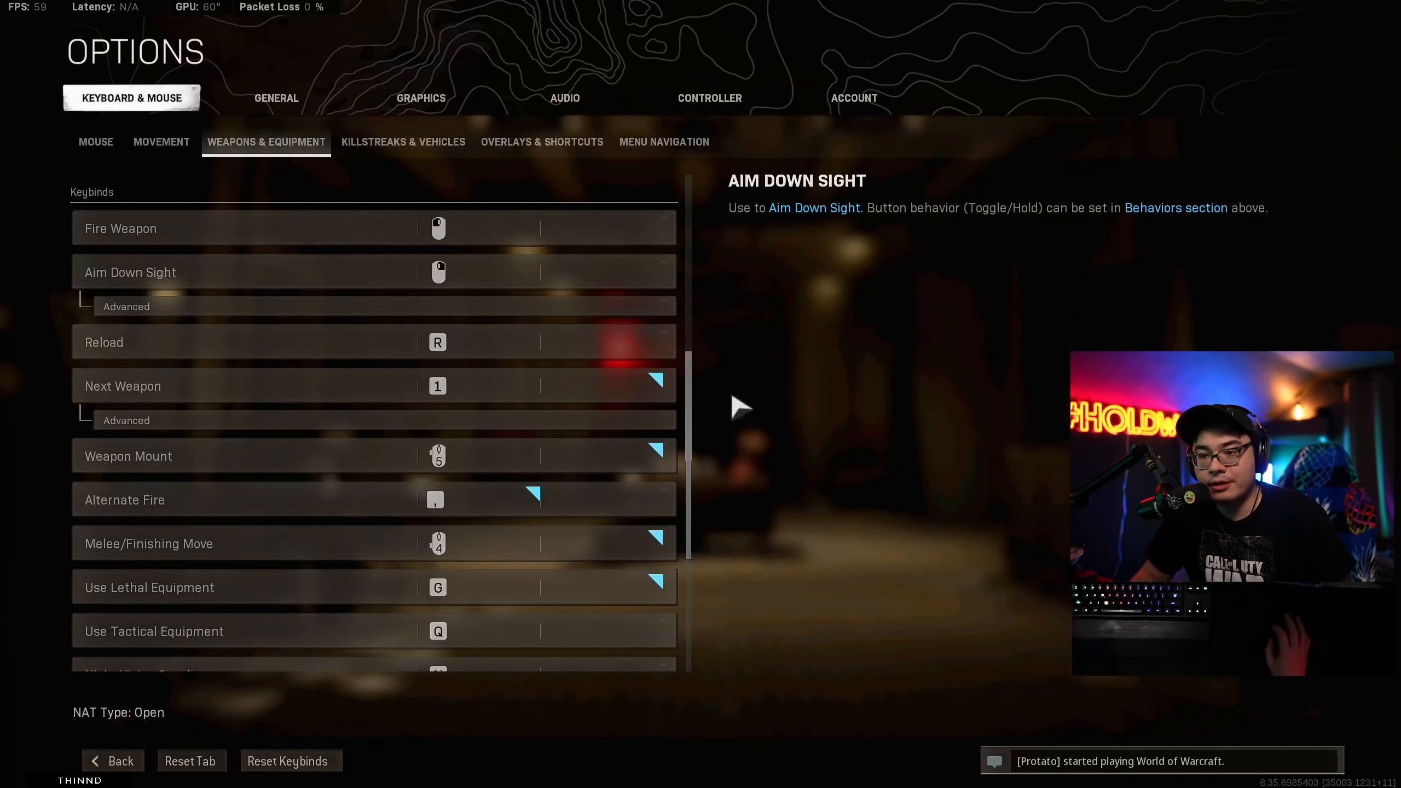
{"action": "mouse_move", "coordinate": [728, 496]}
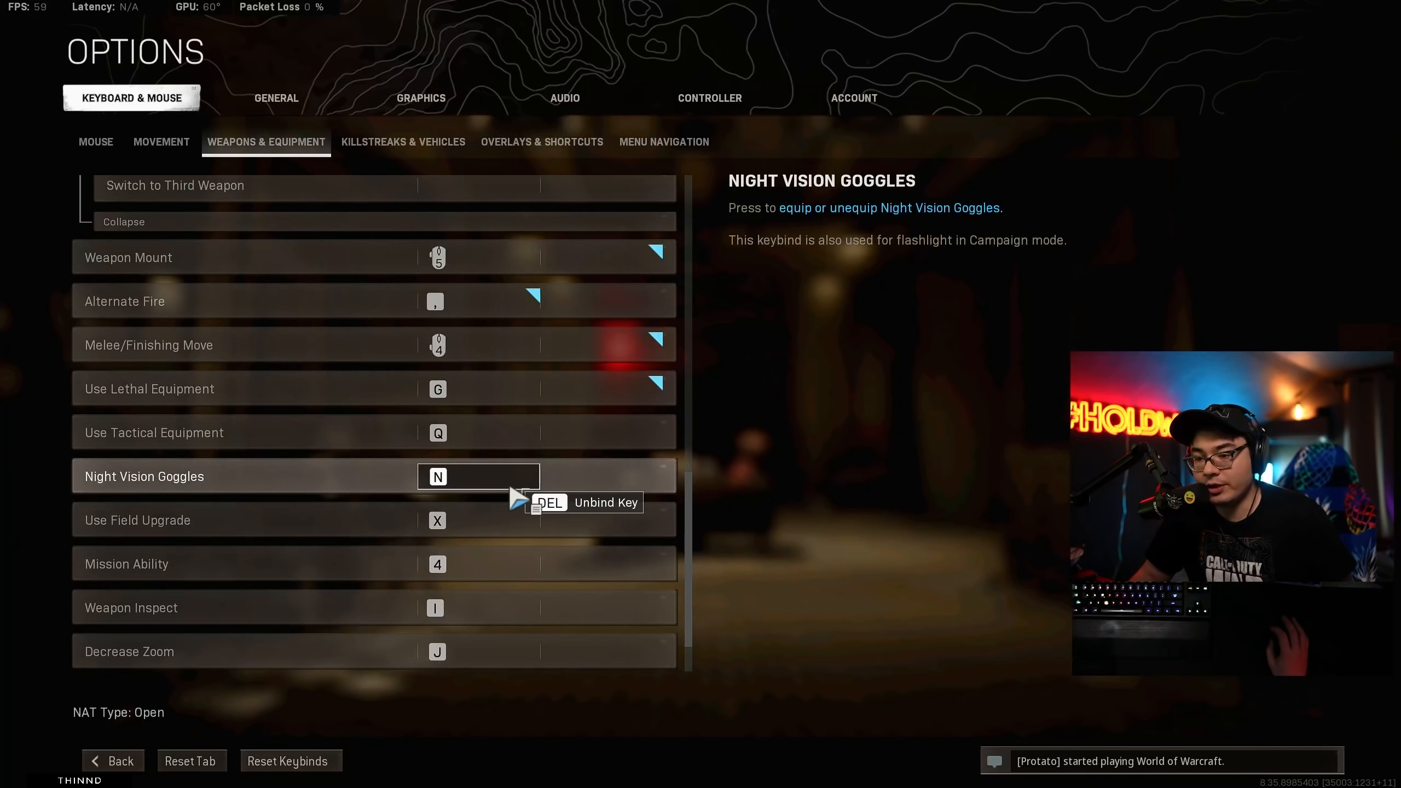
{"action": "mouse_move", "coordinate": [479, 652]}
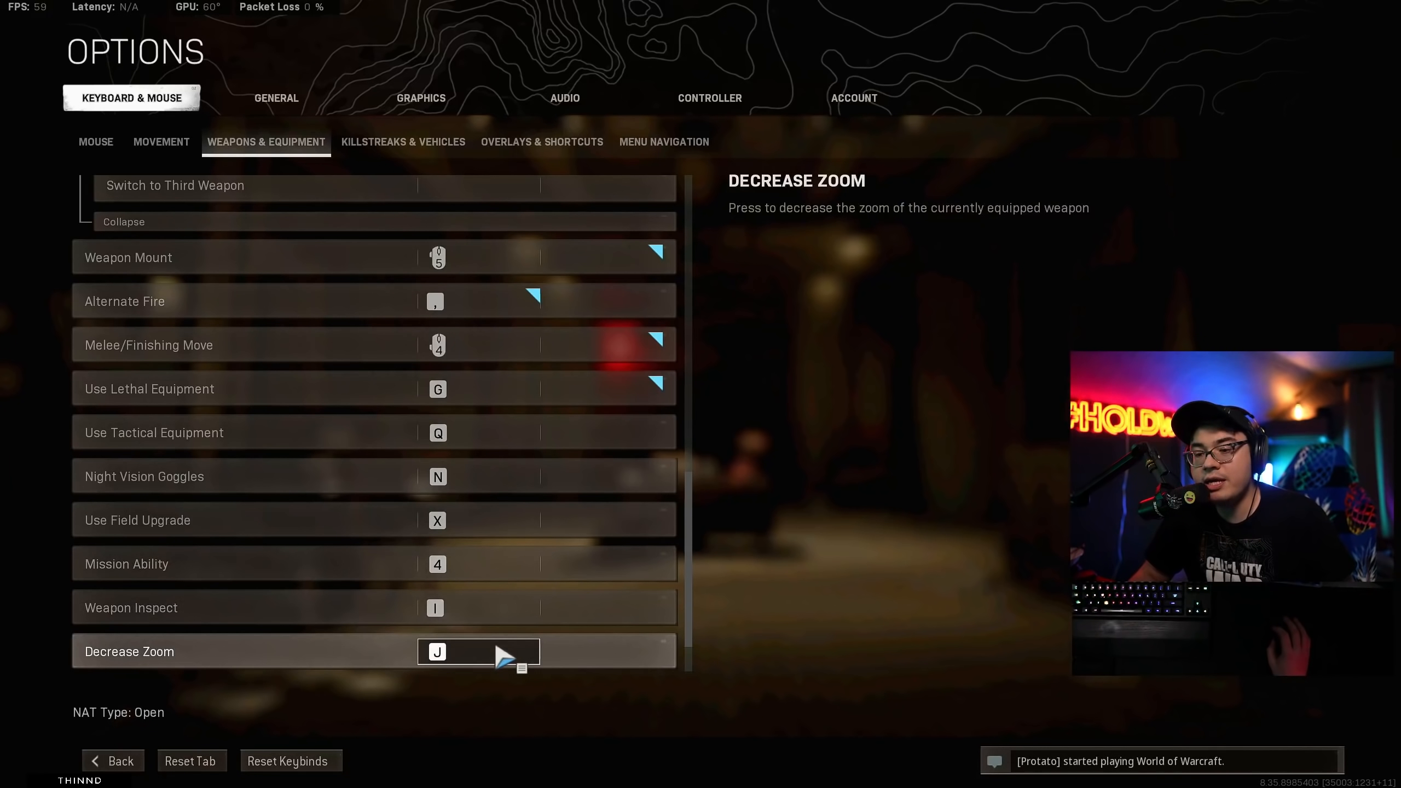
{"action": "scroll", "scroll_direction": "down", "scroll_amount": 3}
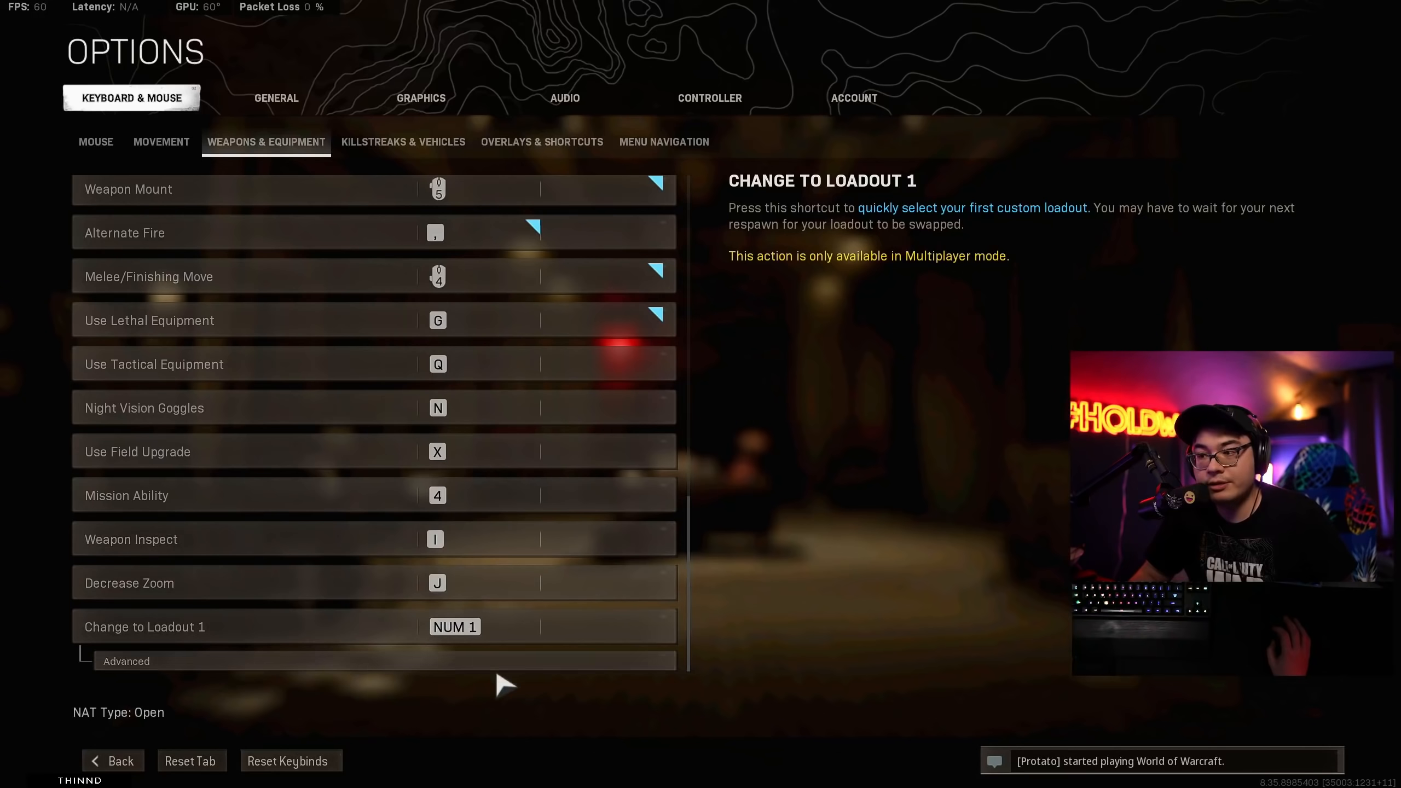
{"action": "left_click", "coordinate": [402, 141]}
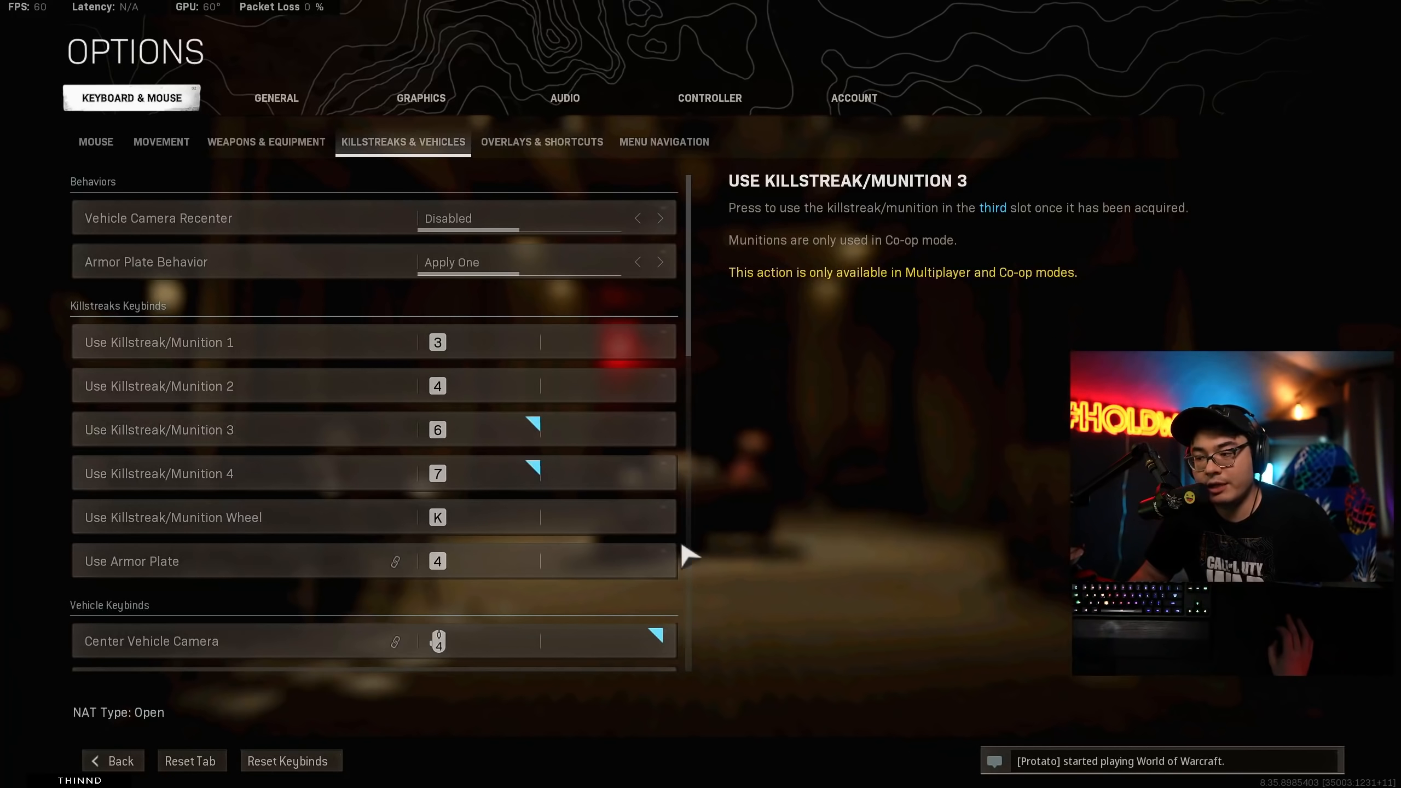
Review killstreaks 3 and 4 bound to 6 and 7, then show the overlay and shortcut keybinds.
{"action": "scroll", "scroll_direction": "down", "scroll_amount": 3}
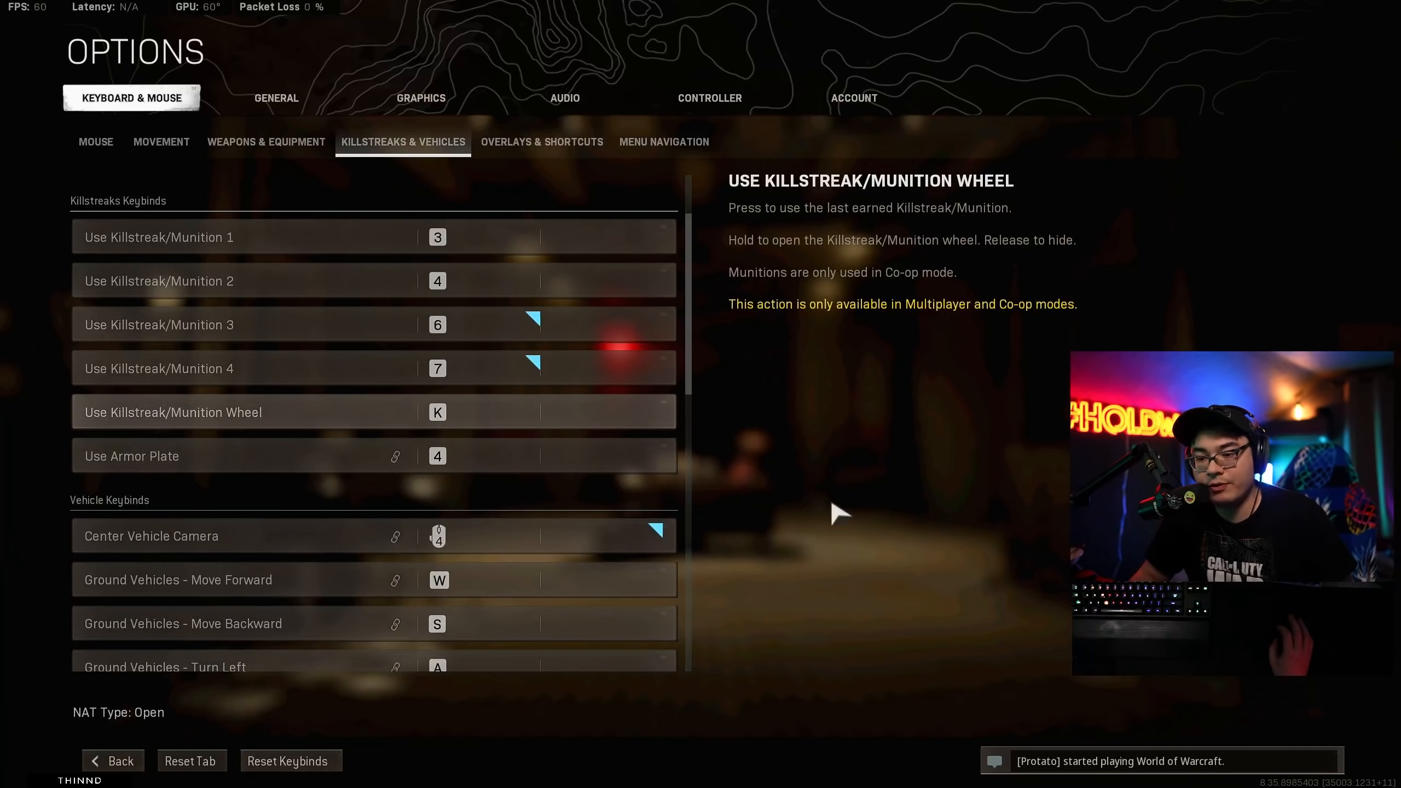
{"action": "scroll", "scroll_direction": "down", "scroll_amount": 3}
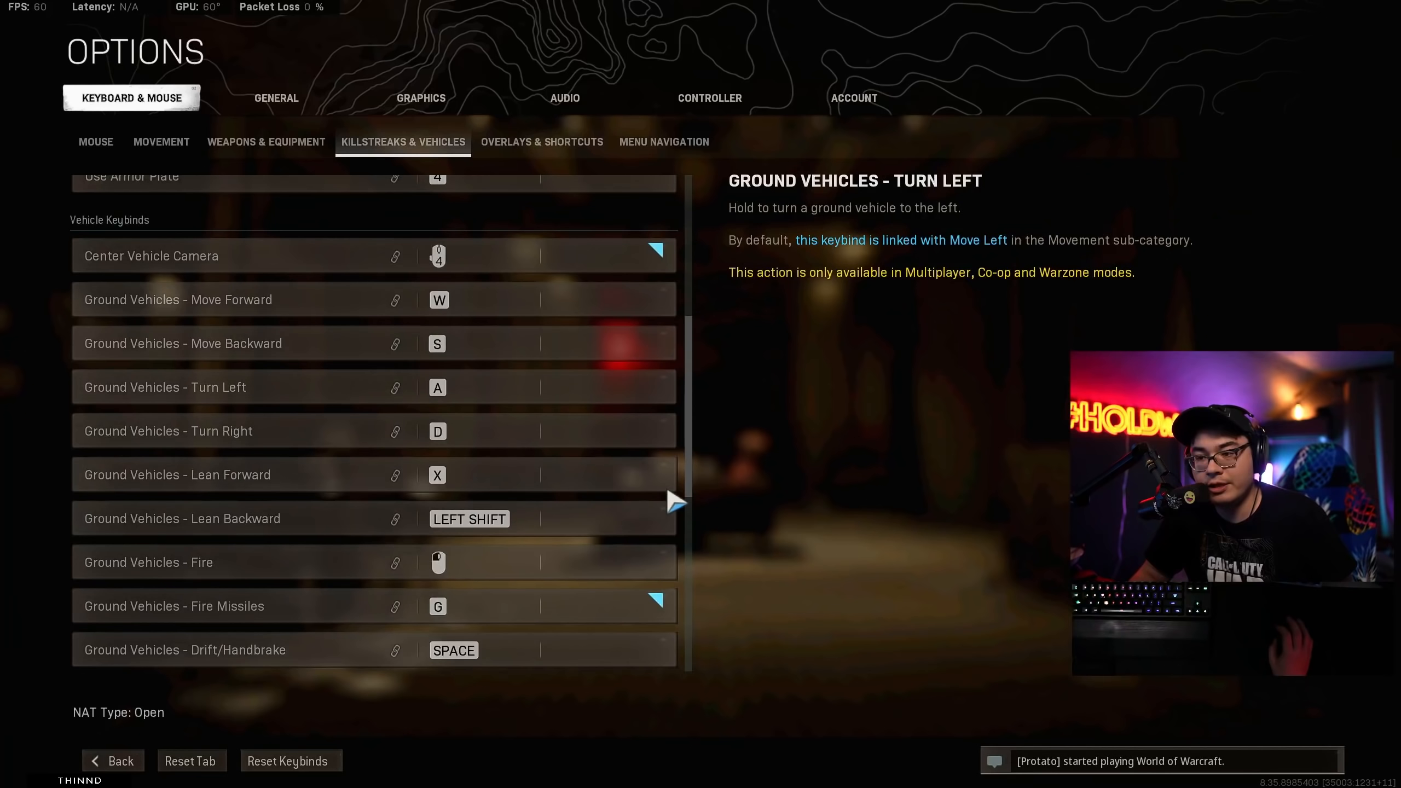
{"action": "scroll", "scroll_direction": "down", "scroll_amount": 3}
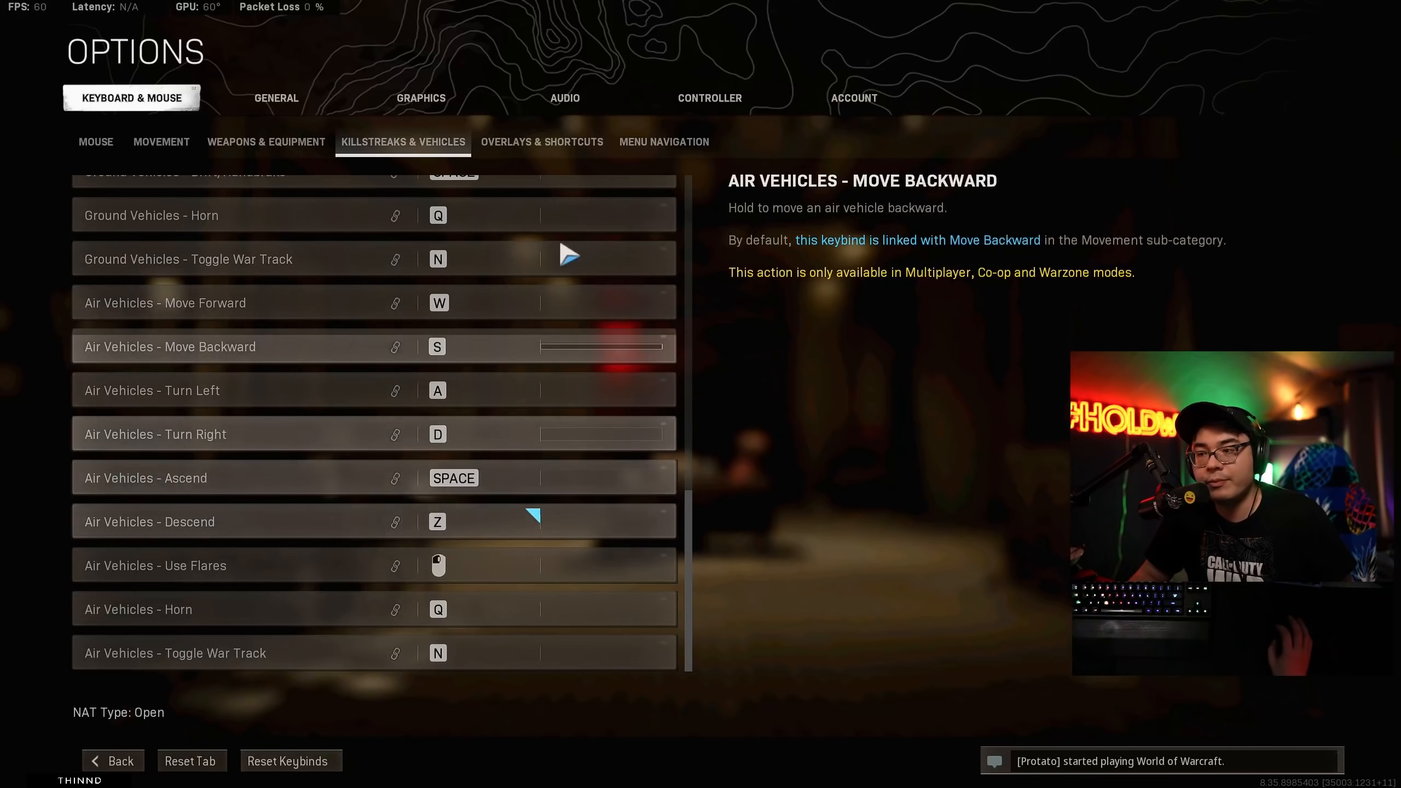
{"action": "left_click", "coordinate": [542, 142]}
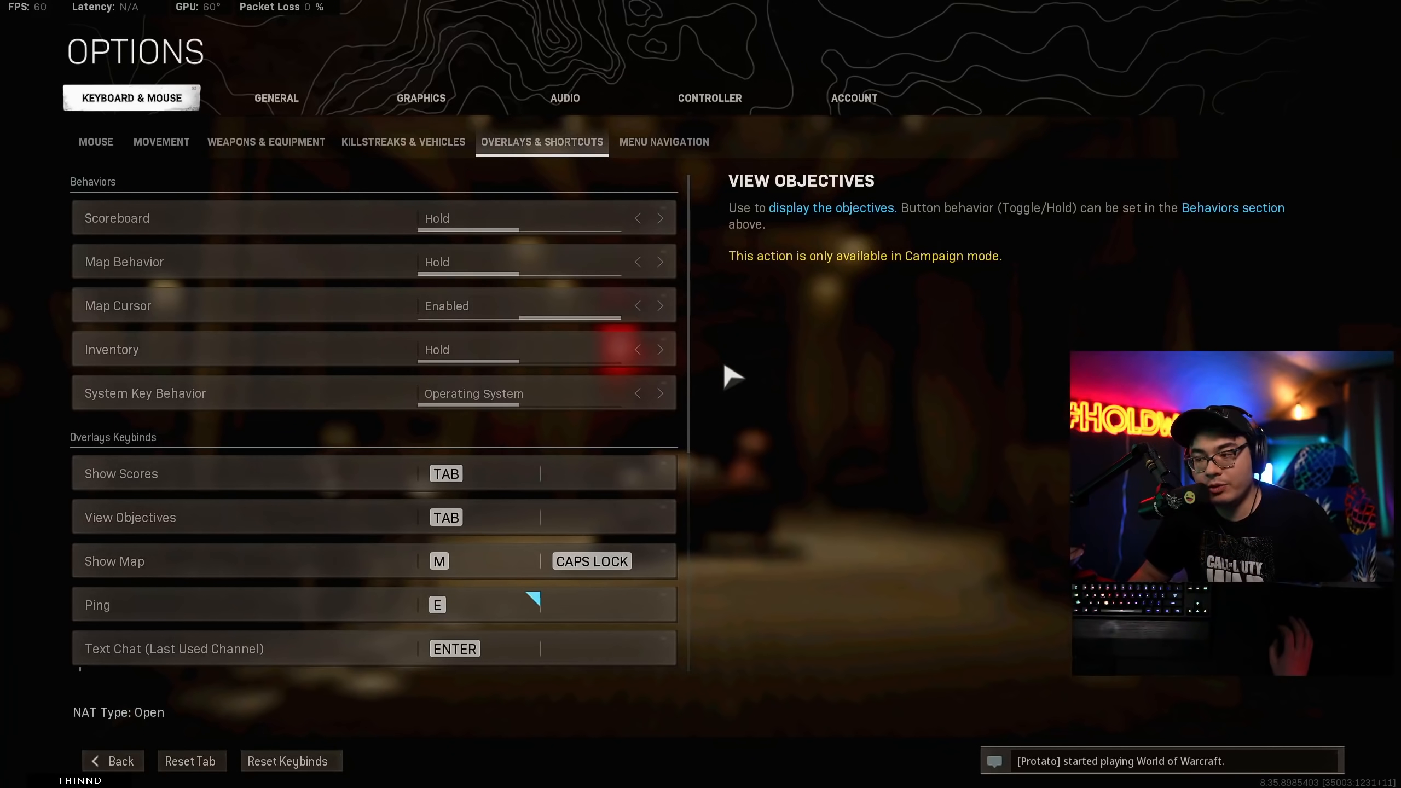
Review map on M/Caps Lock, ping E, push-to-talk T and menu navigation, then show the General settings.
{"action": "scroll", "scroll_direction": "down", "scroll_amount": 3}
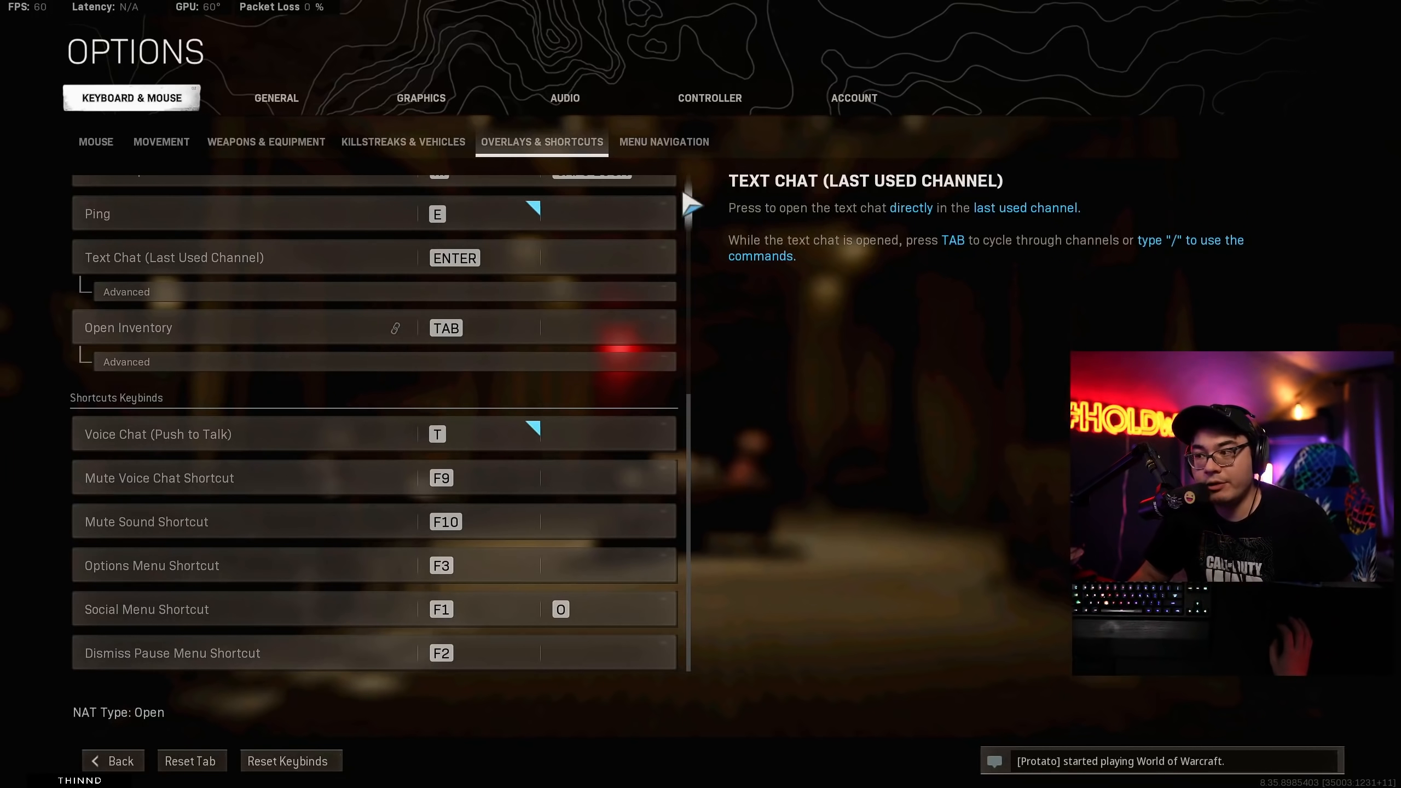
{"action": "left_click", "coordinate": [664, 141]}
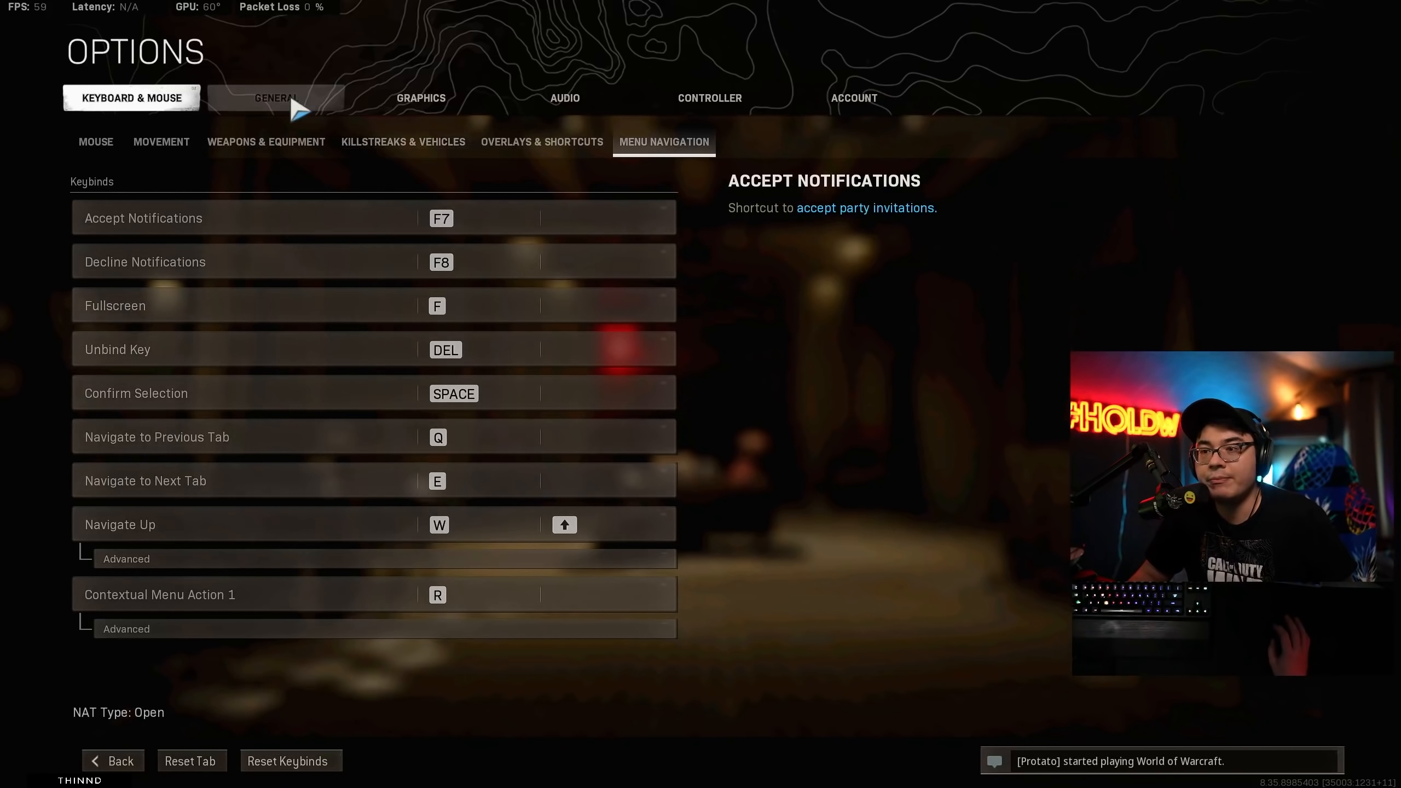
{"action": "left_click", "coordinate": [274, 98]}
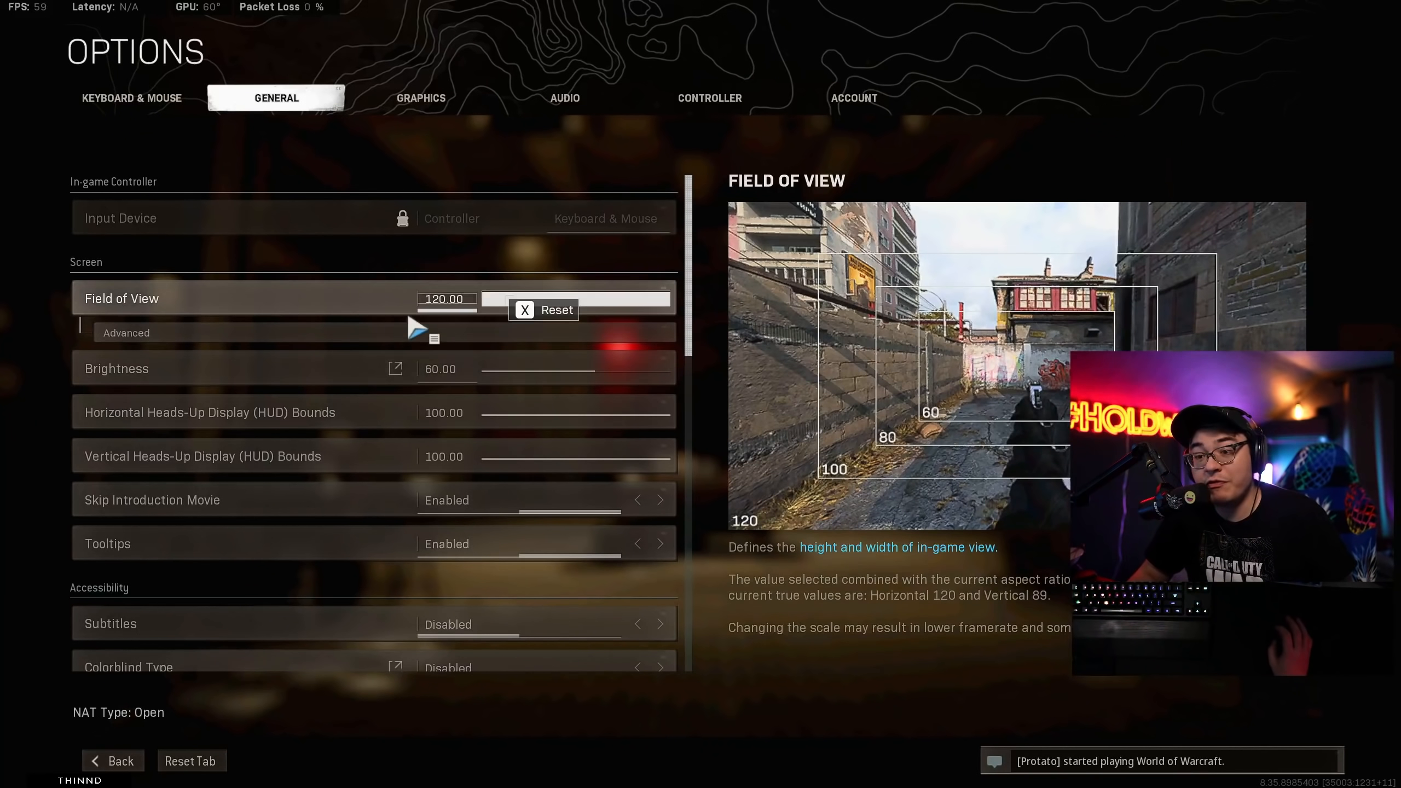
Set ADS Field of View to Affected under the advanced field of view options at FOV 120.
{"action": "left_click", "coordinate": [126, 333]}
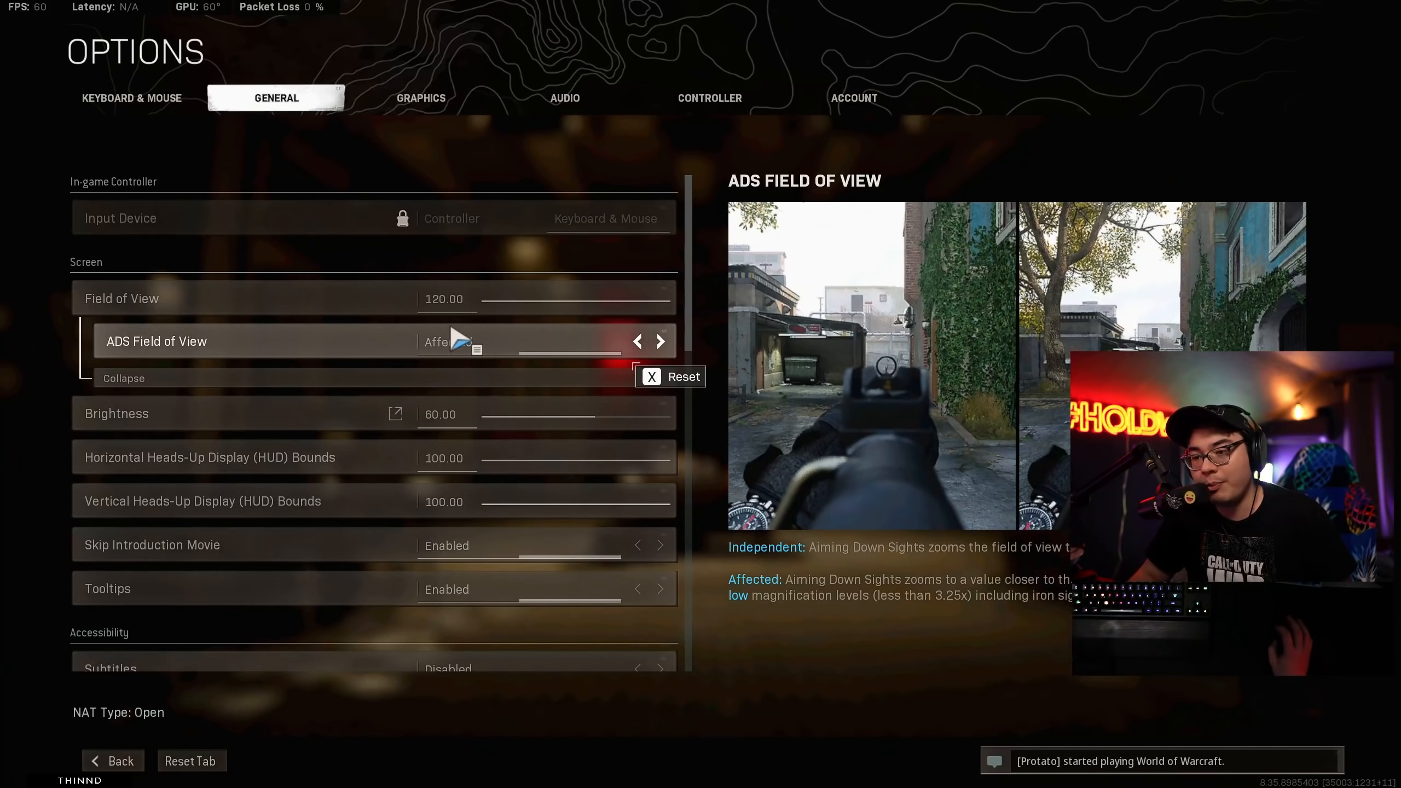
{"action": "left_click", "coordinate": [638, 342]}
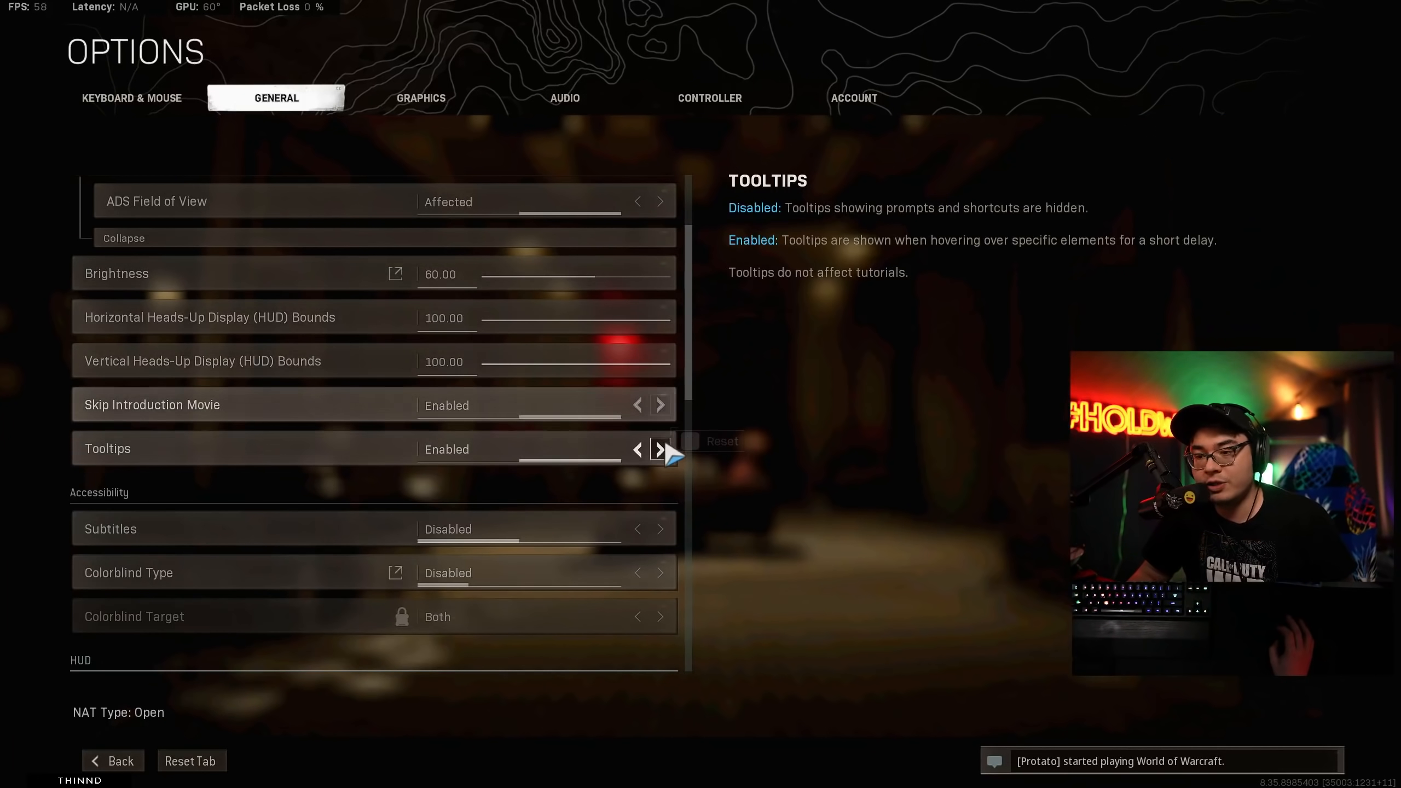
{"action": "scroll", "scroll_direction": "down", "scroll_amount": 3}
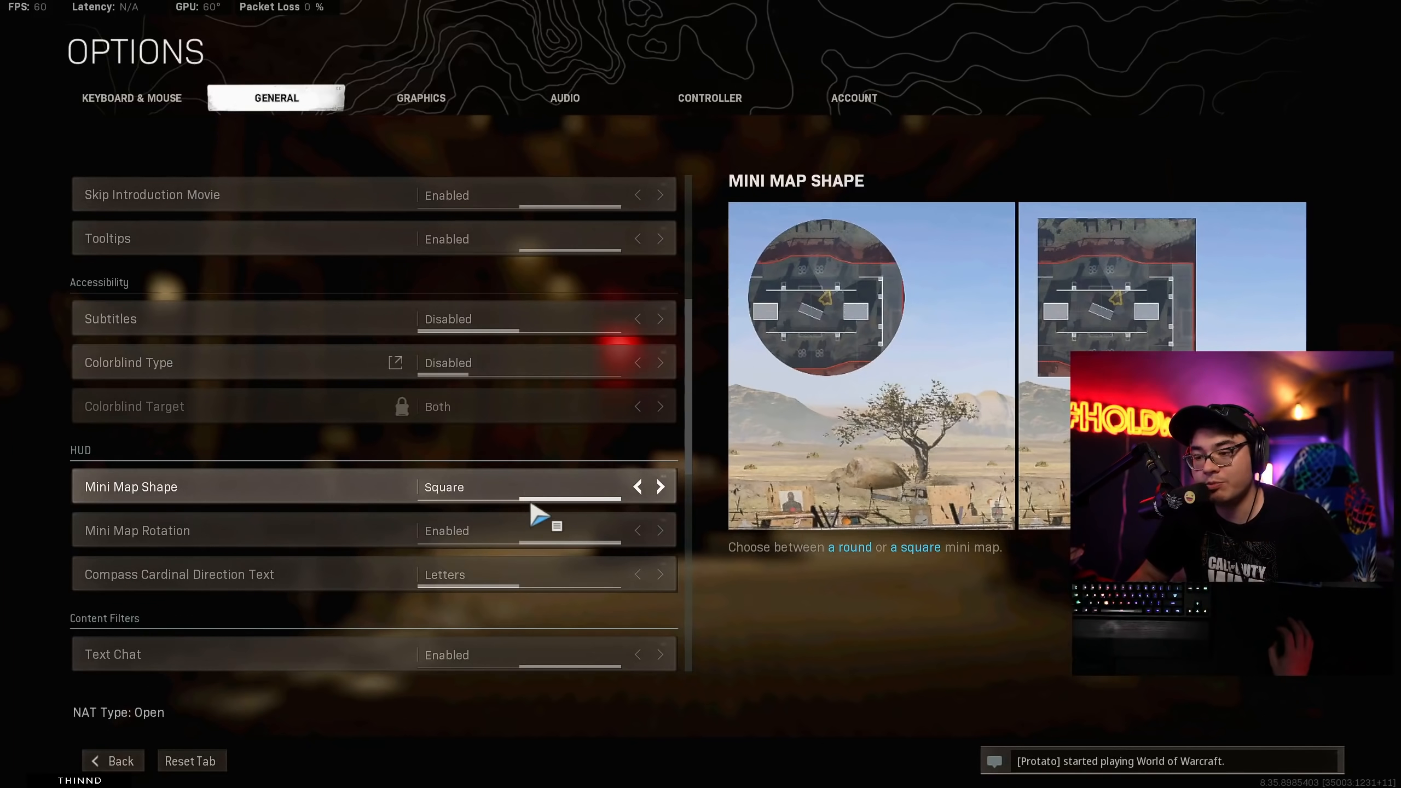
{"action": "scroll", "scroll_direction": "down", "scroll_amount": 3}
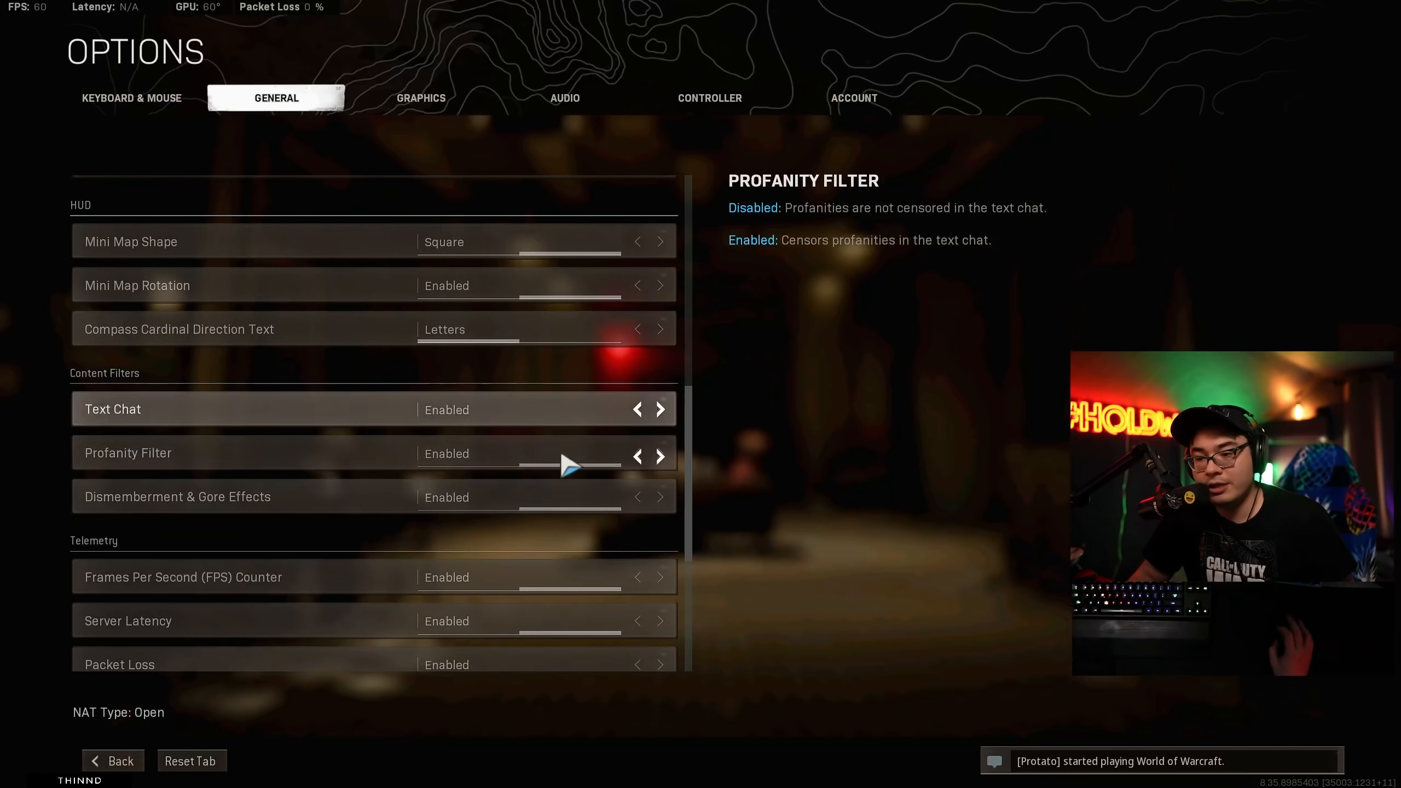
{"action": "scroll", "scroll_direction": "down", "scroll_amount": 3}
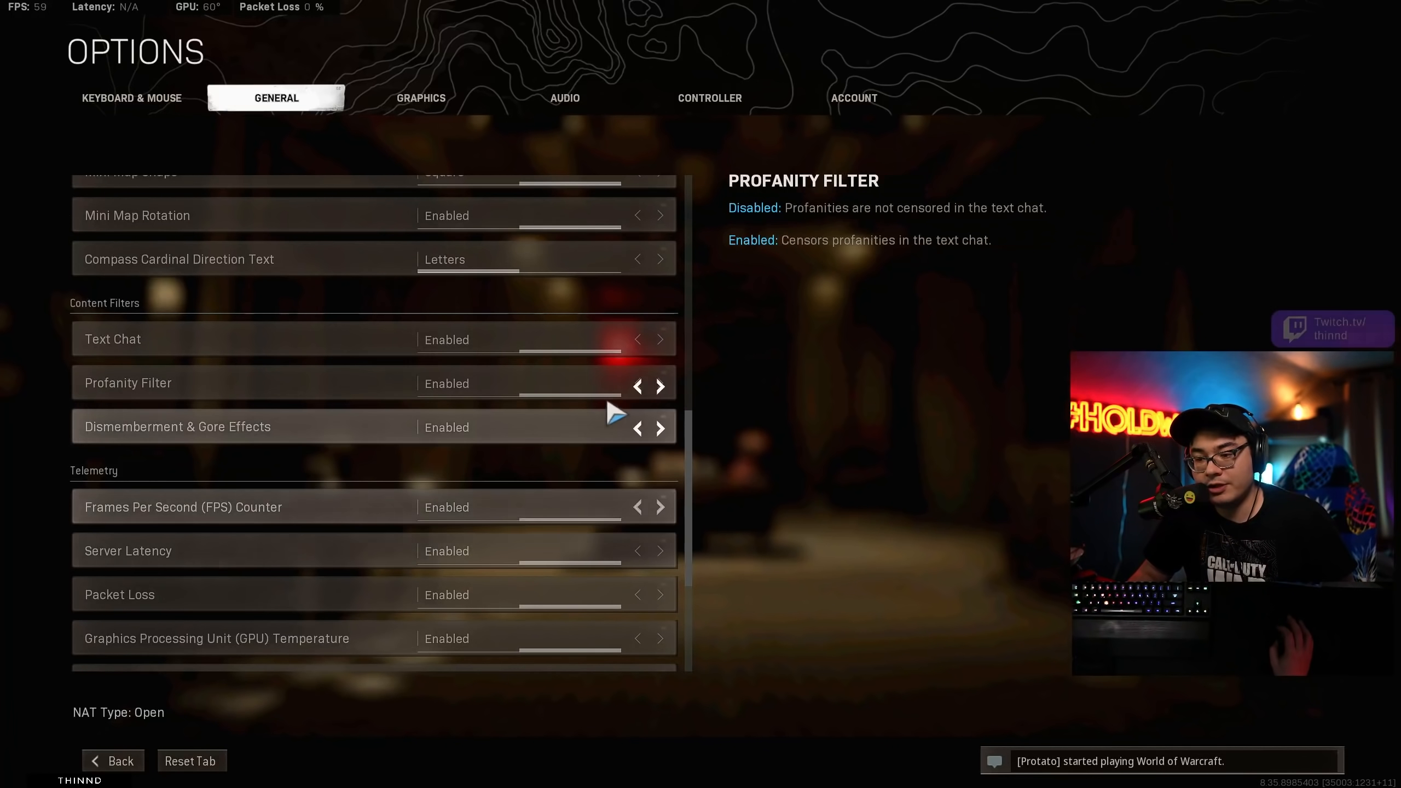
{"action": "scroll", "scroll_direction": "down", "scroll_amount": 3}
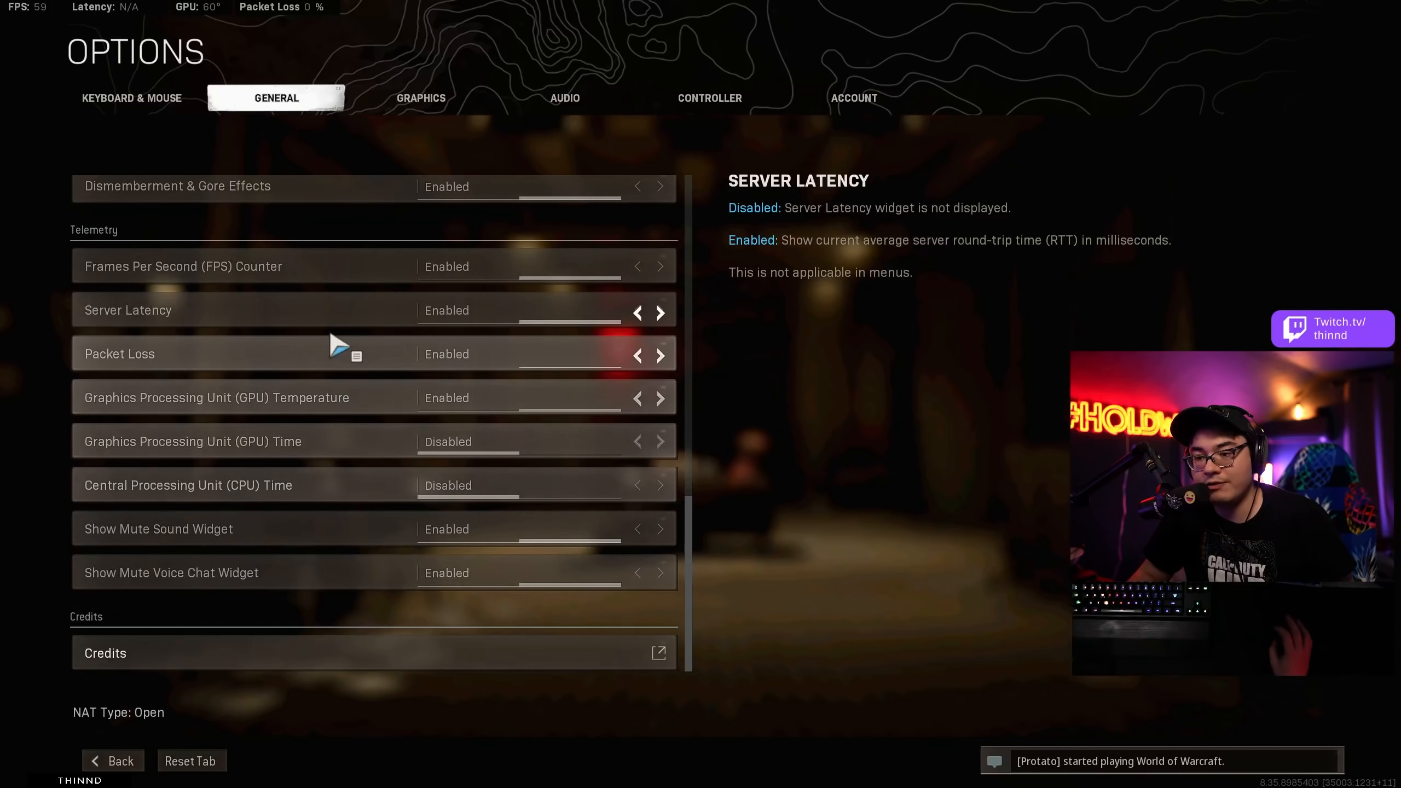
Leave the GPU time readout disabled after toggling it, then show the audio settings.
{"action": "left_click", "coordinate": [659, 440]}
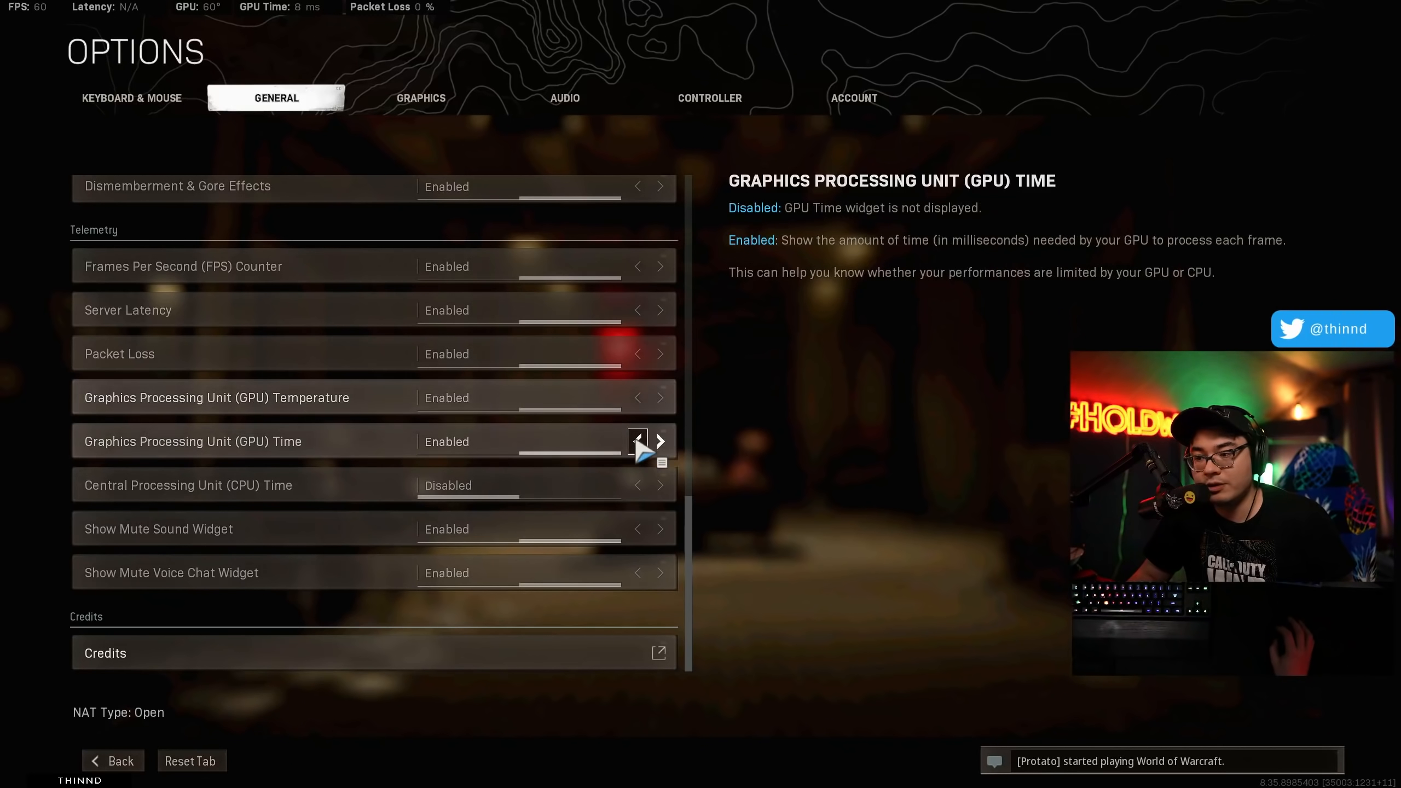
{"action": "left_click", "coordinate": [637, 441]}
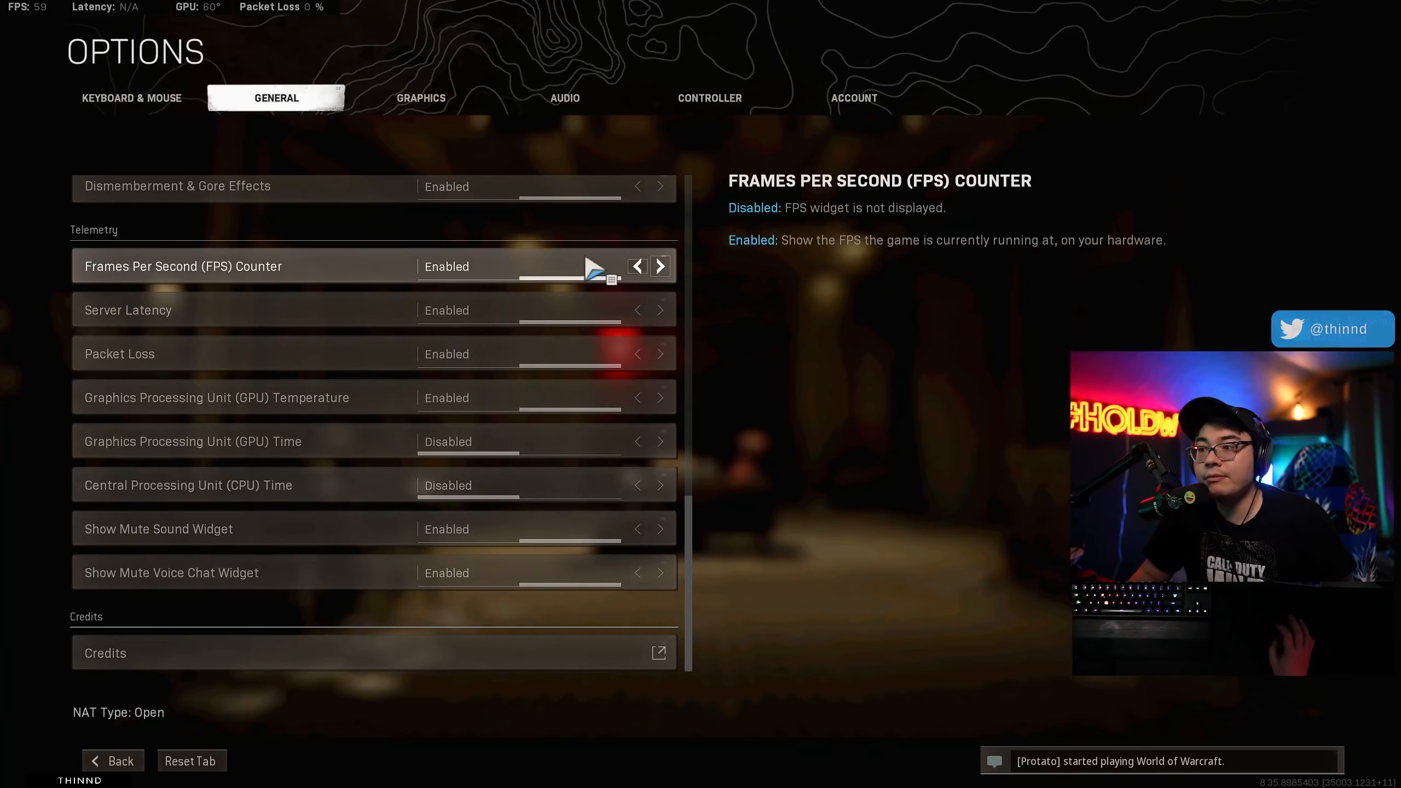
{"action": "left_click", "coordinate": [563, 98]}
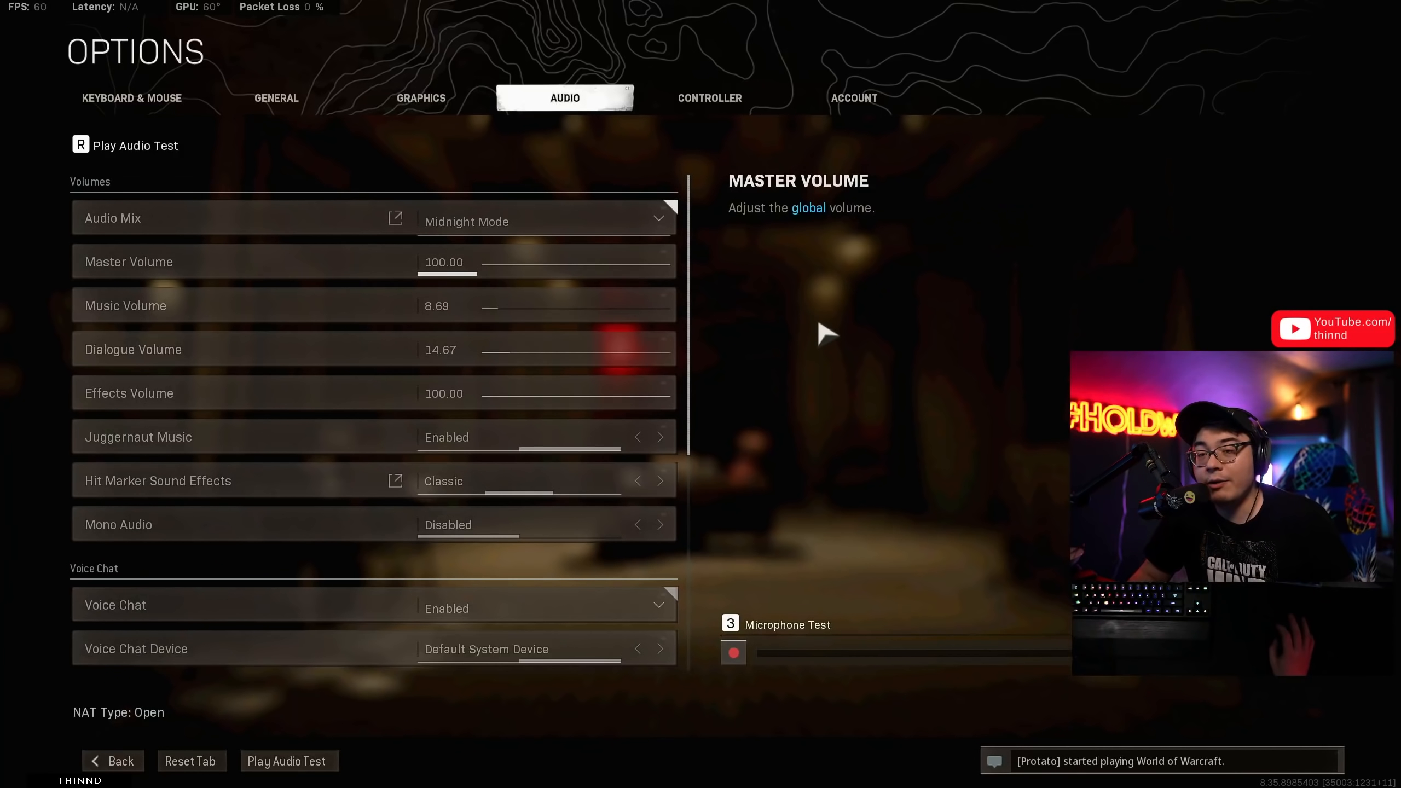
{"action": "mouse_move", "coordinate": [702, 290]}
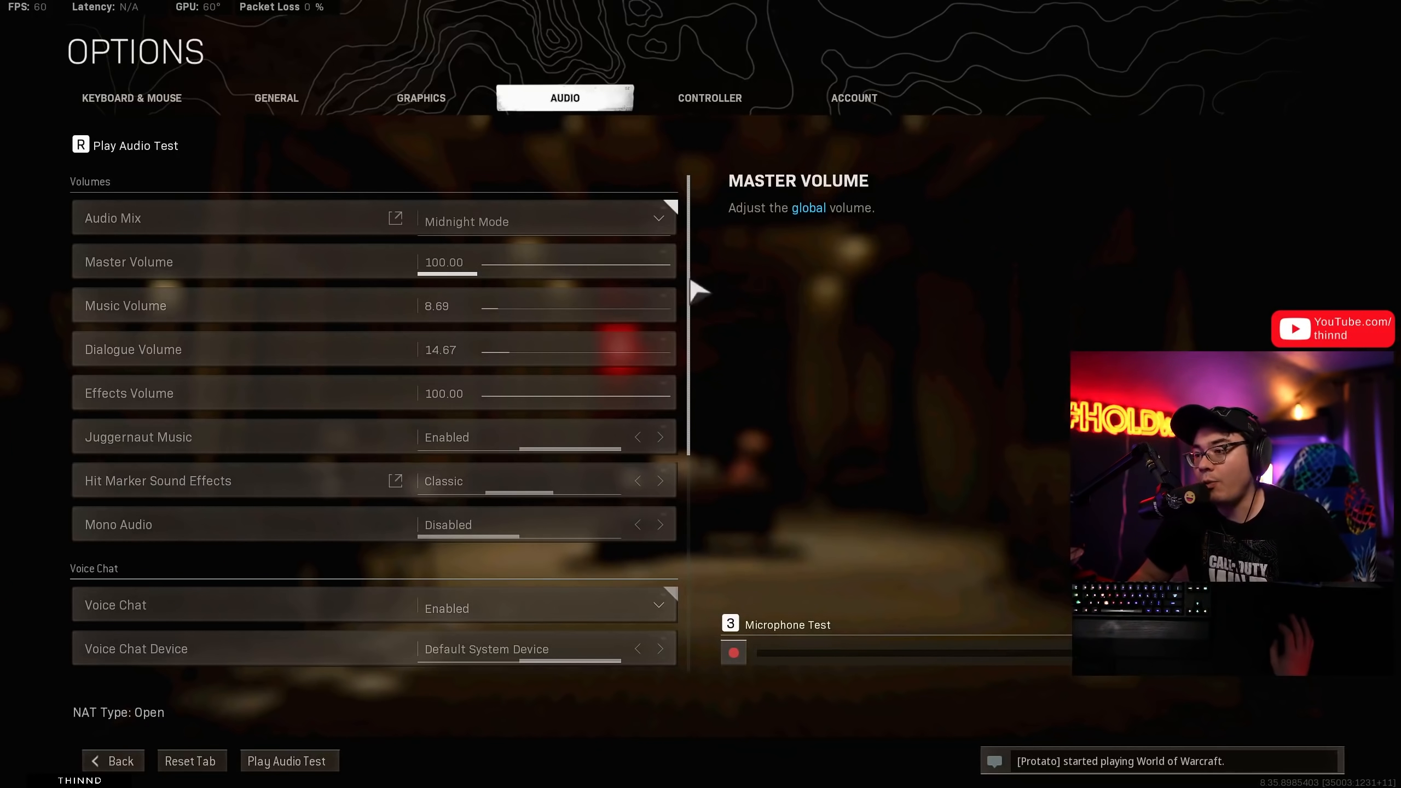
{"action": "mouse_move", "coordinate": [765, 379]}
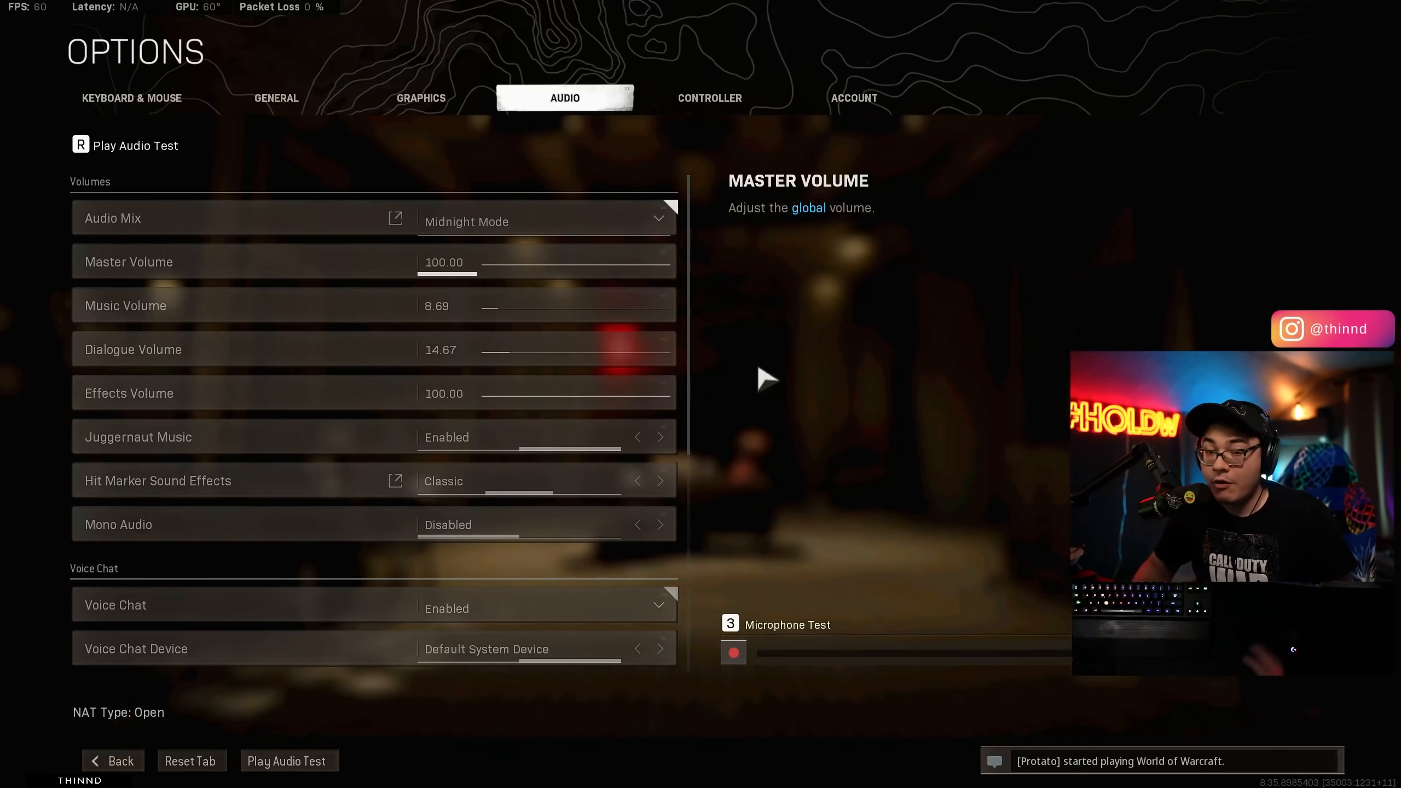
{"action": "mouse_move", "coordinate": [733, 314]}
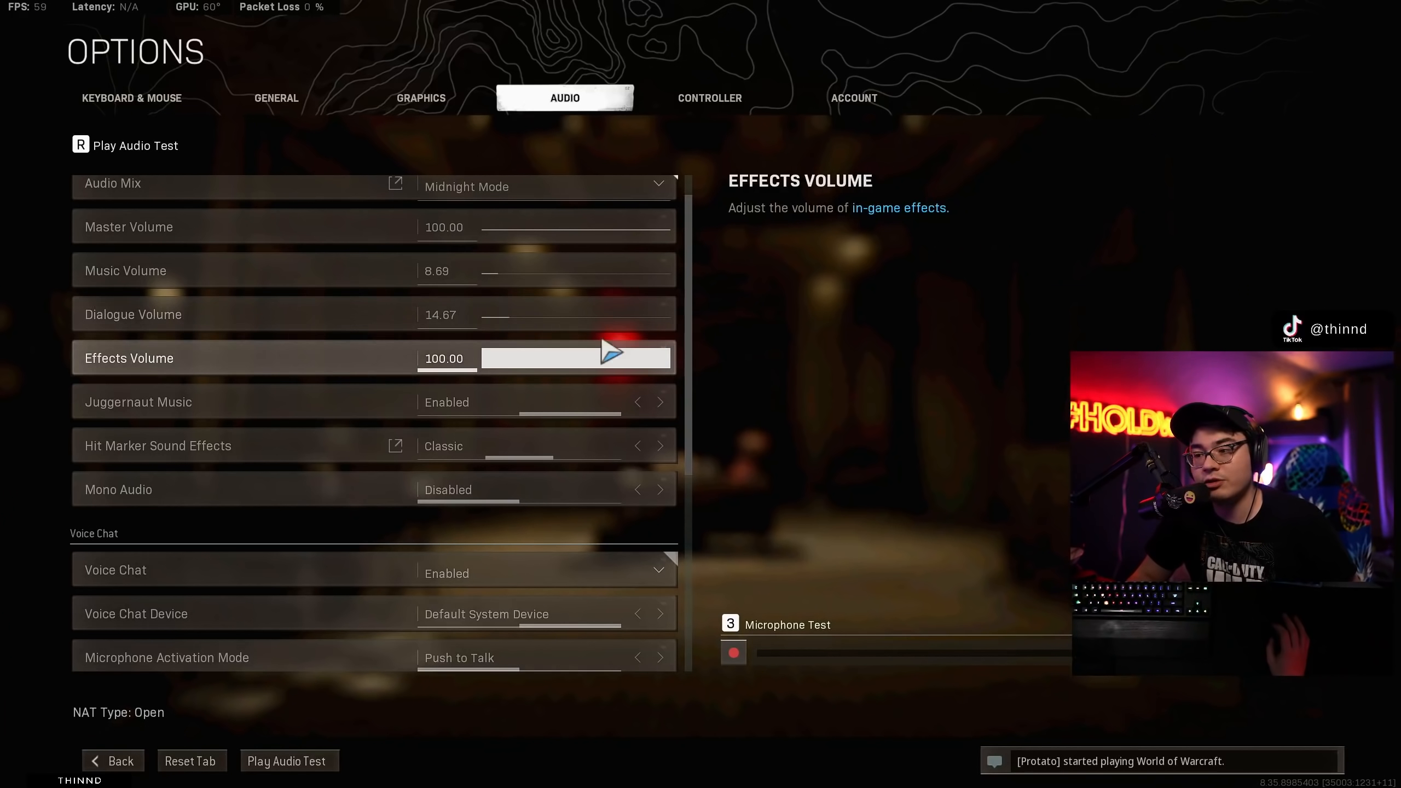
Review Midnight Mode audio with war tracks as passenger disabled, then show the controller settings.
{"action": "scroll", "scroll_direction": "down", "scroll_amount": 3}
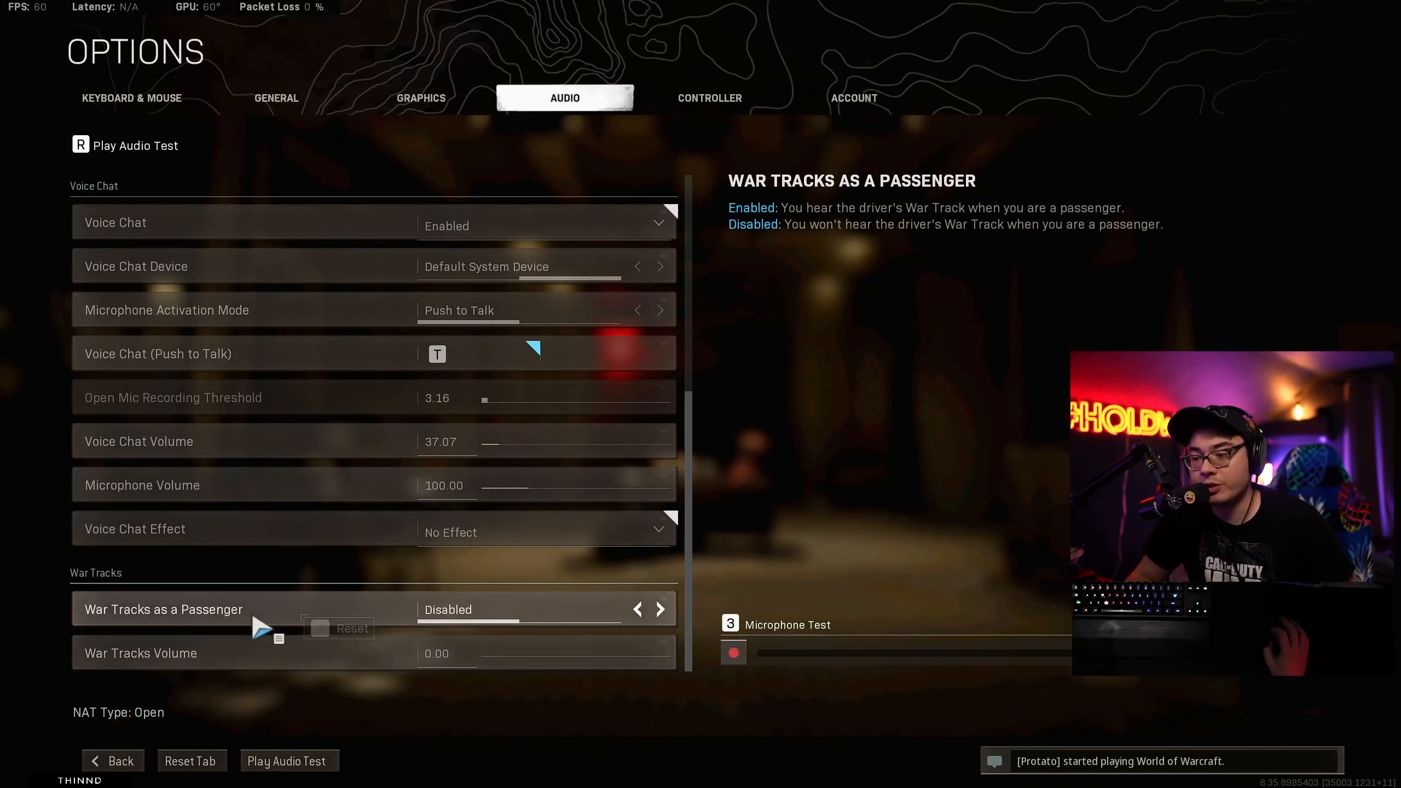
{"action": "left_click", "coordinate": [709, 98]}
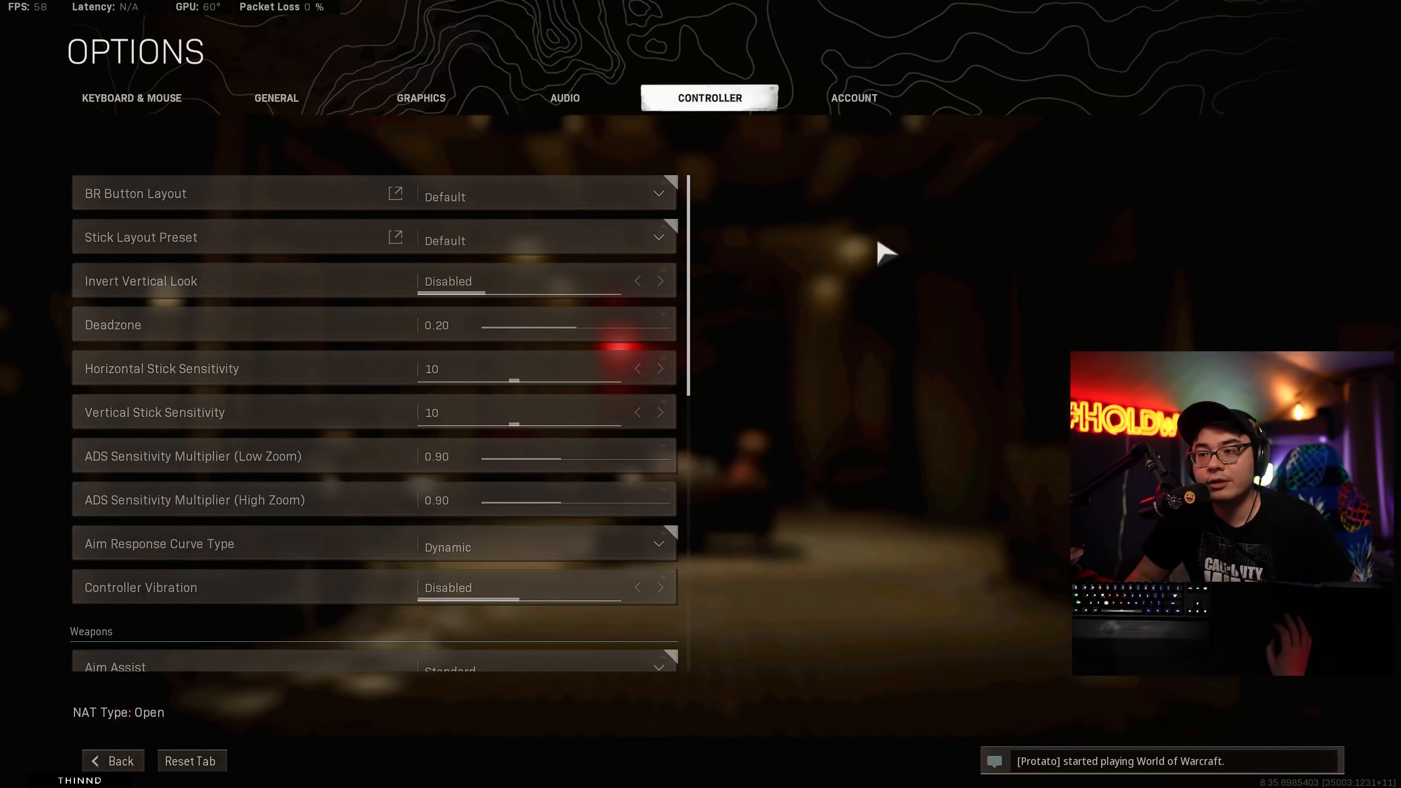
{"action": "mouse_move", "coordinate": [545, 438]}
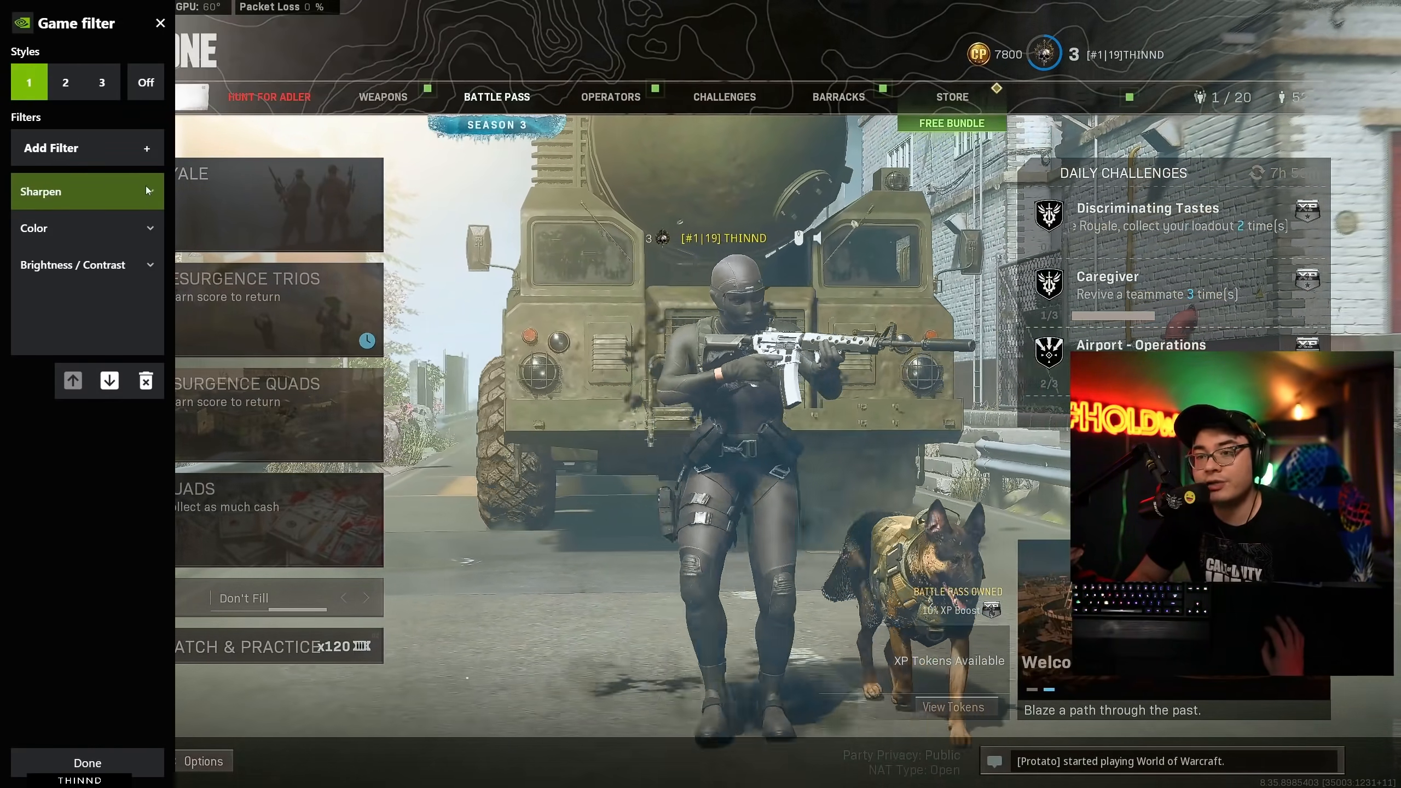
Reveal Sharpen at 100% with Ignore Film Grain 100% and Color with vibrance 40 in the game filter.
{"action": "left_click", "coordinate": [80, 191]}
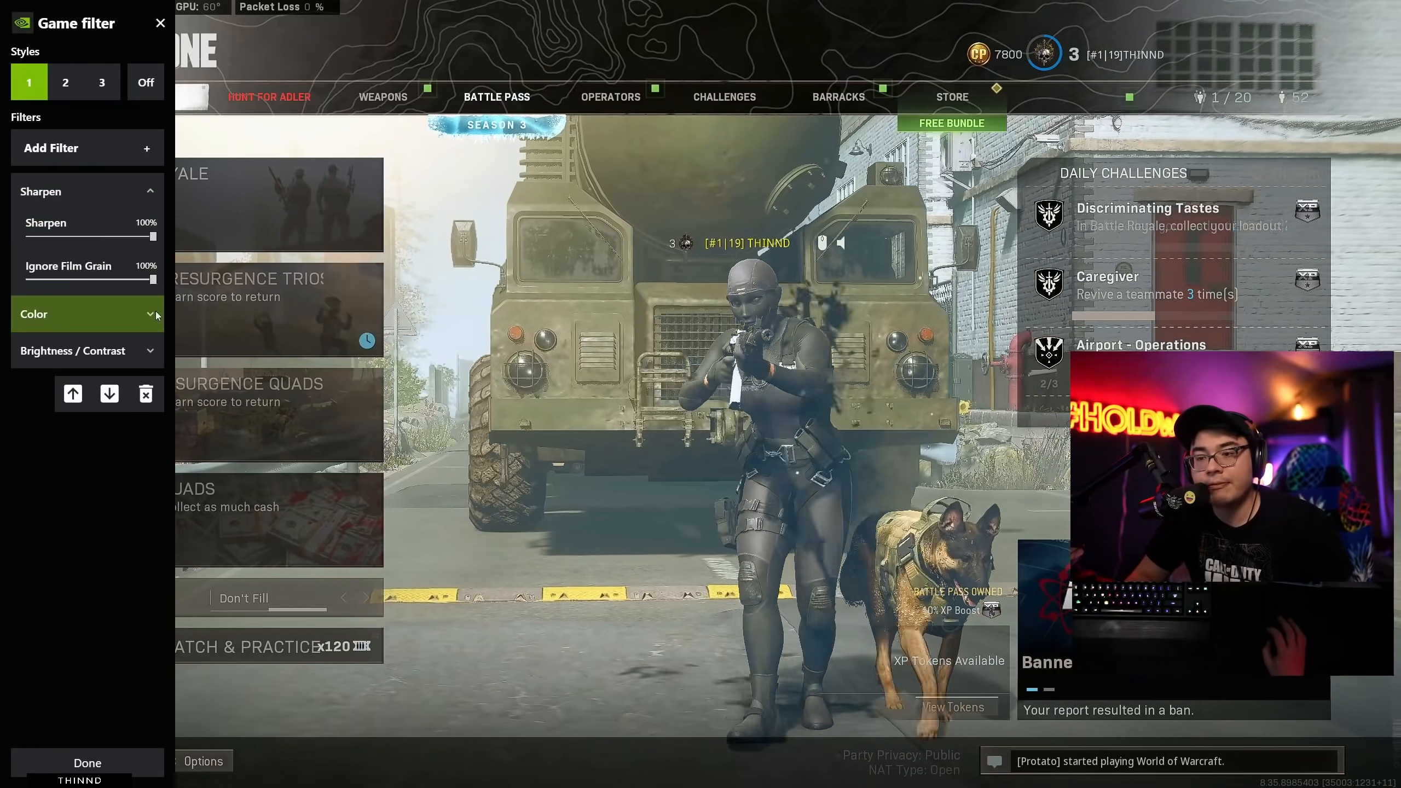
{"action": "left_click", "coordinate": [86, 314]}
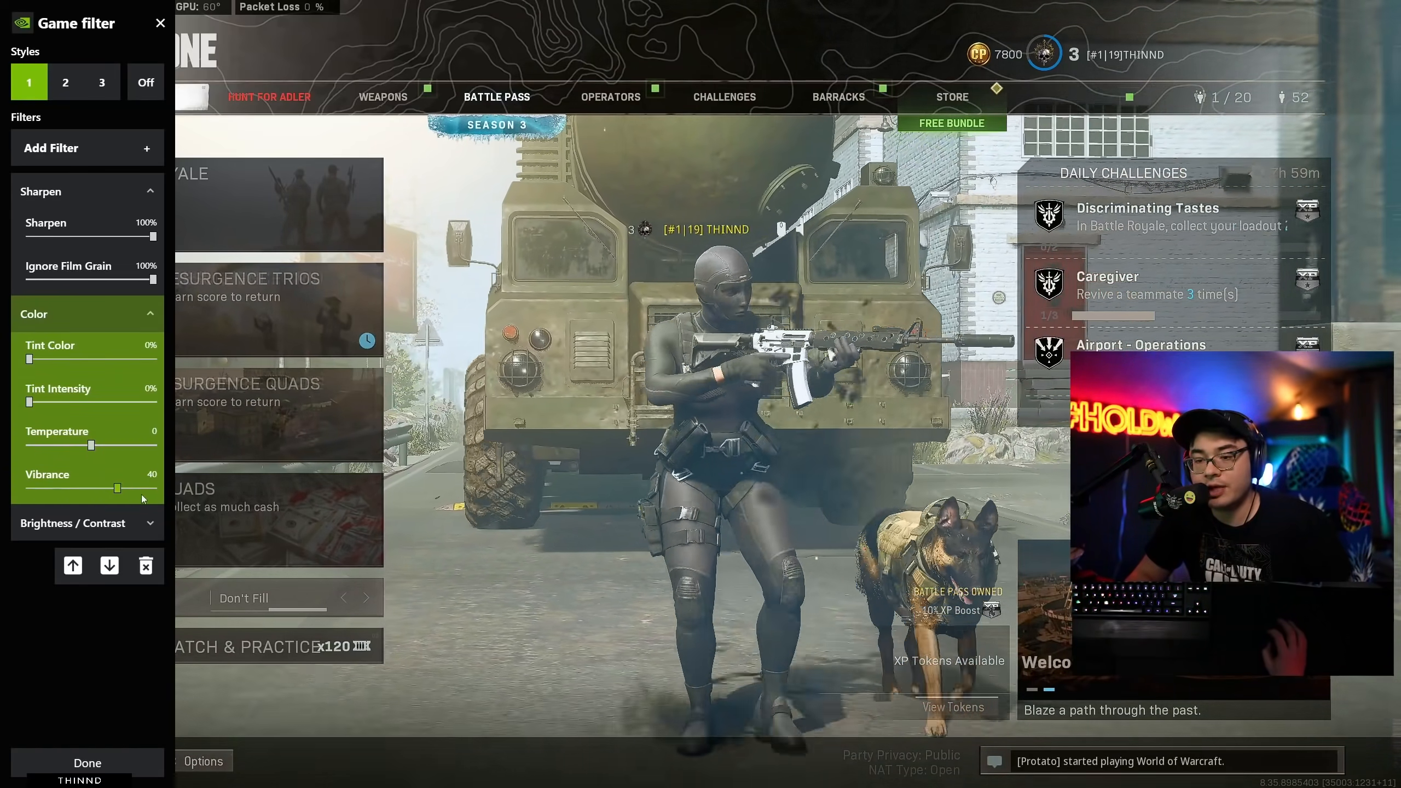
{"action": "left_click", "coordinate": [86, 523]}
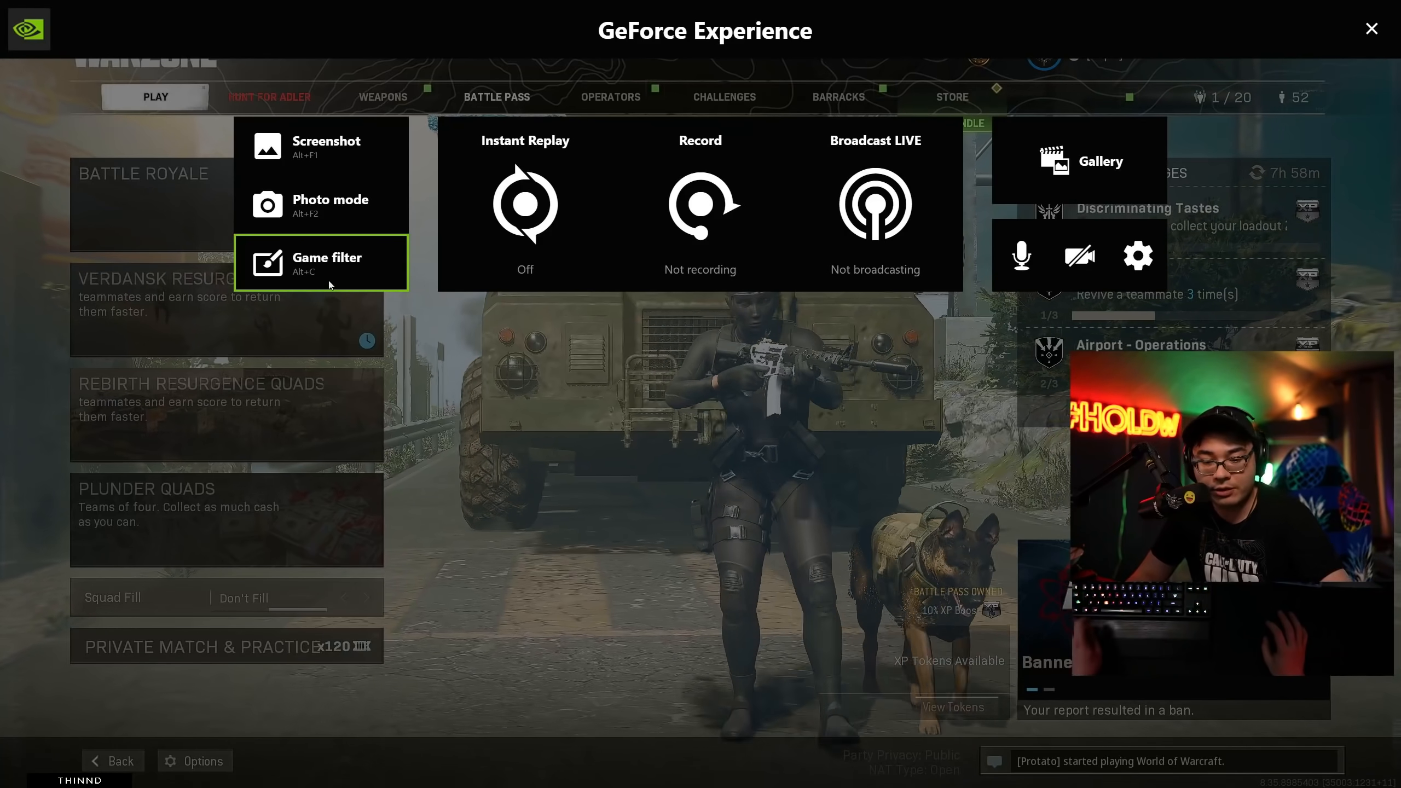
Reopen the Game filter panel listing the Sharpen, Color and Brightness / Contrast filters.
{"action": "left_click", "coordinate": [1079, 256]}
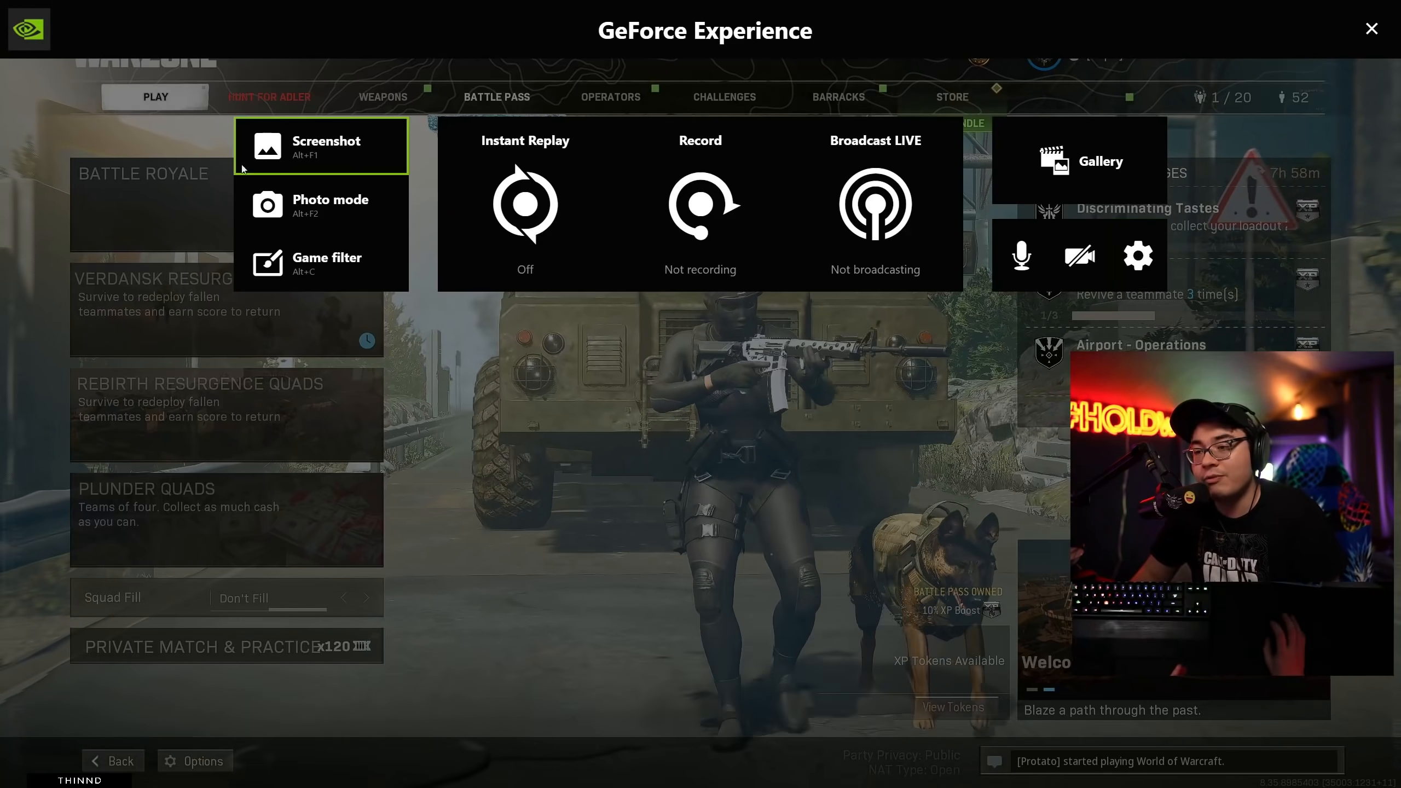
{"action": "left_click", "coordinate": [321, 264]}
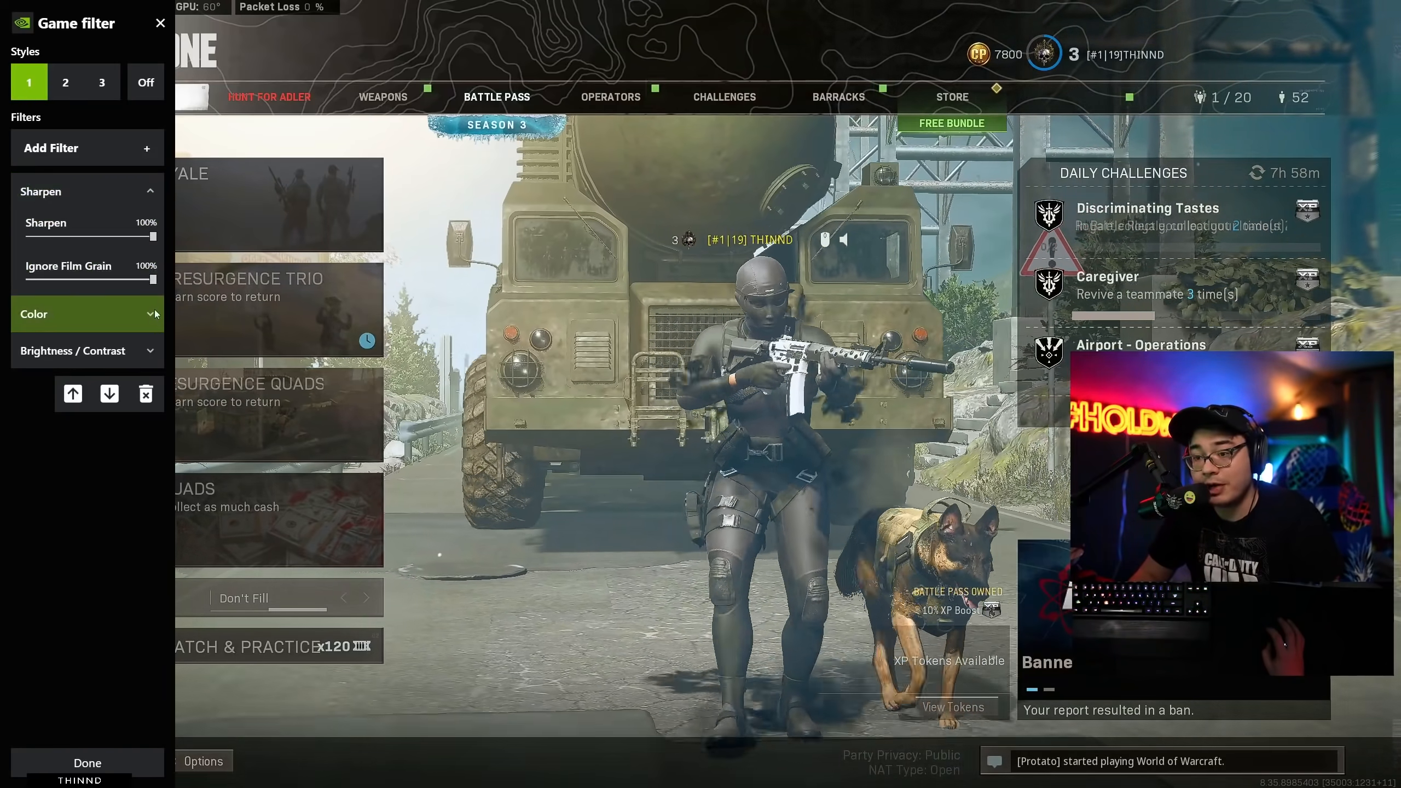
Expand Brightness / Contrast to show exposure -12%, contrast 30%, highlights 20%, shadows -16%.
{"action": "left_click", "coordinate": [85, 314]}
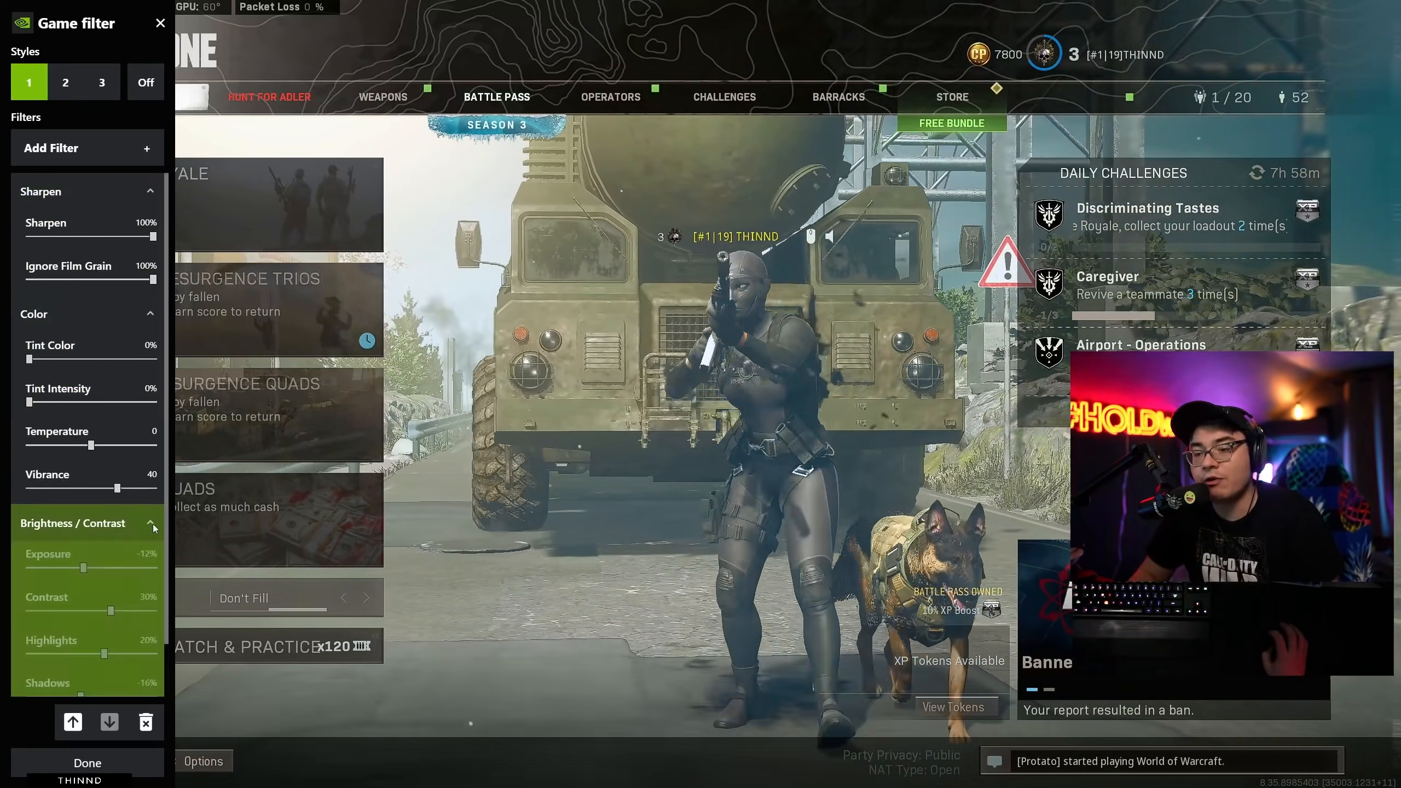